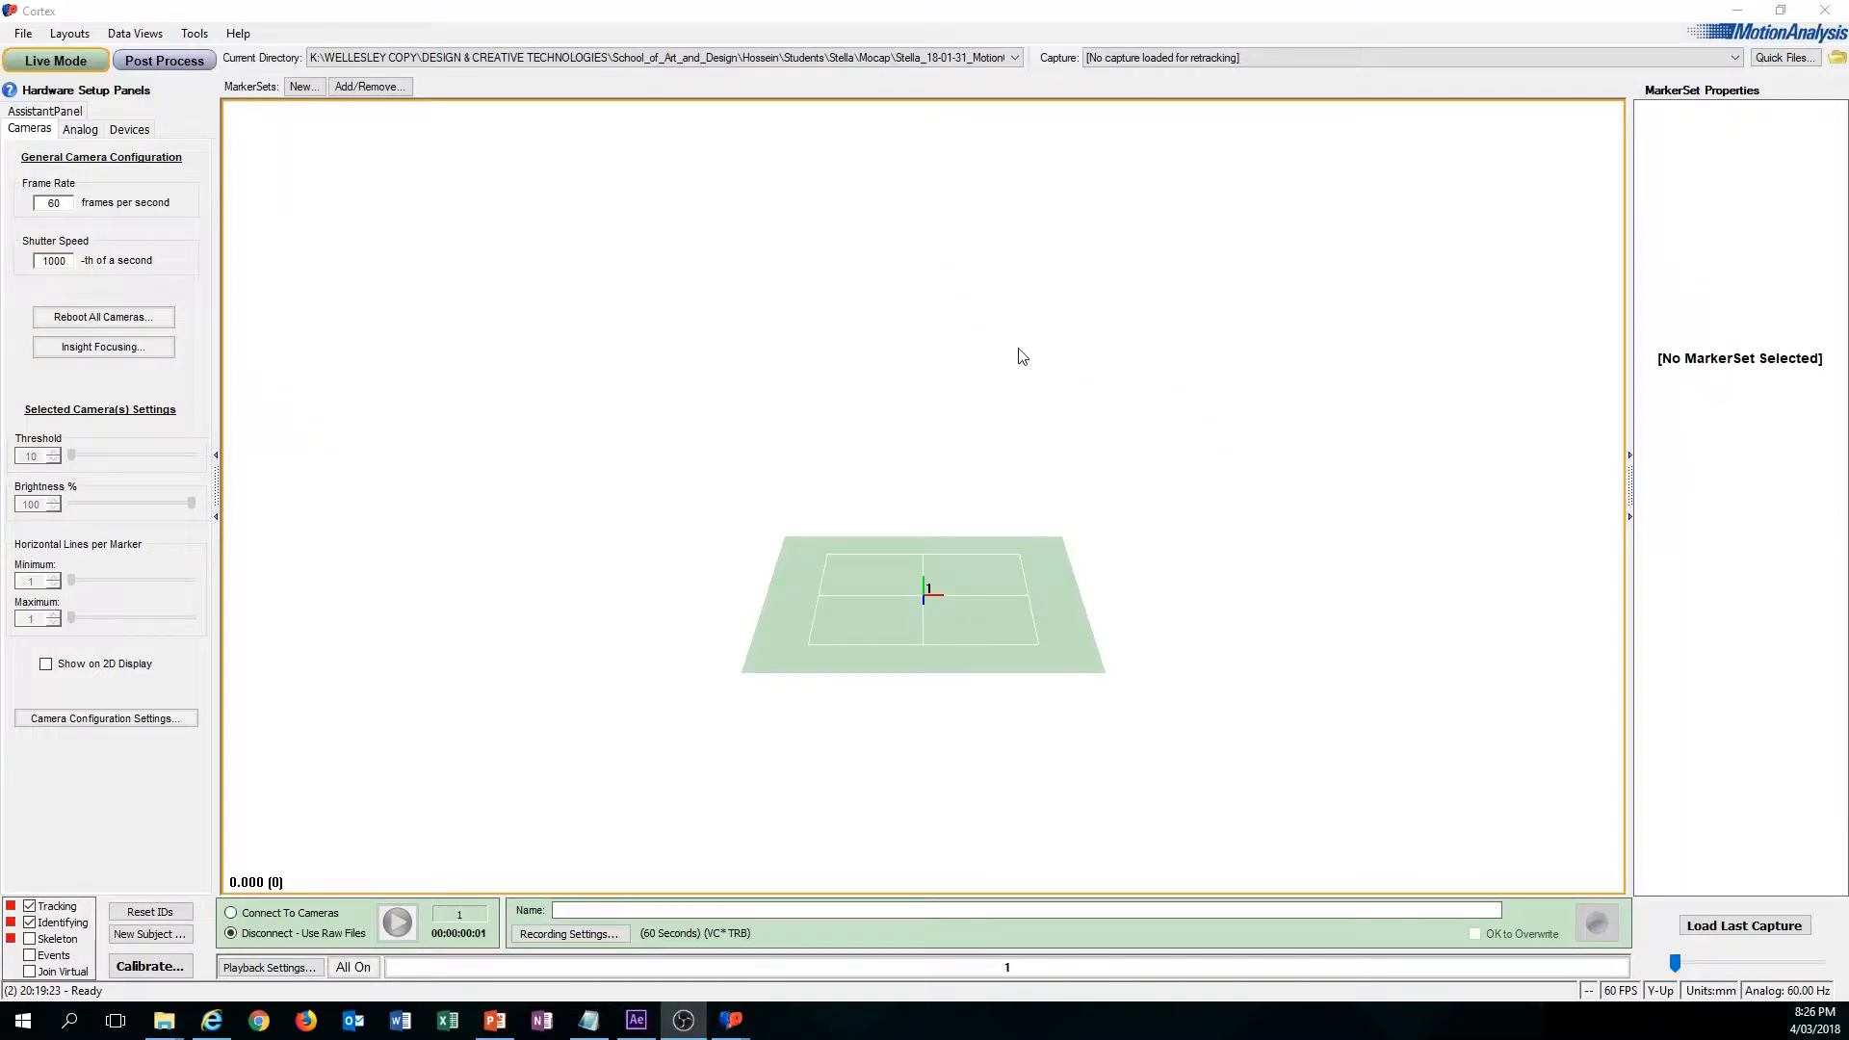
pyautogui.moveTo(574, 522)
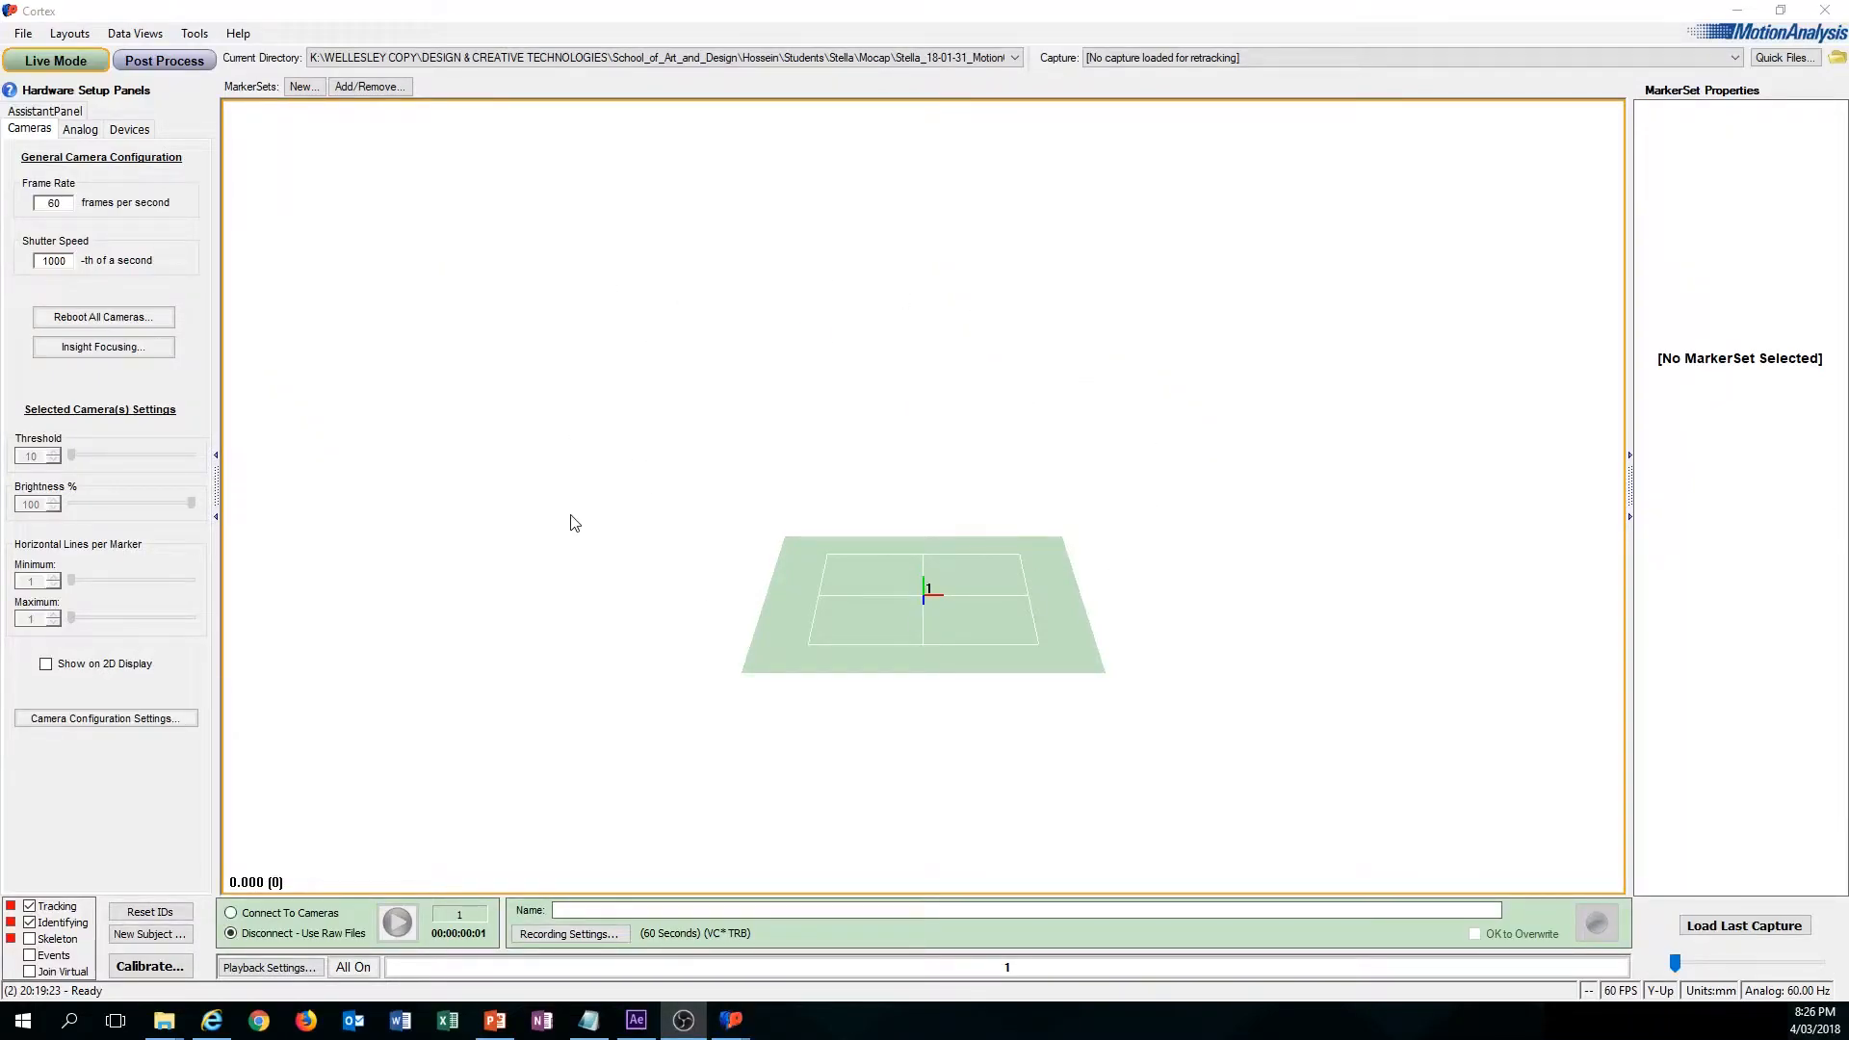
pyautogui.moveTo(1194, 639)
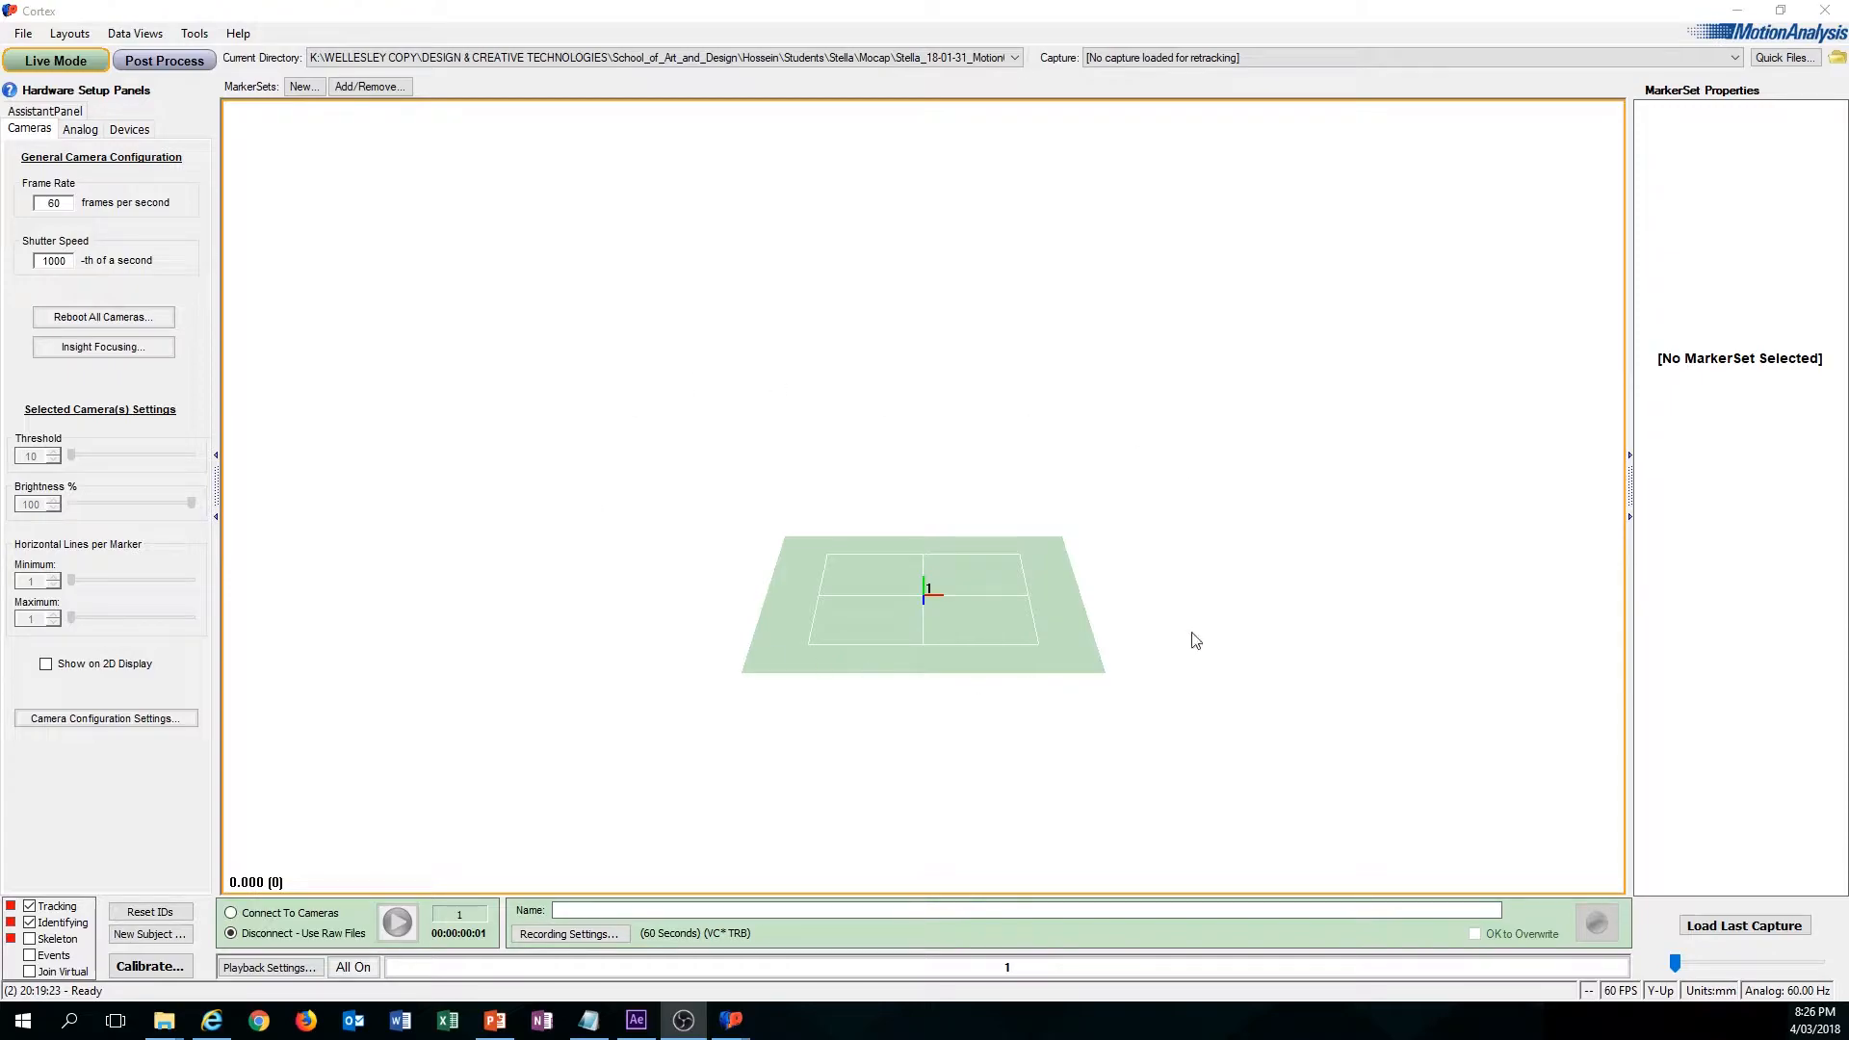
pyautogui.moveTo(1206, 566)
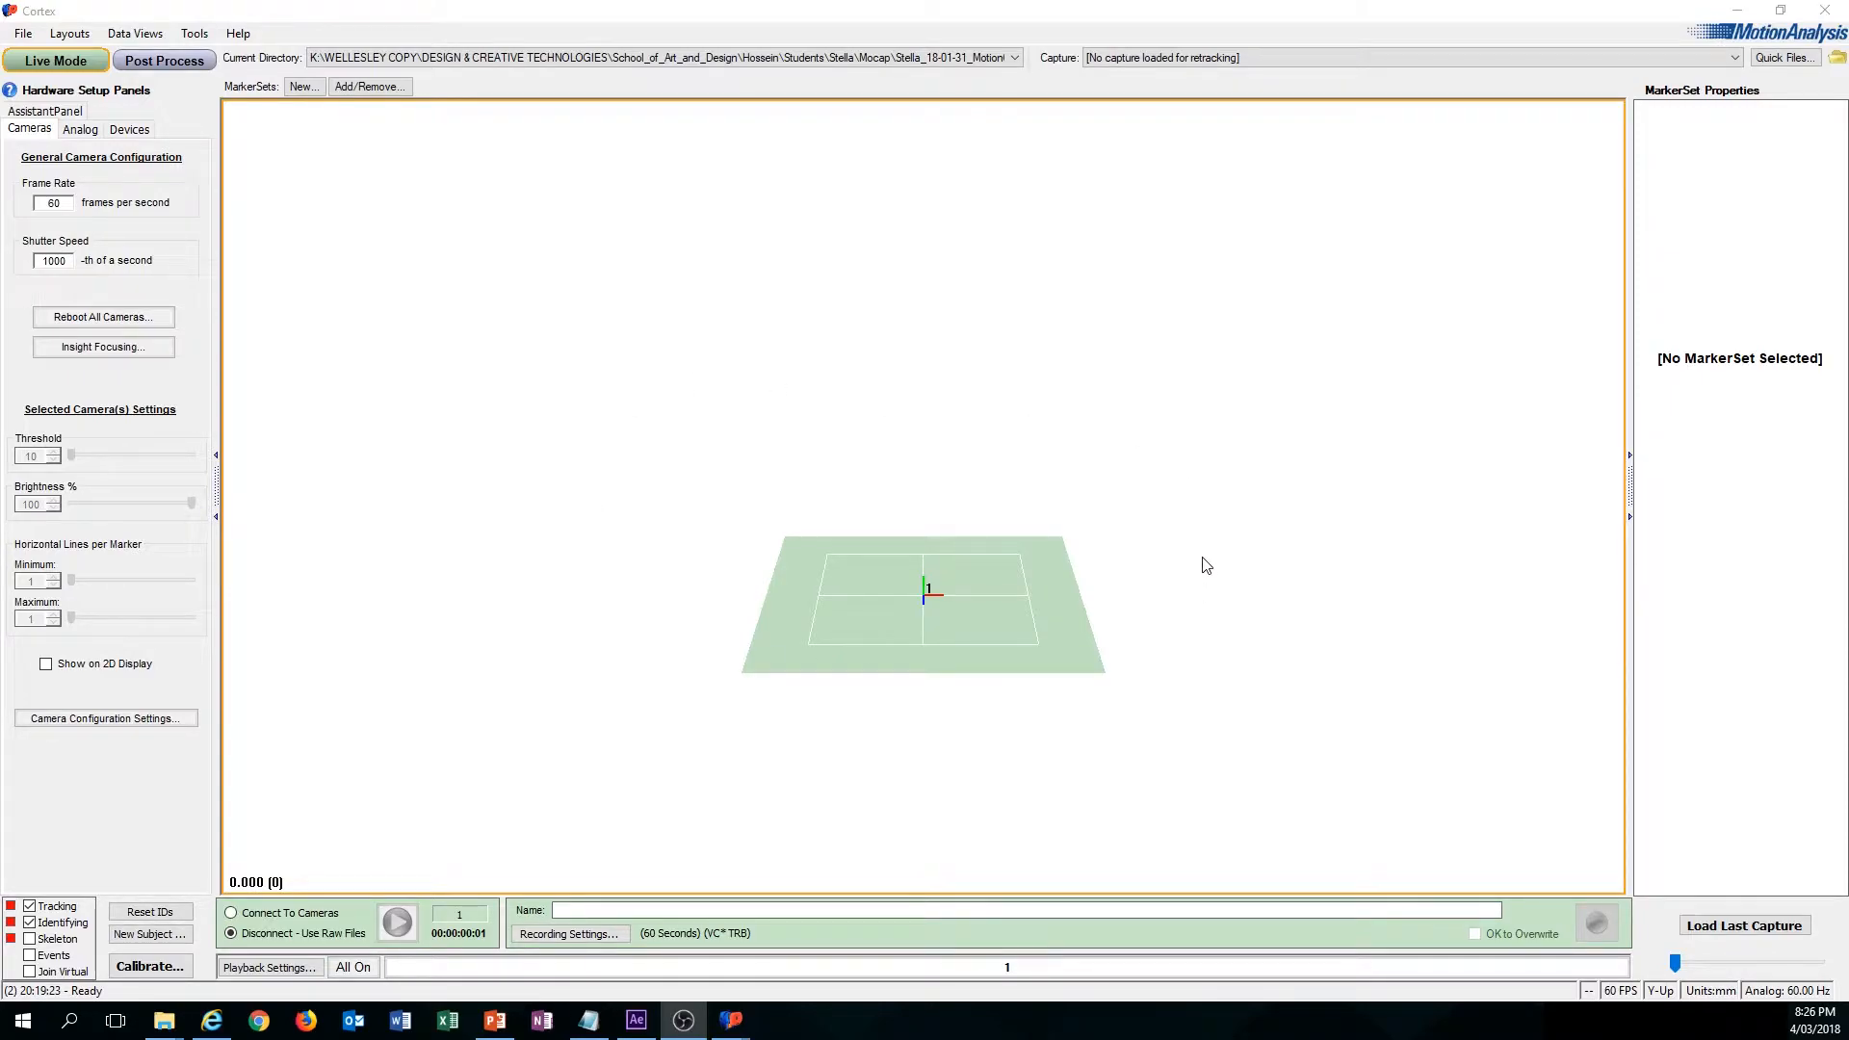
pyautogui.moveTo(726, 528)
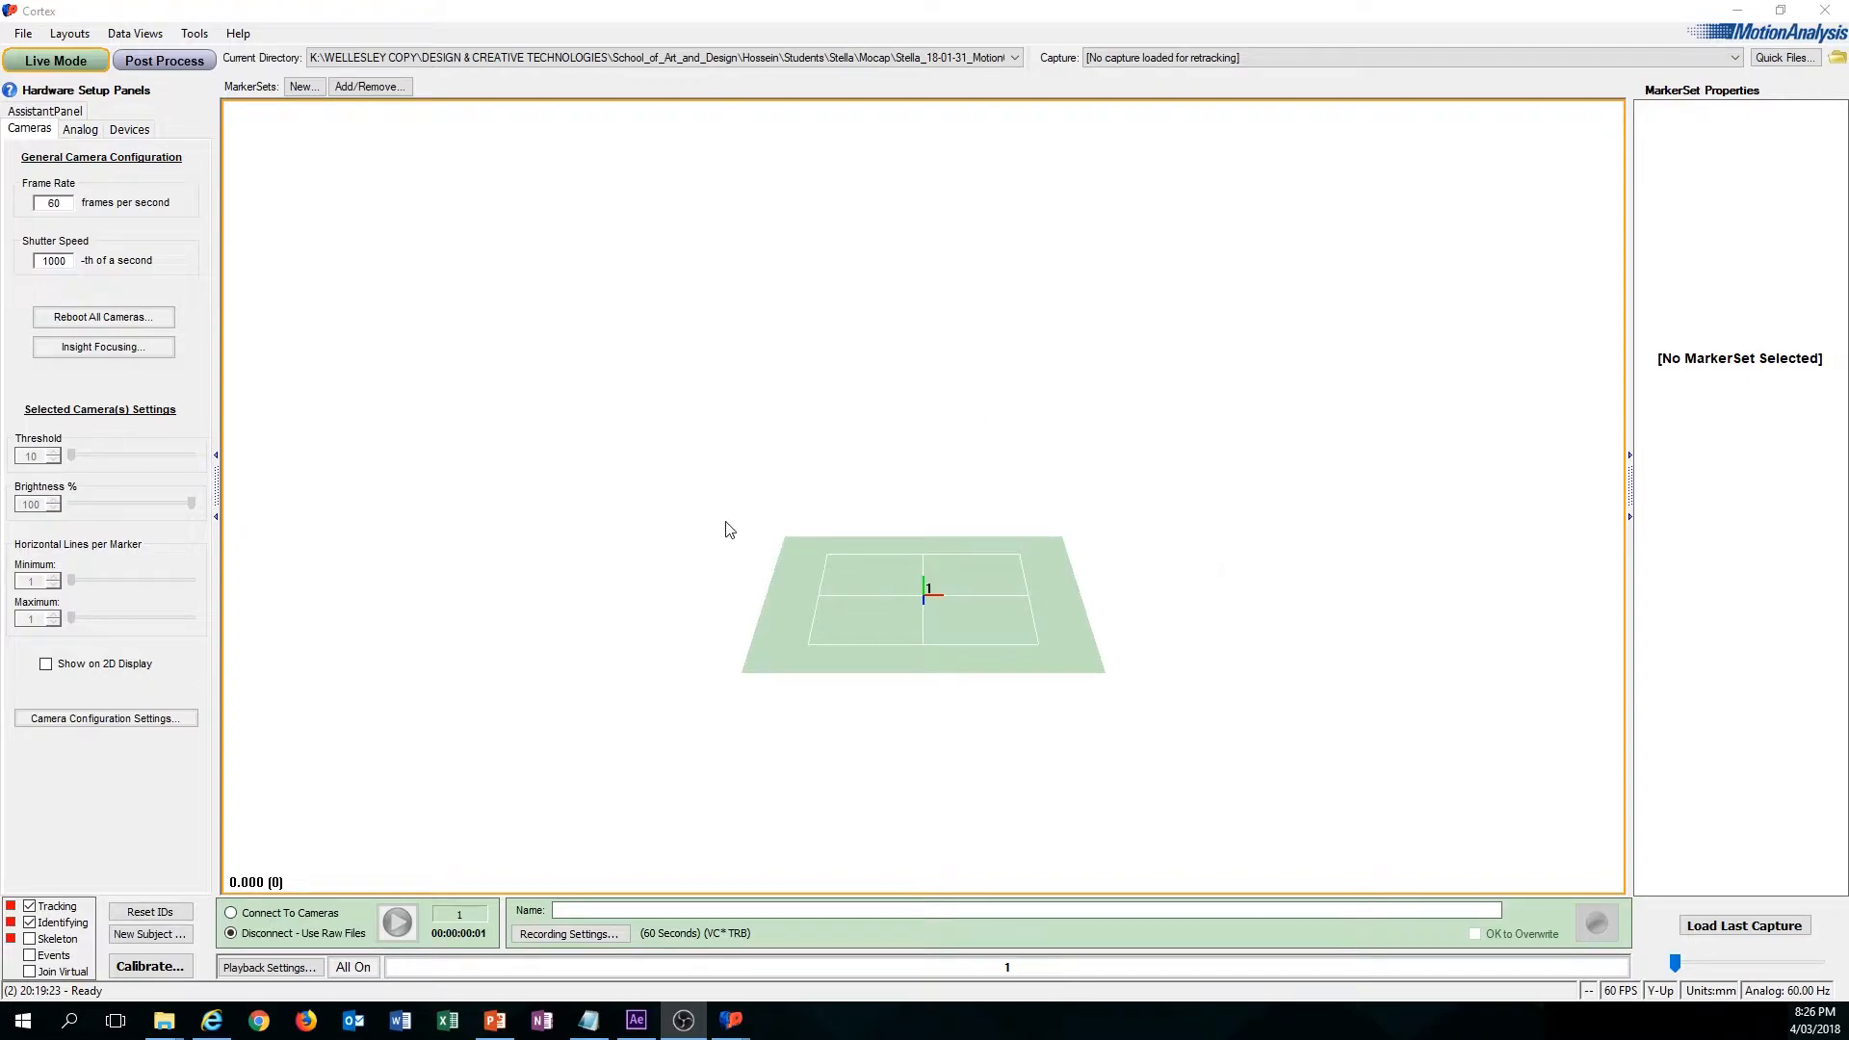
pyautogui.moveTo(728, 468)
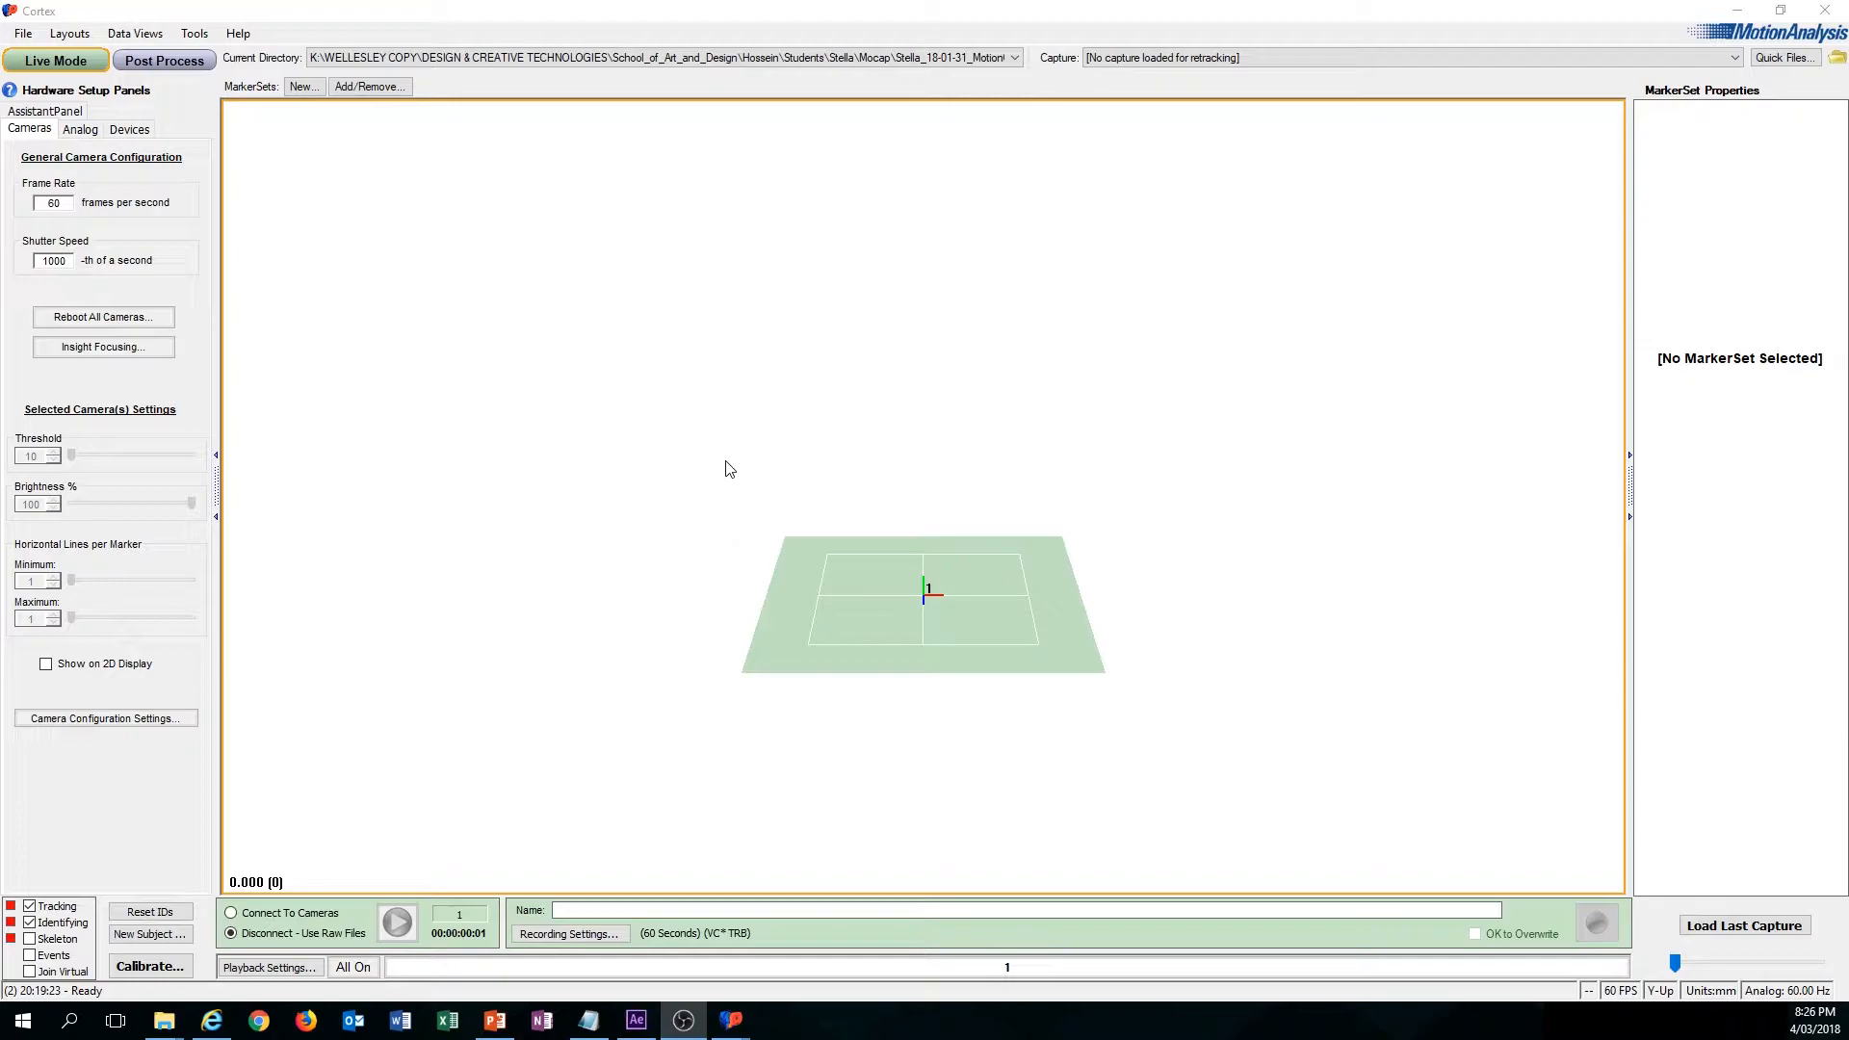
pyautogui.moveTo(828, 611)
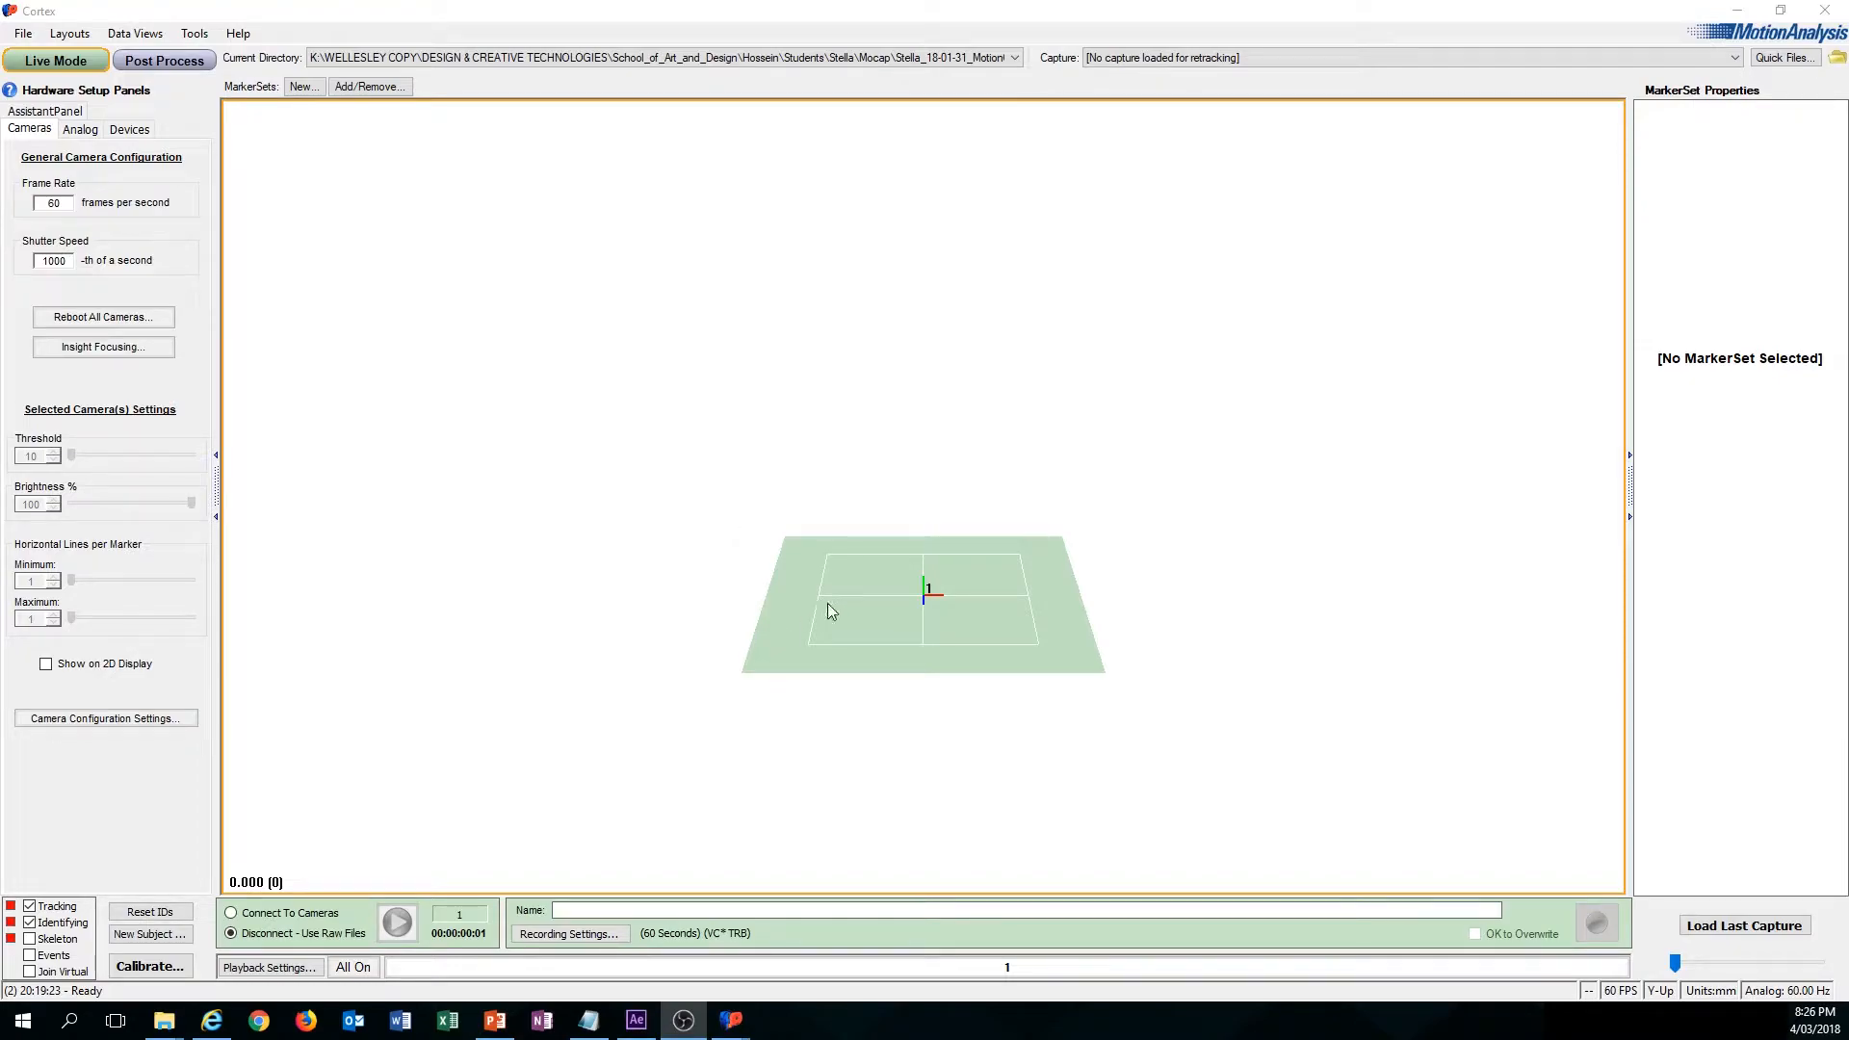
pyautogui.moveTo(755, 505)
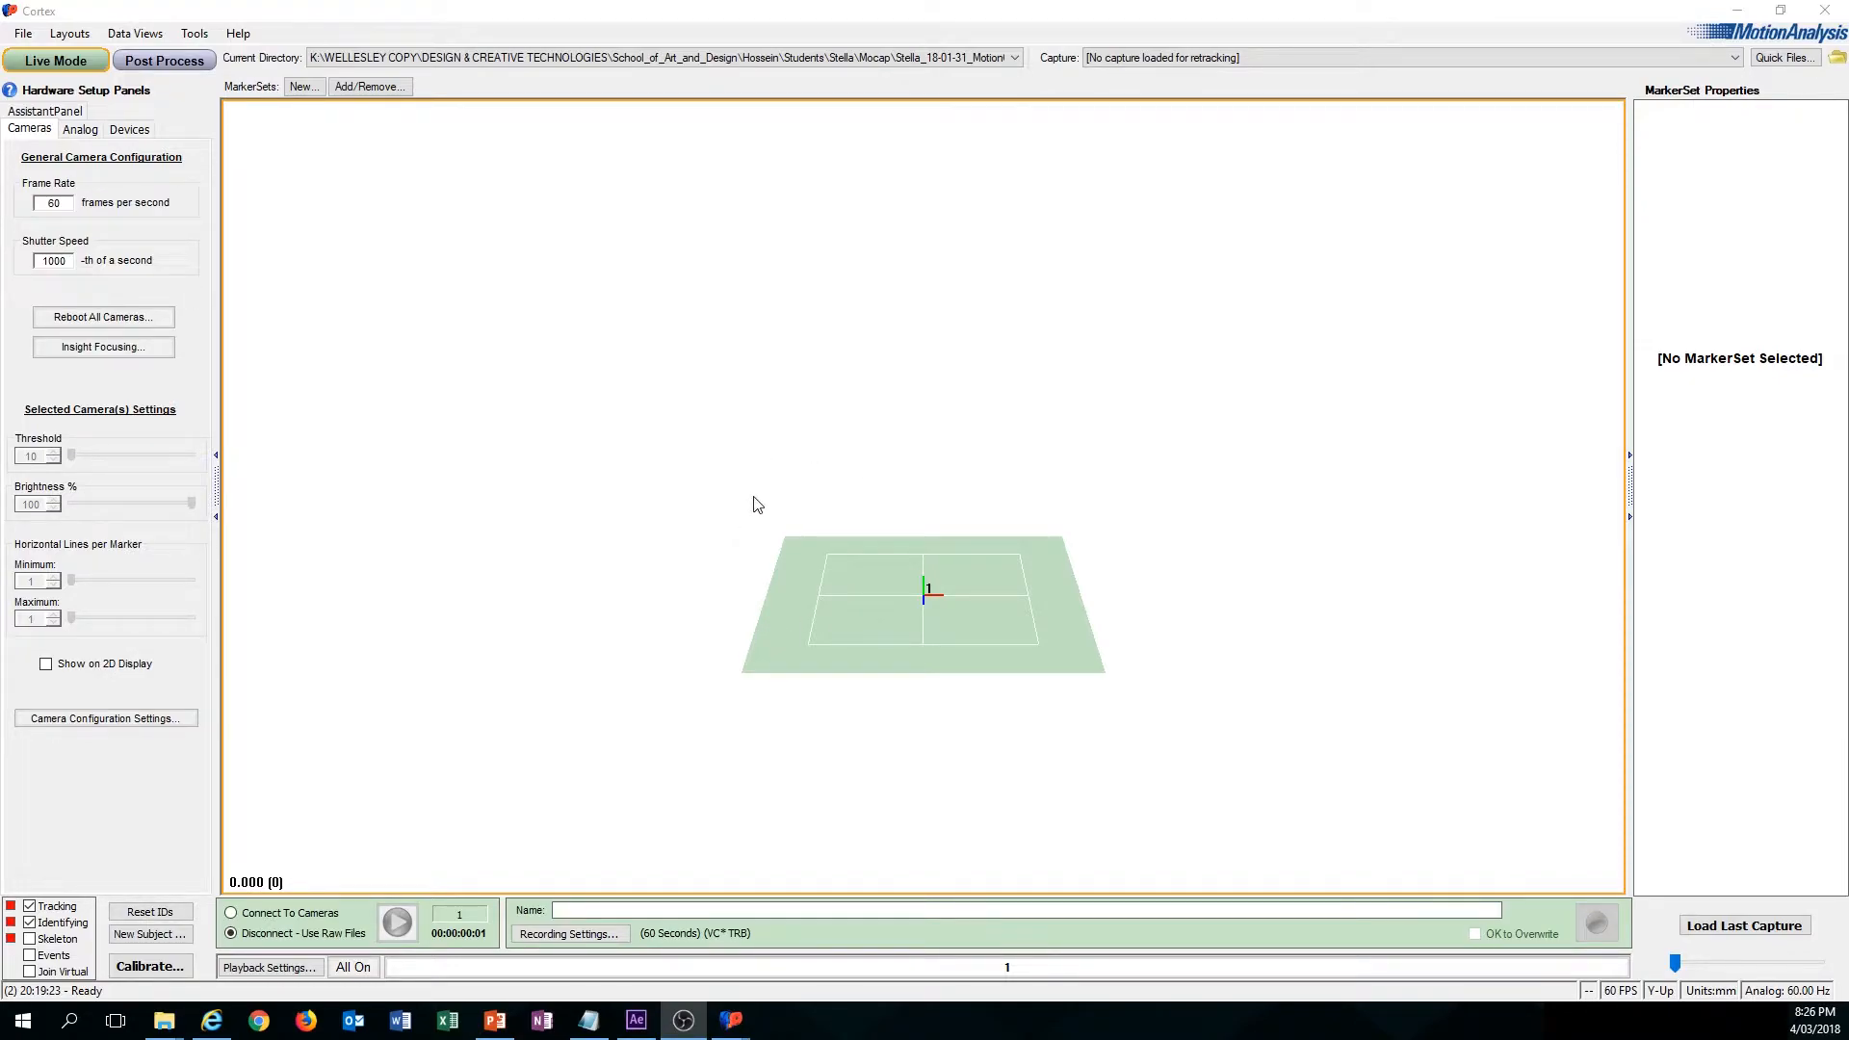
pyautogui.moveTo(1106, 811)
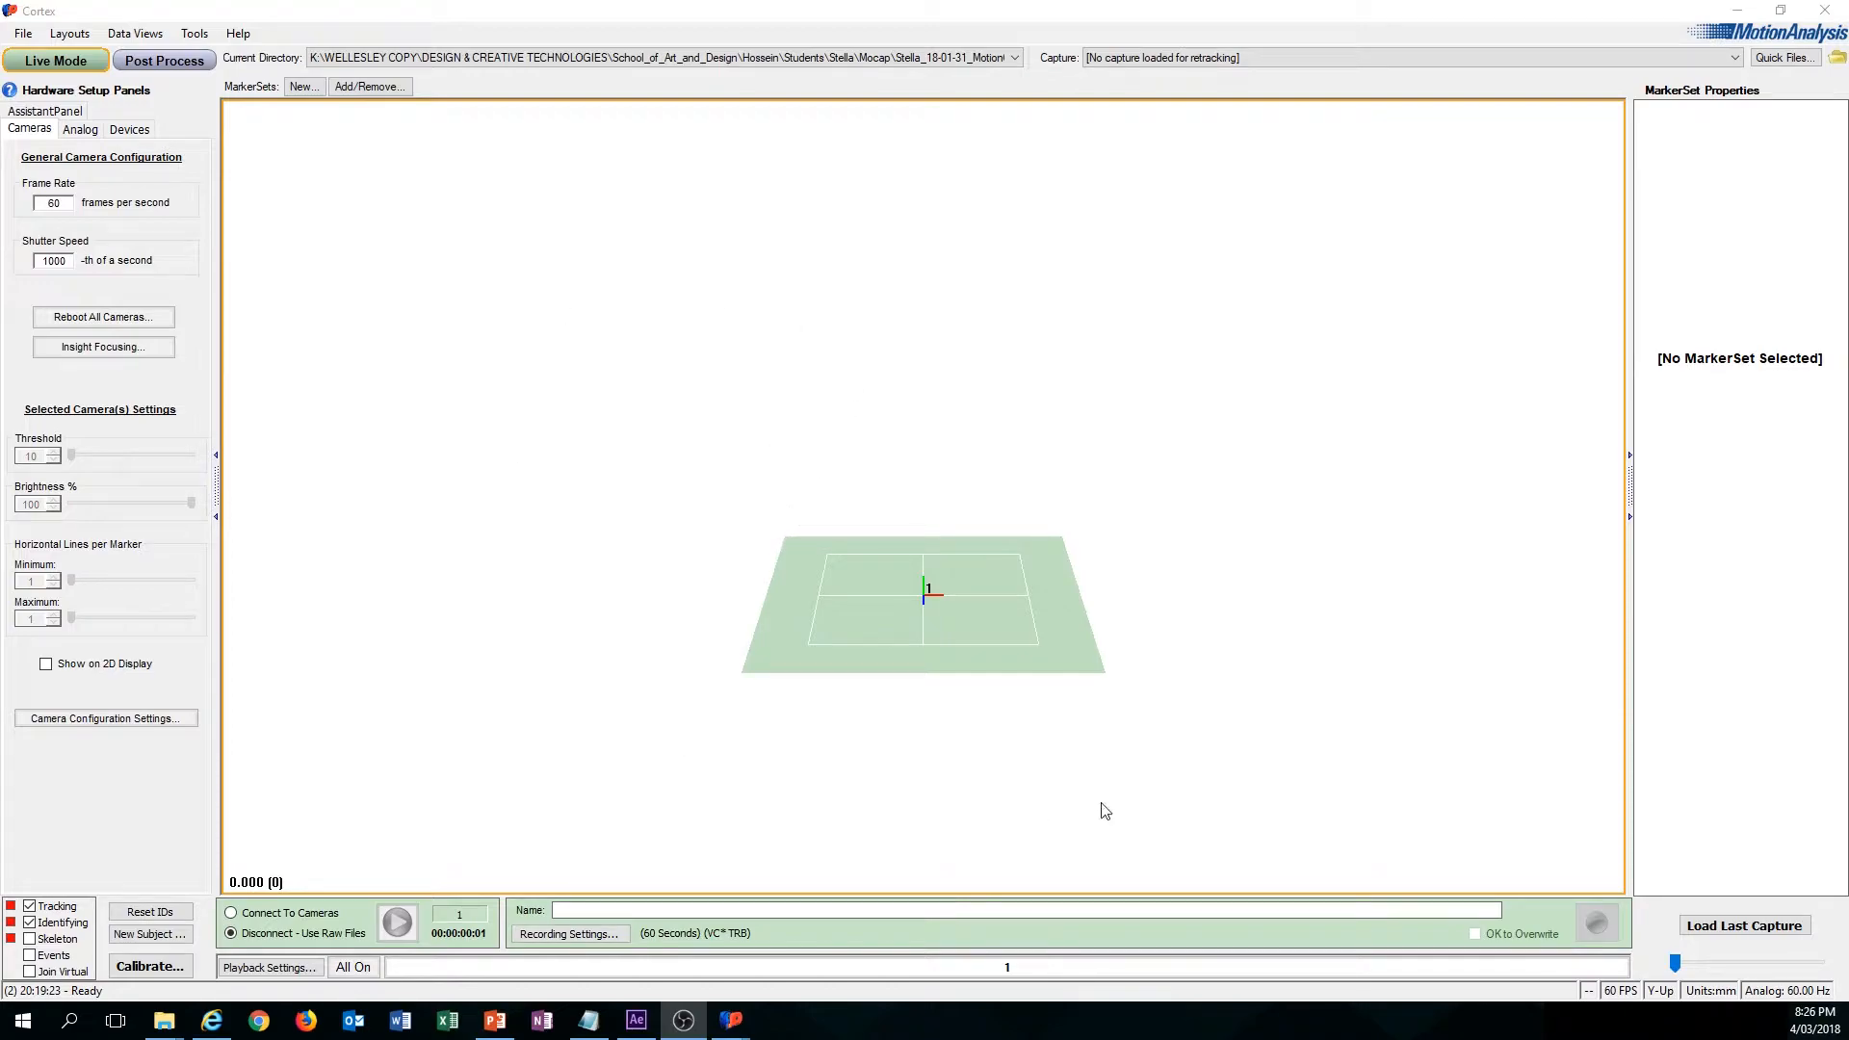
pyautogui.moveTo(1254, 589)
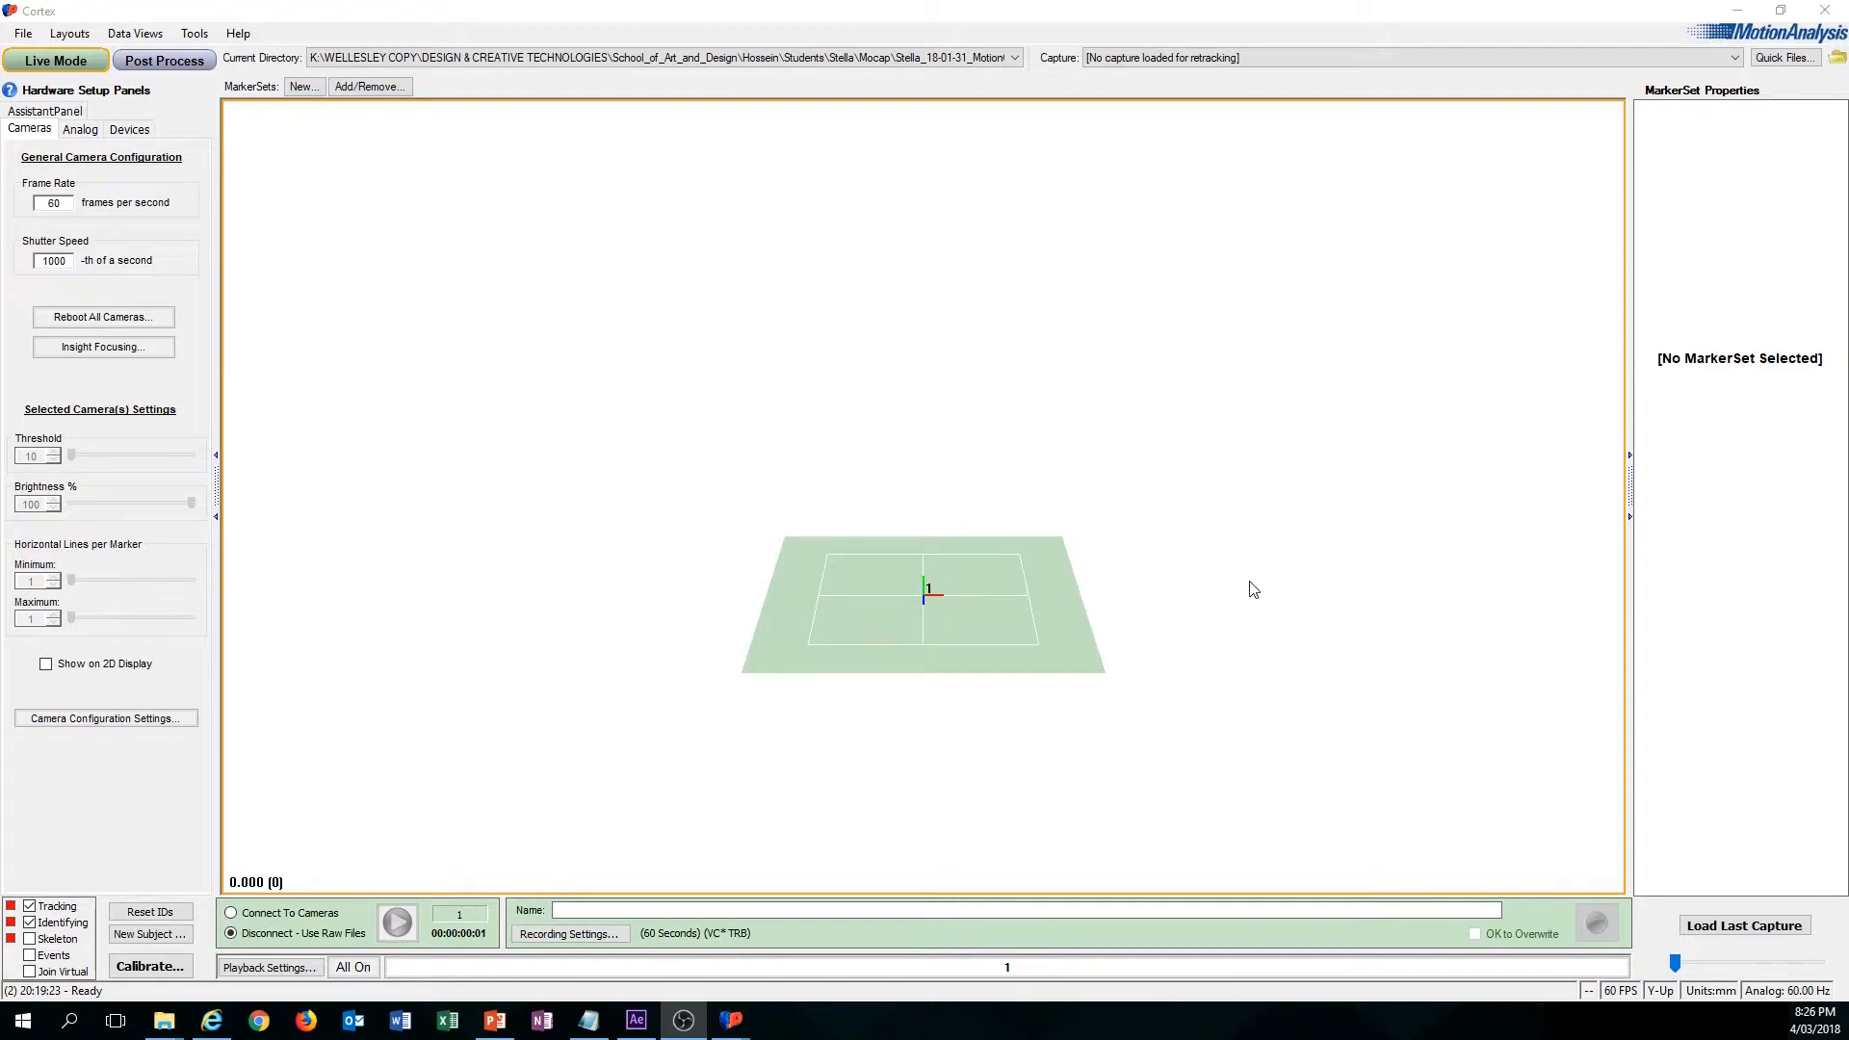
pyautogui.moveTo(613, 604)
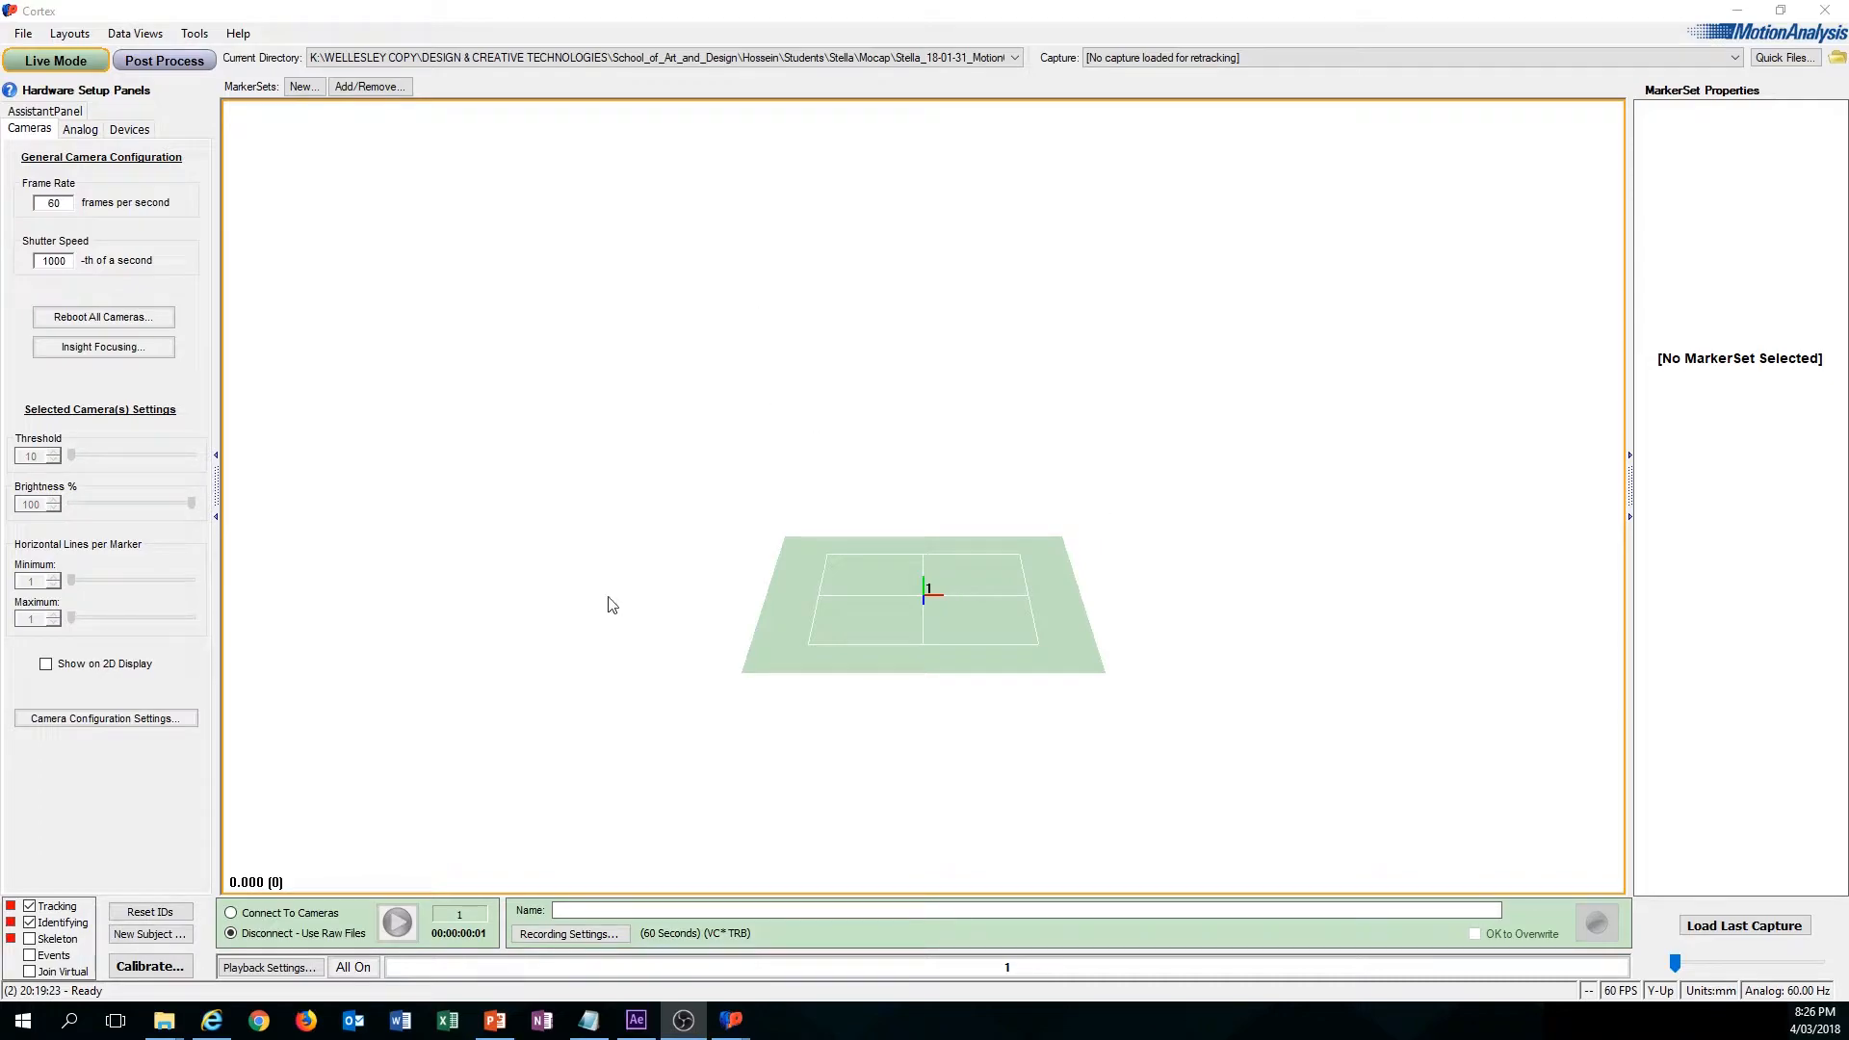
pyautogui.moveTo(1206, 574)
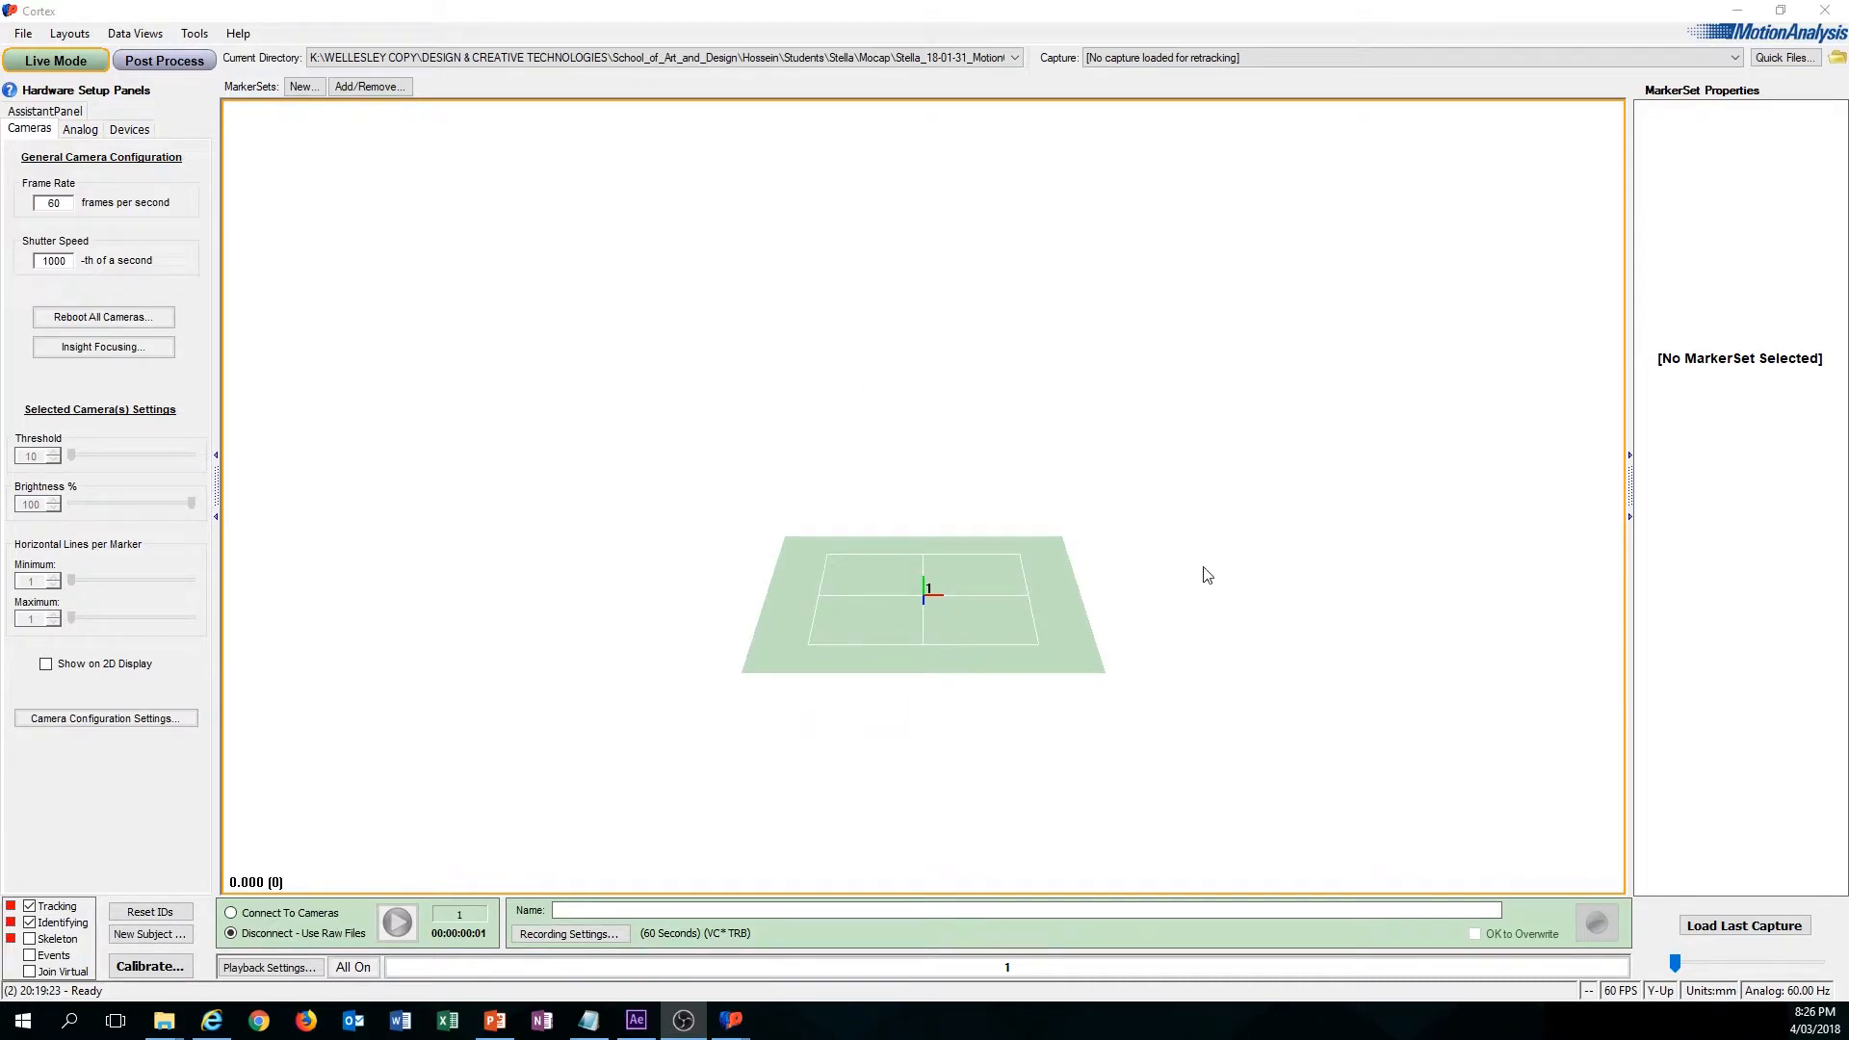
pyautogui.moveTo(1148, 595)
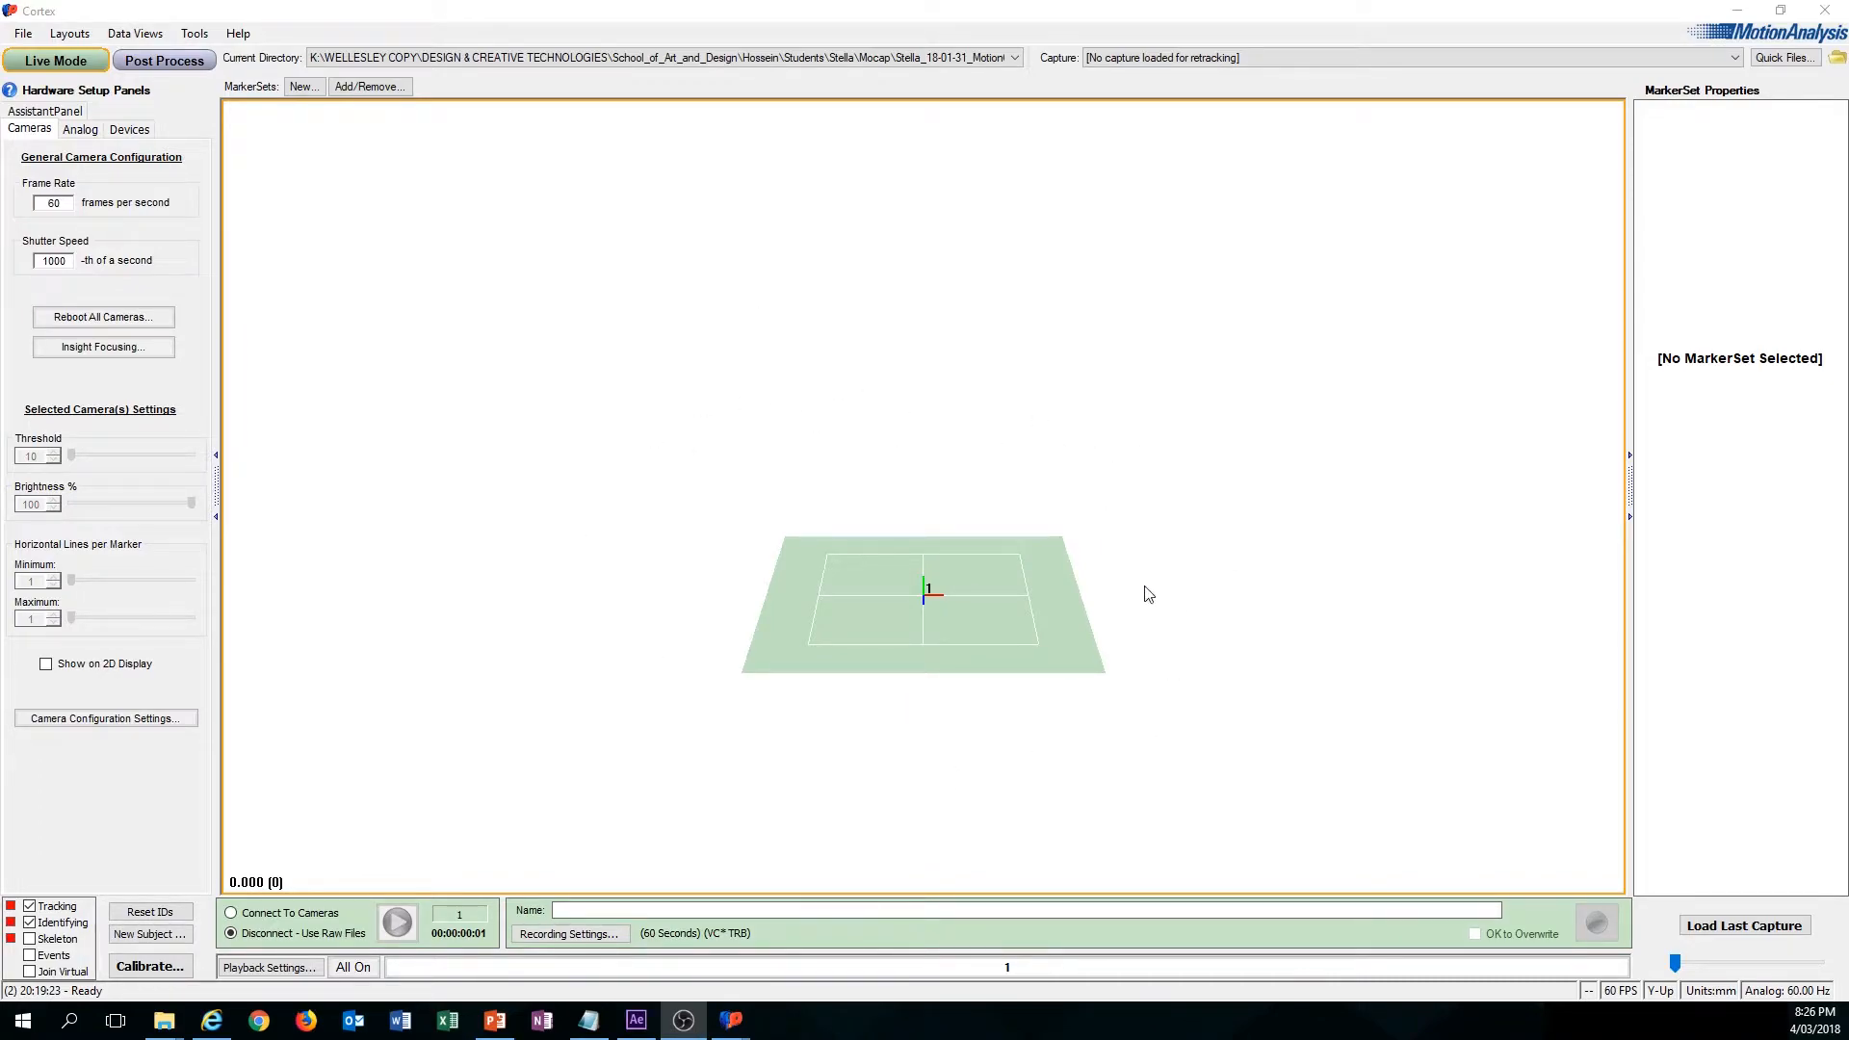
pyautogui.moveTo(807, 407)
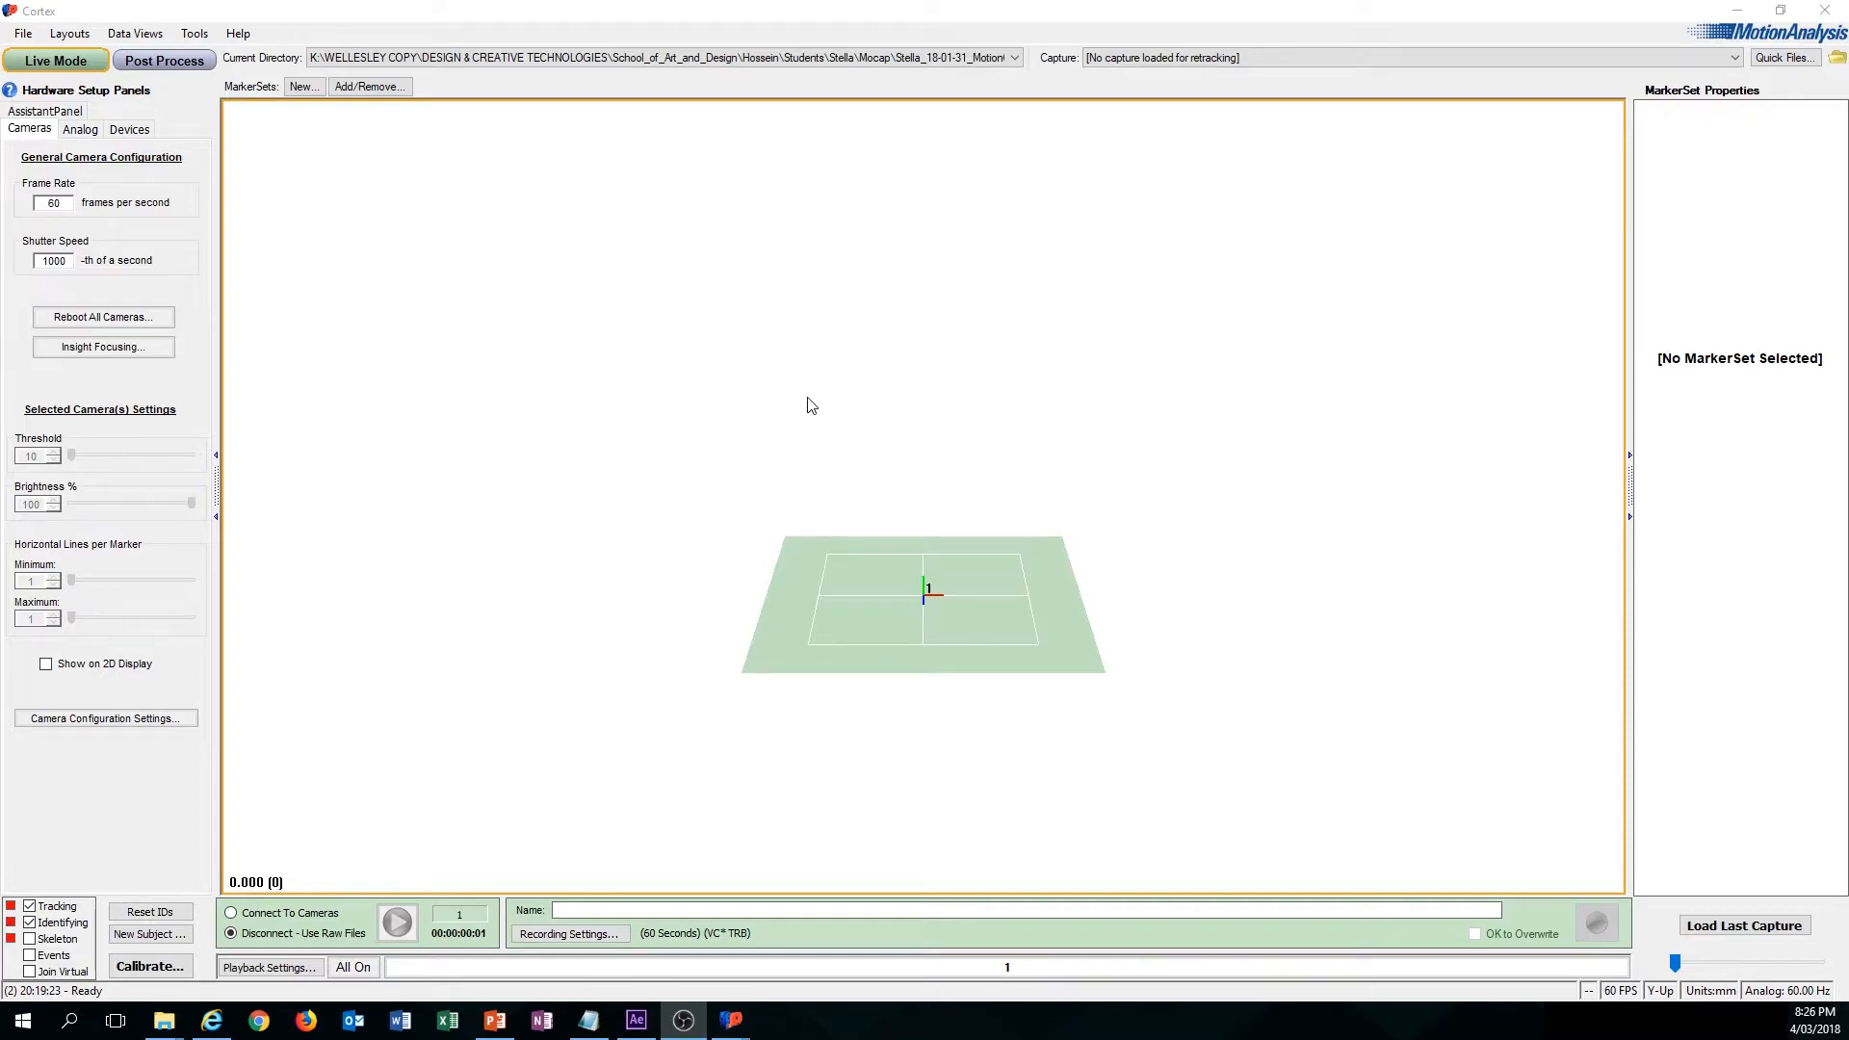
pyautogui.moveTo(786, 516)
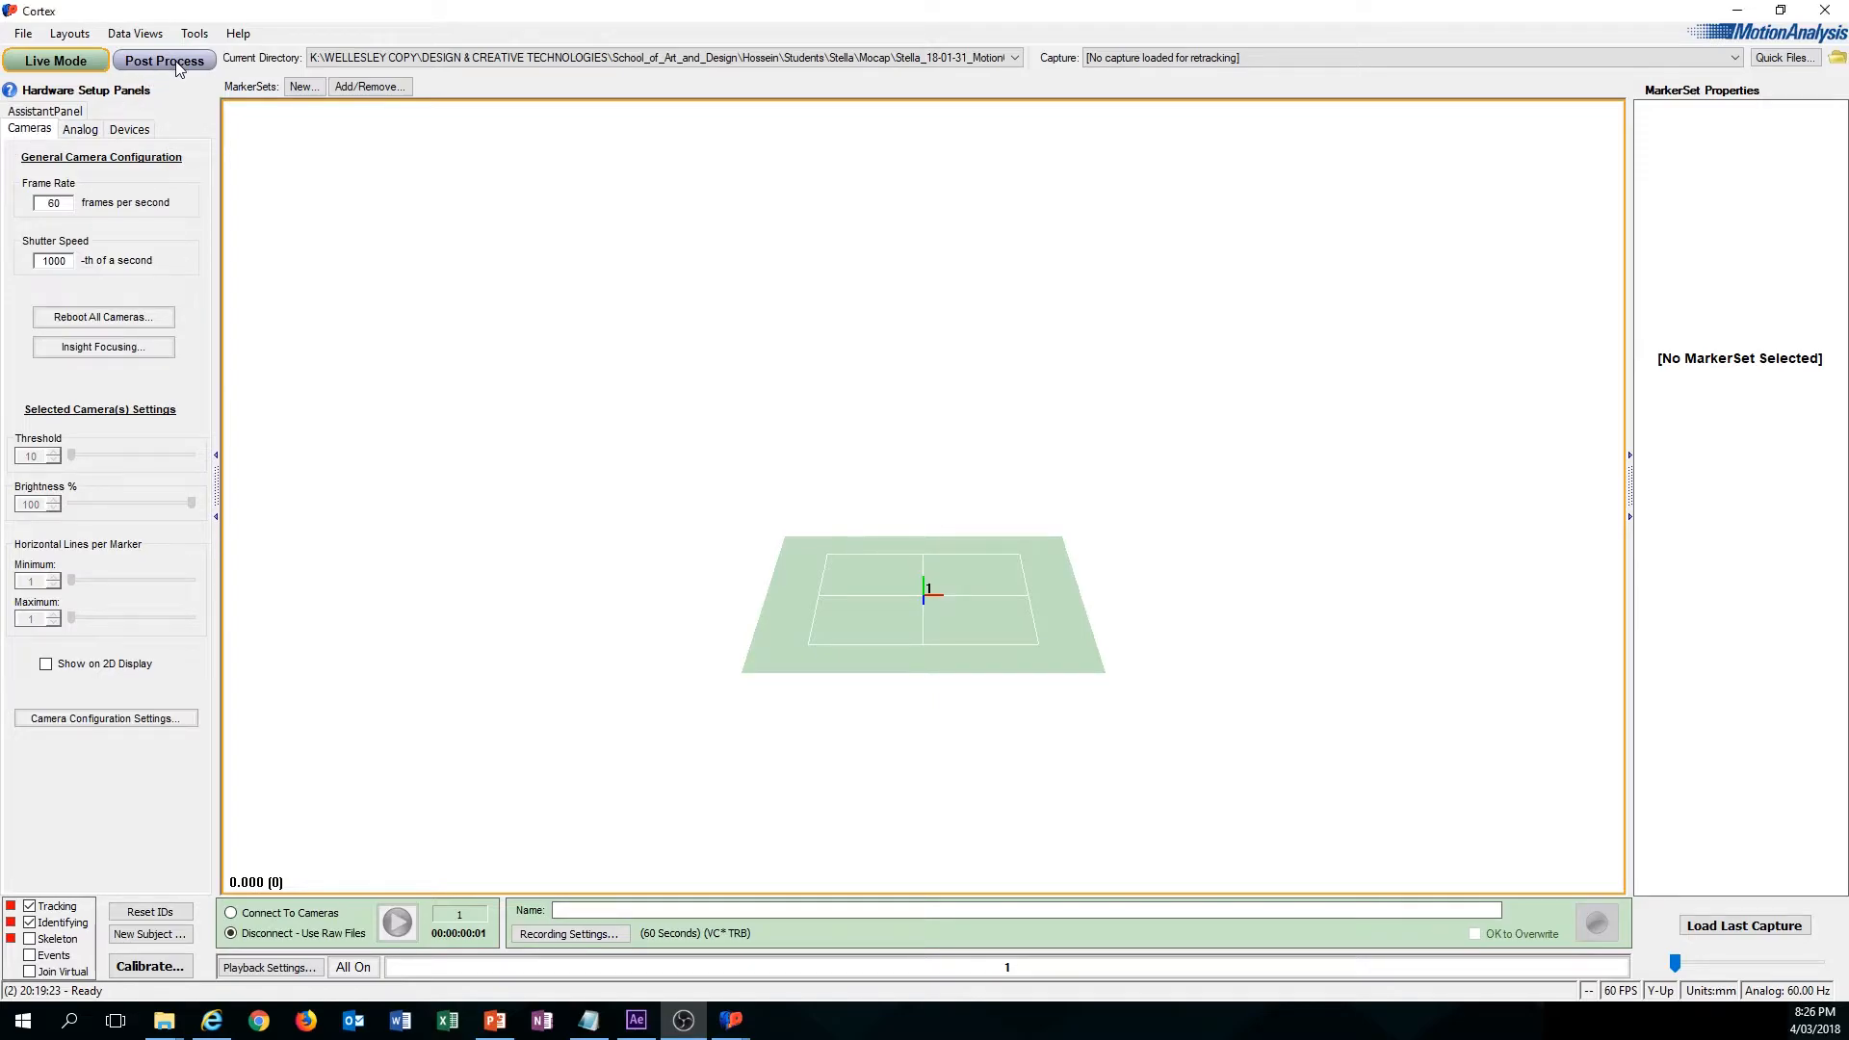
# Step: Switch Cortex to Post Process mode and bring up the QuickFiles browser
pyautogui.click(162, 60)
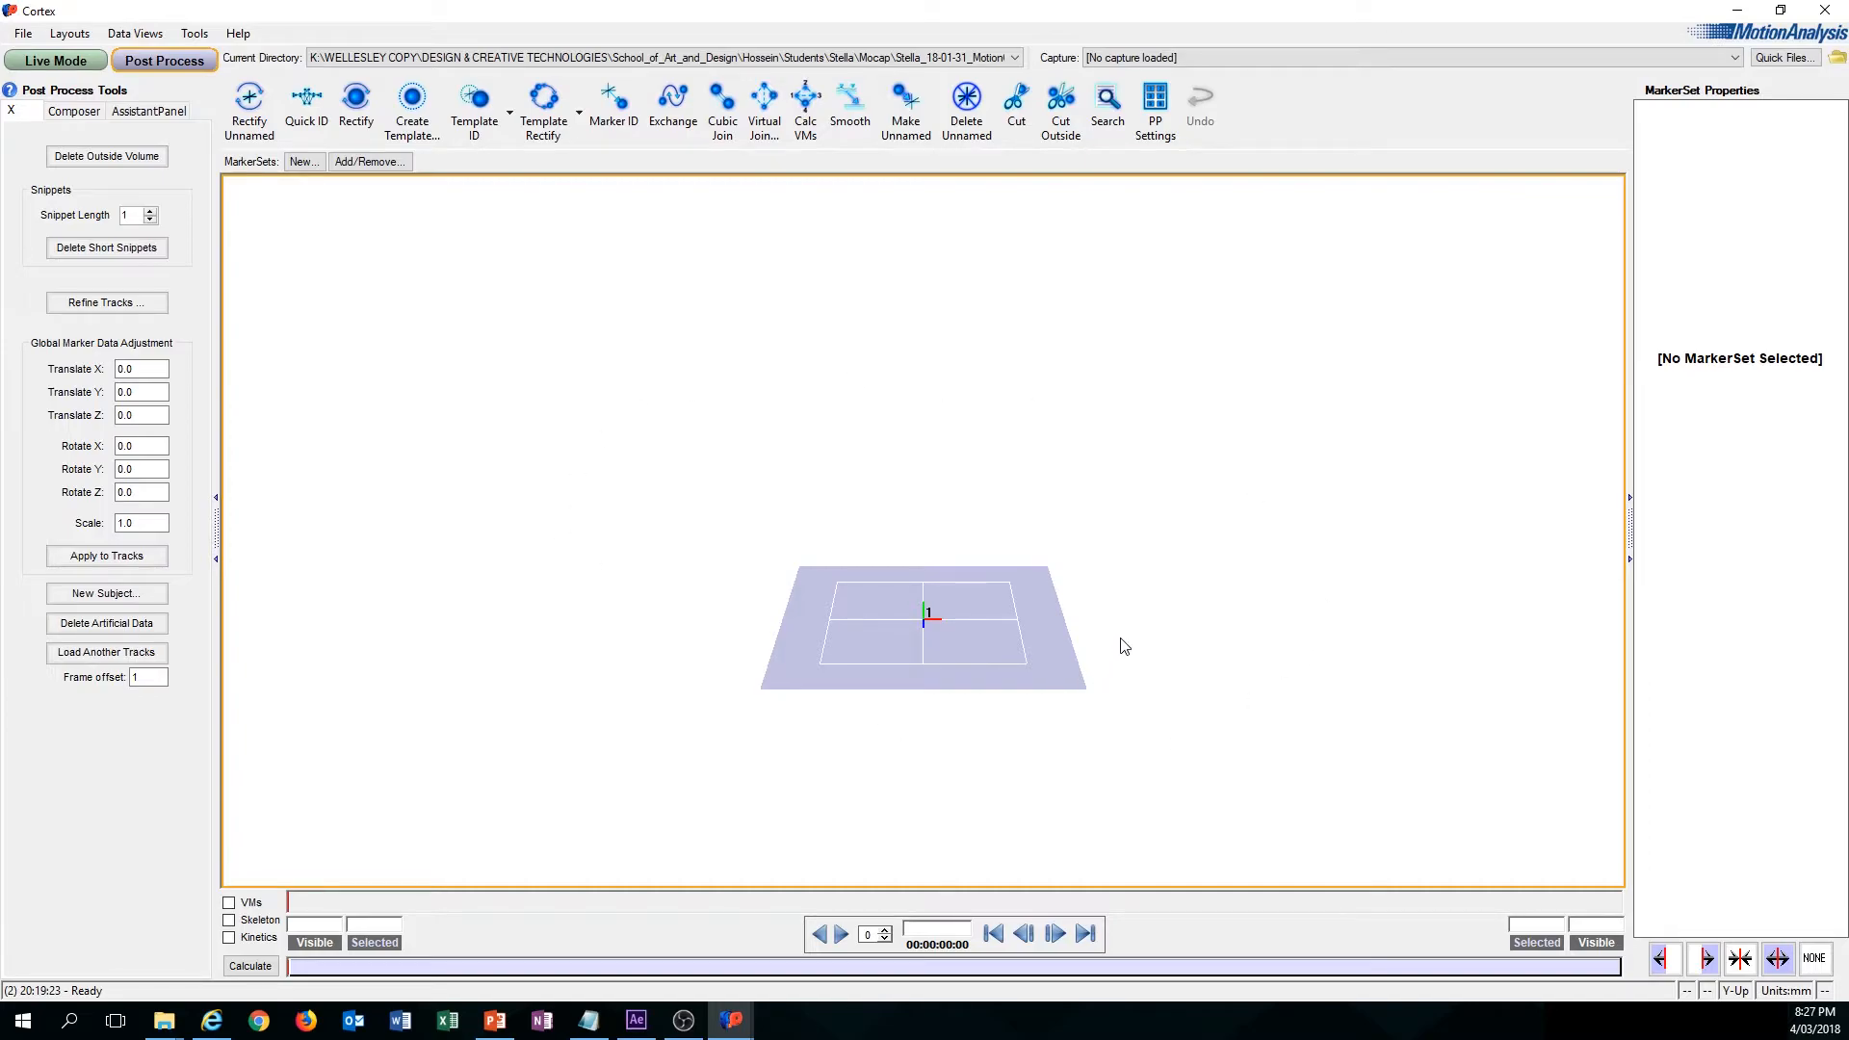
pyautogui.moveTo(979, 416)
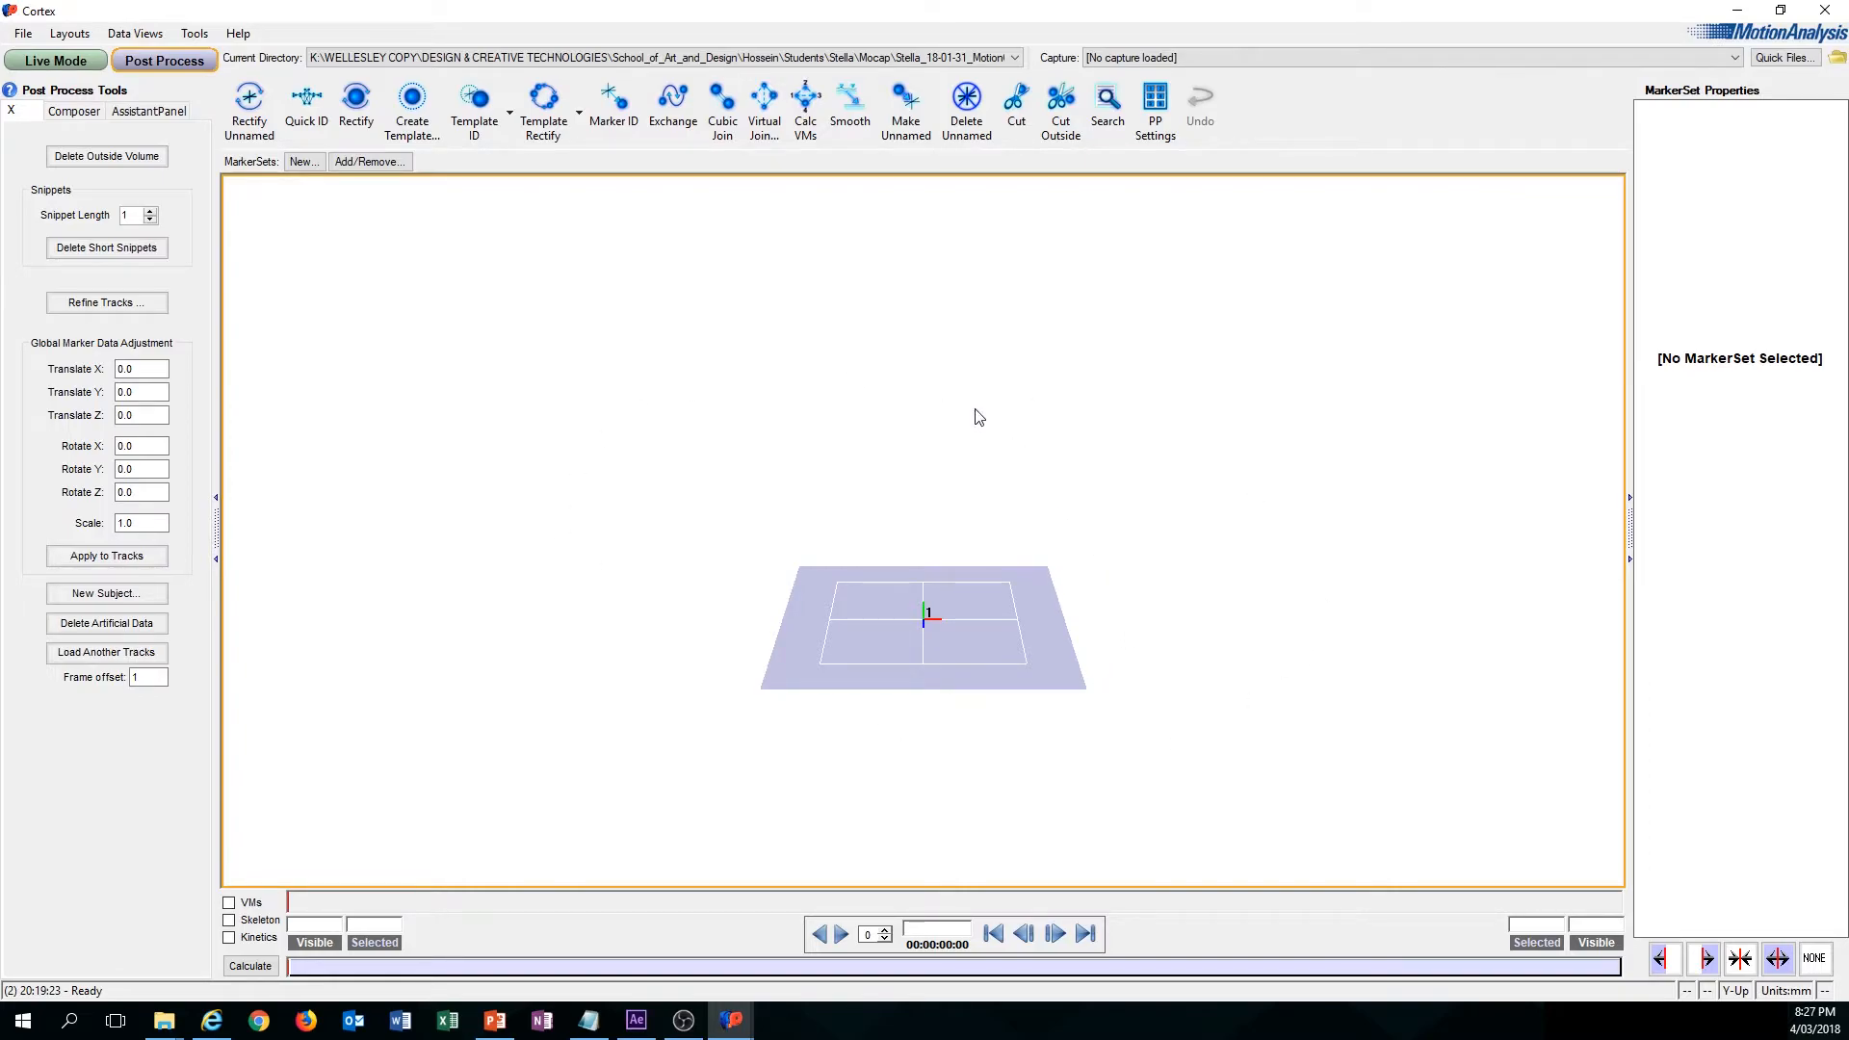
pyautogui.moveTo(1152, 439)
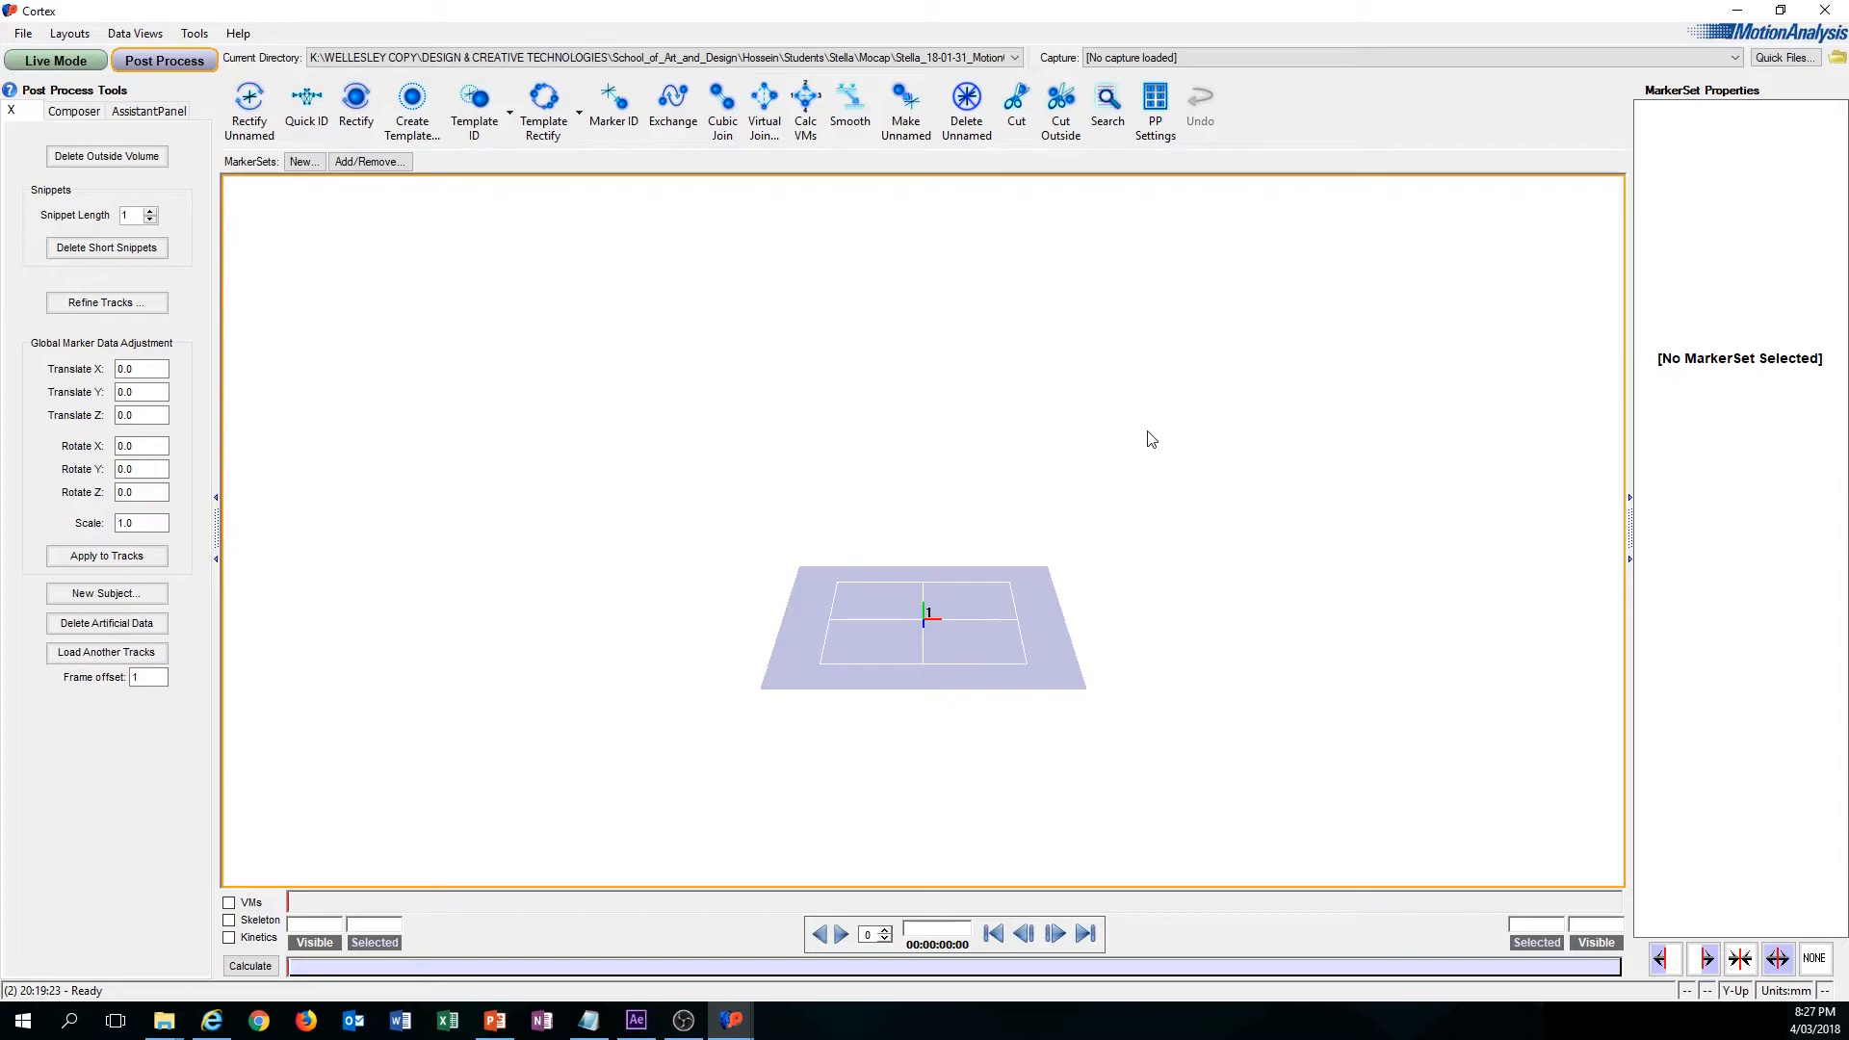
pyautogui.moveTo(1605, 117)
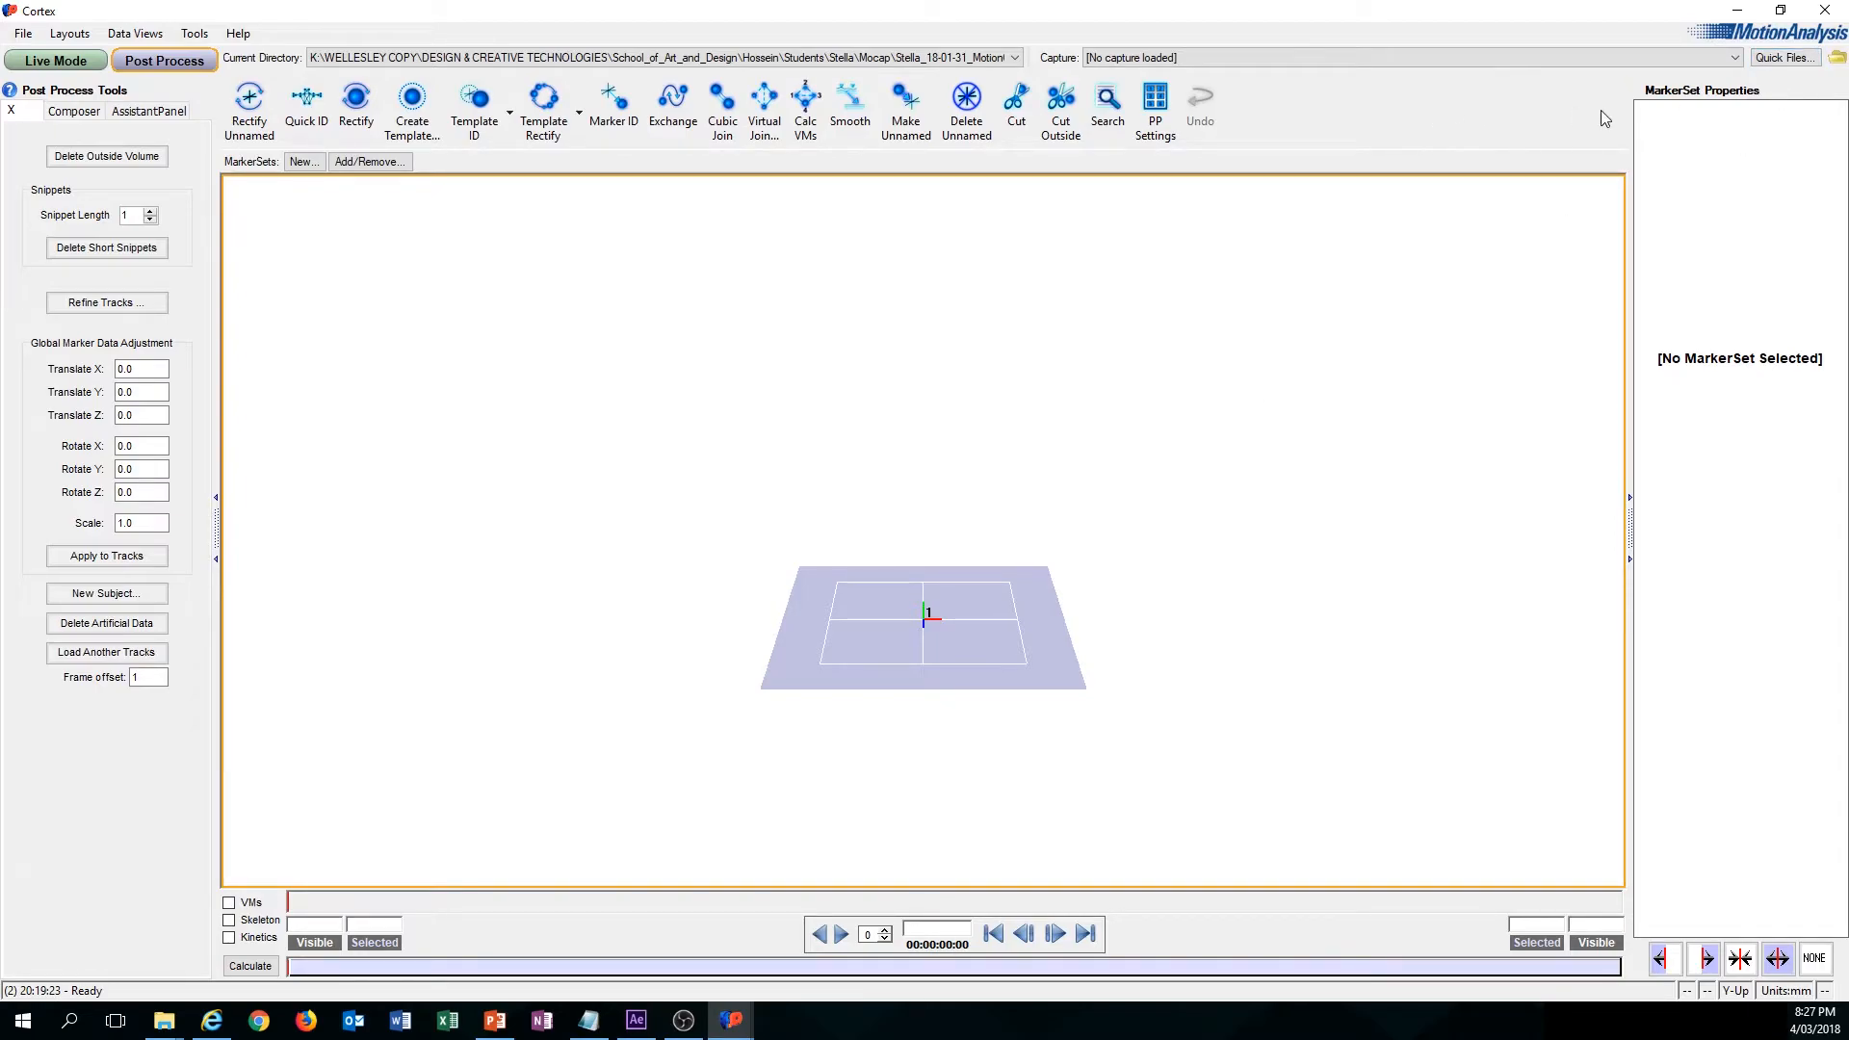
pyautogui.moveTo(1793, 81)
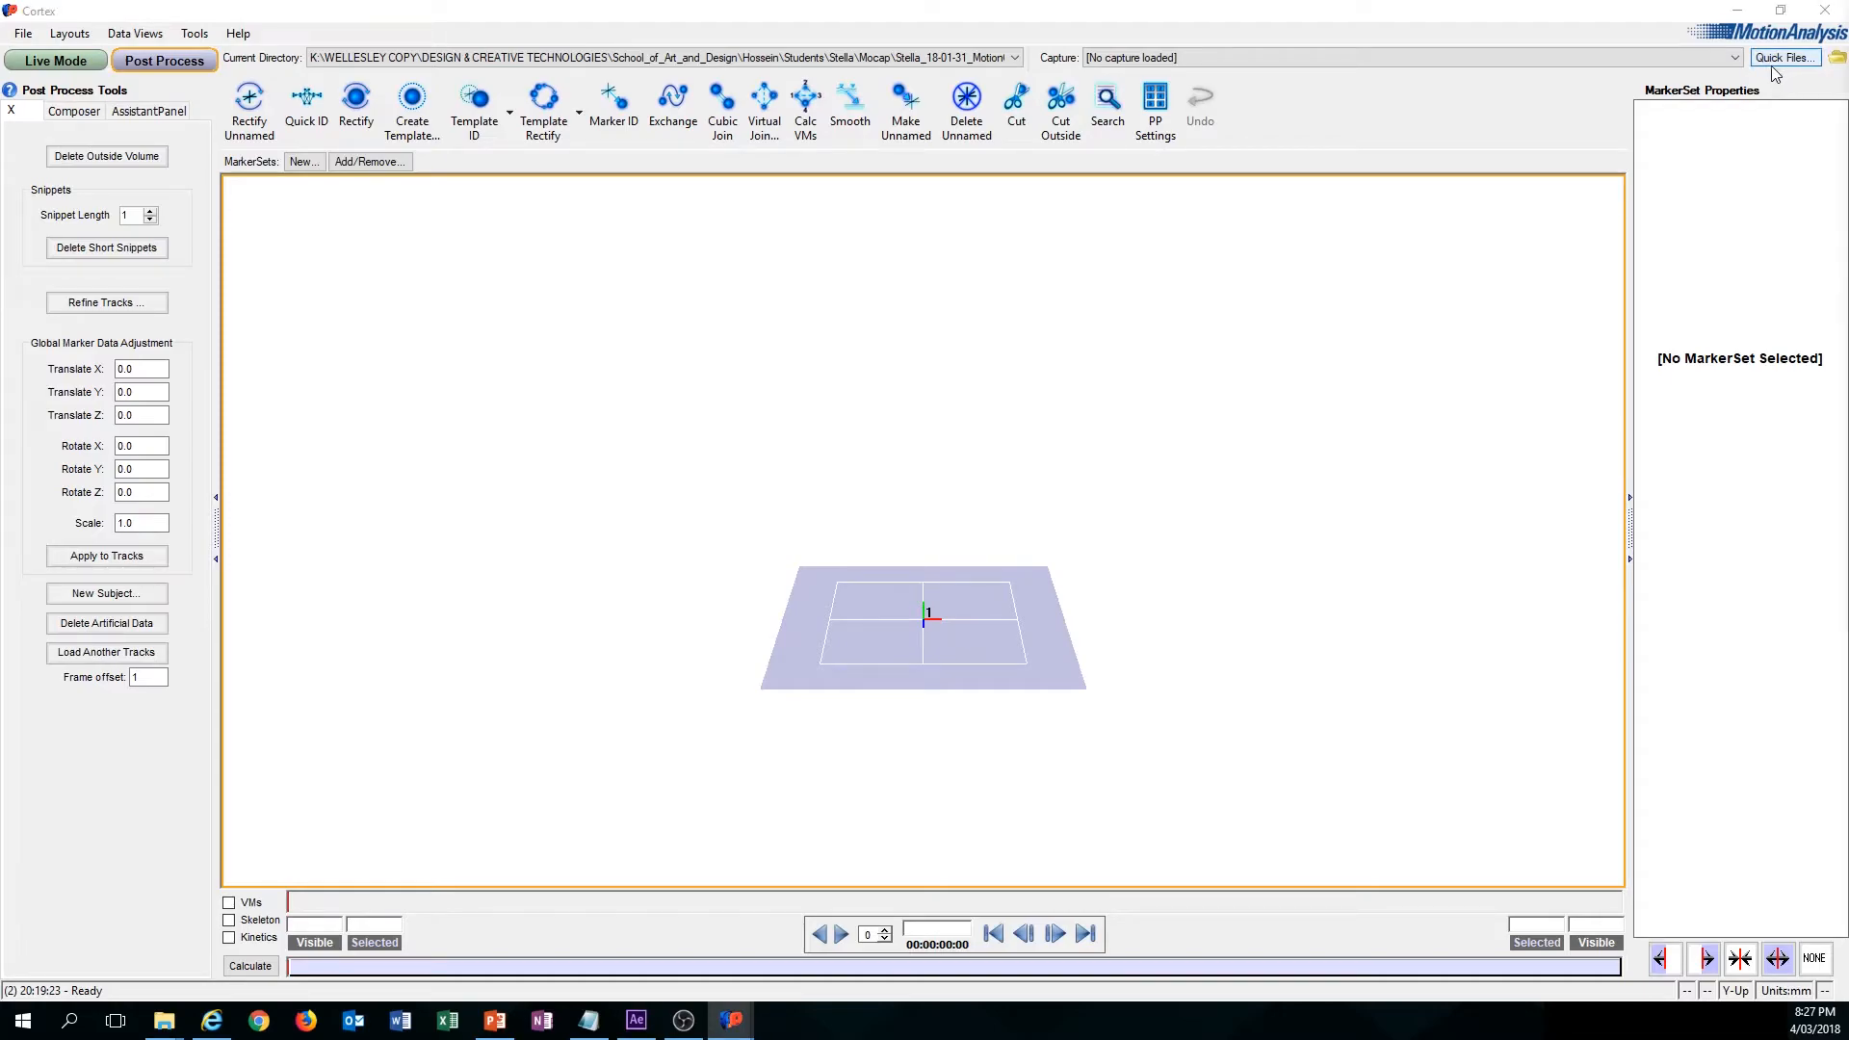
pyautogui.moveTo(1142, 455)
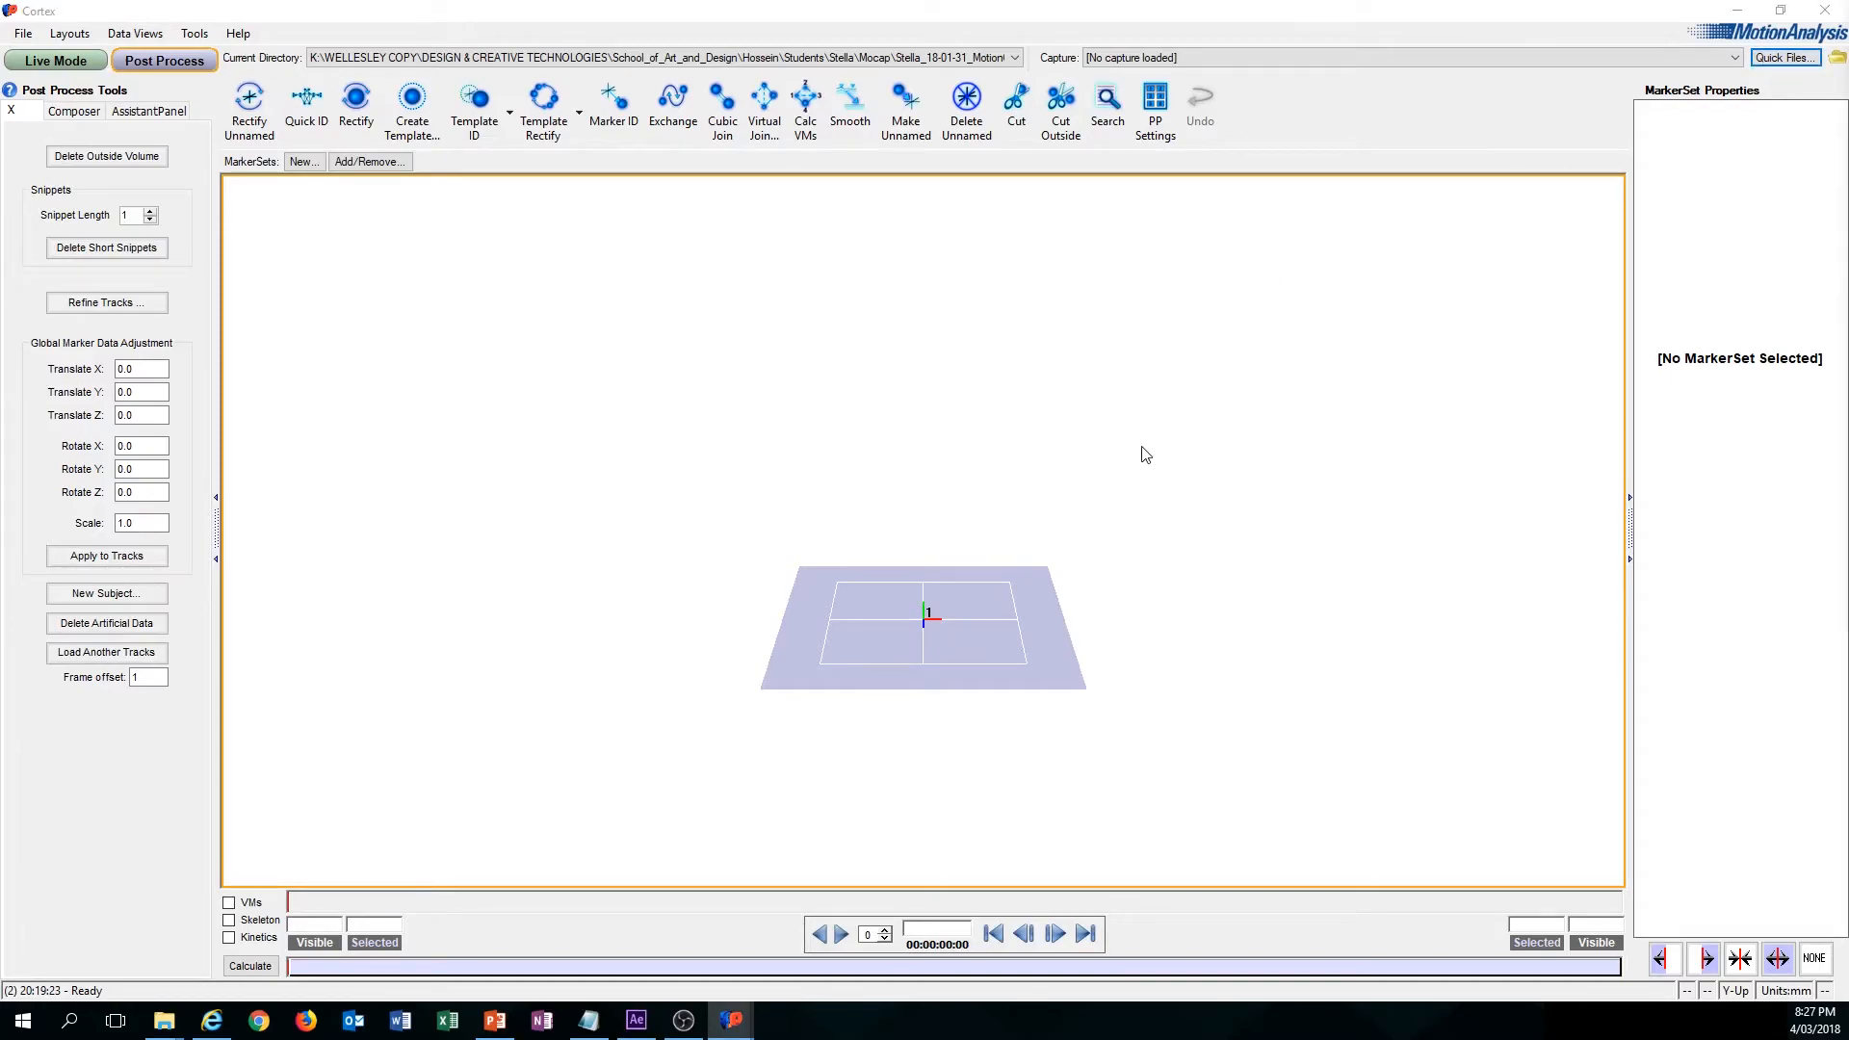
pyautogui.moveTo(1021, 376)
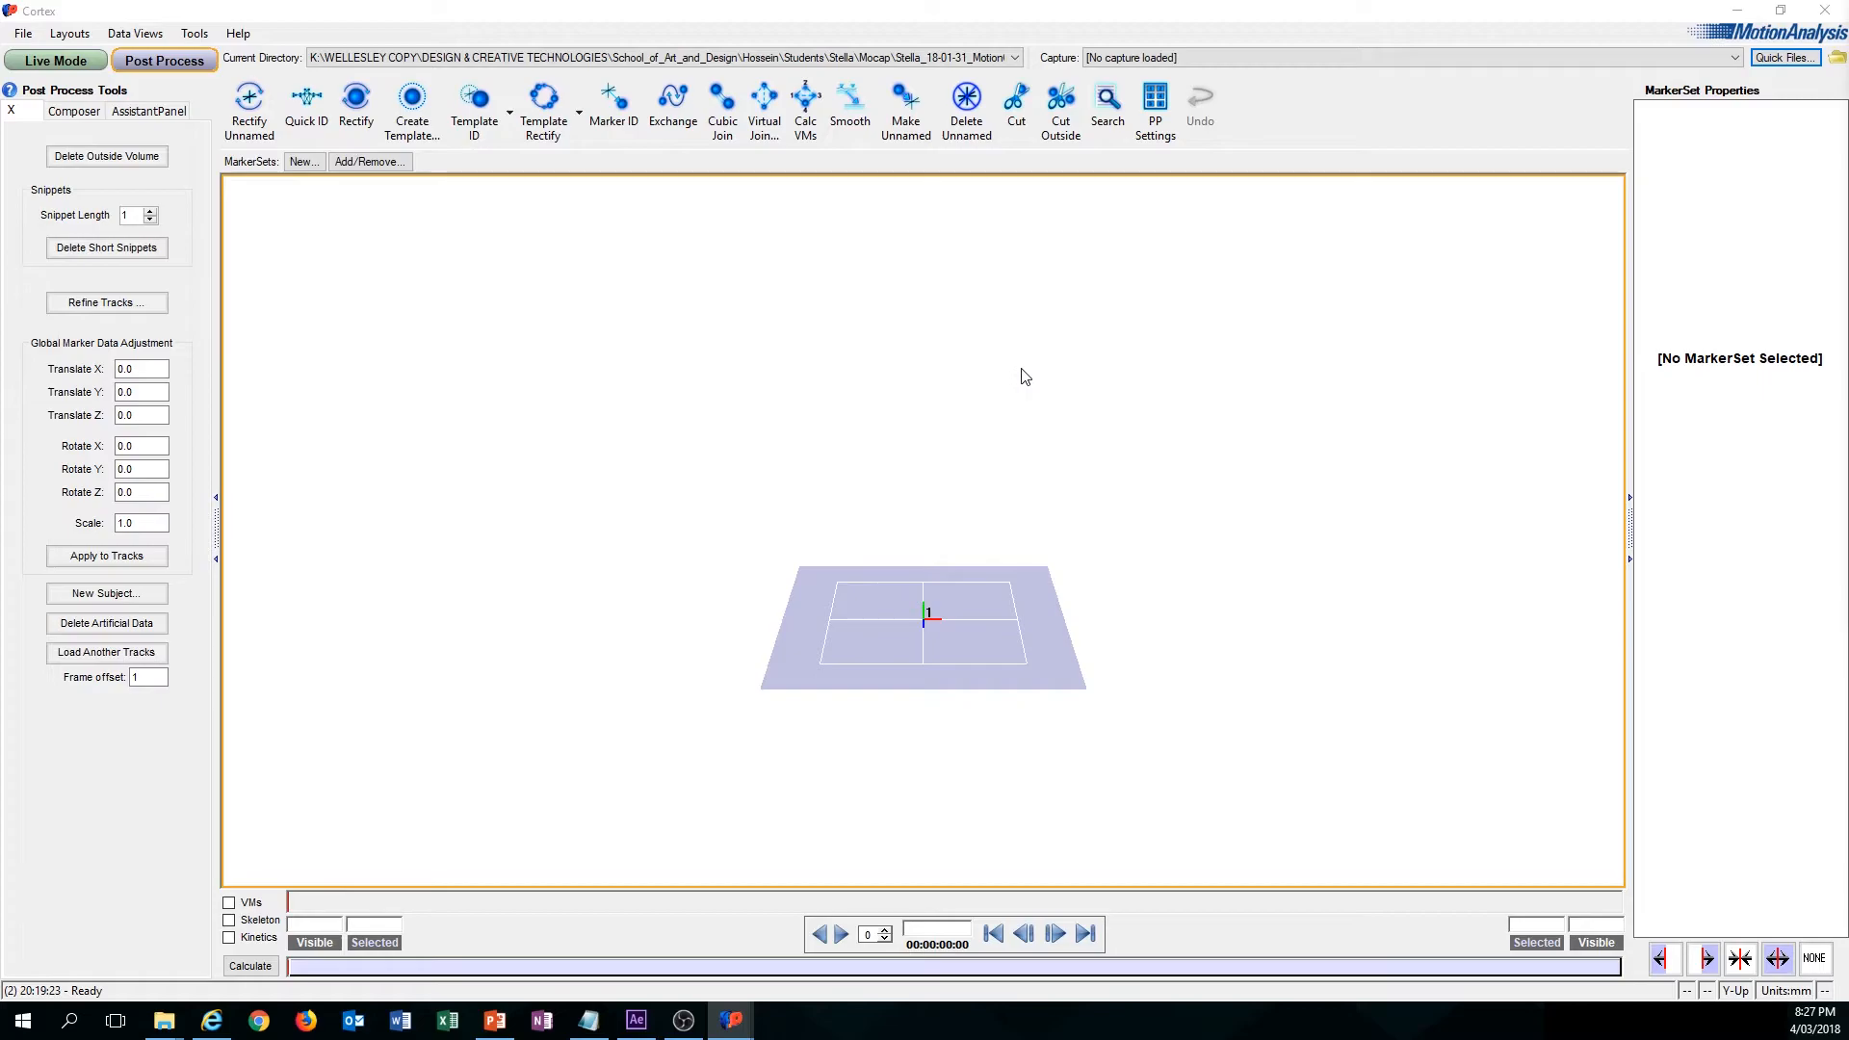
pyautogui.moveTo(1021, 370)
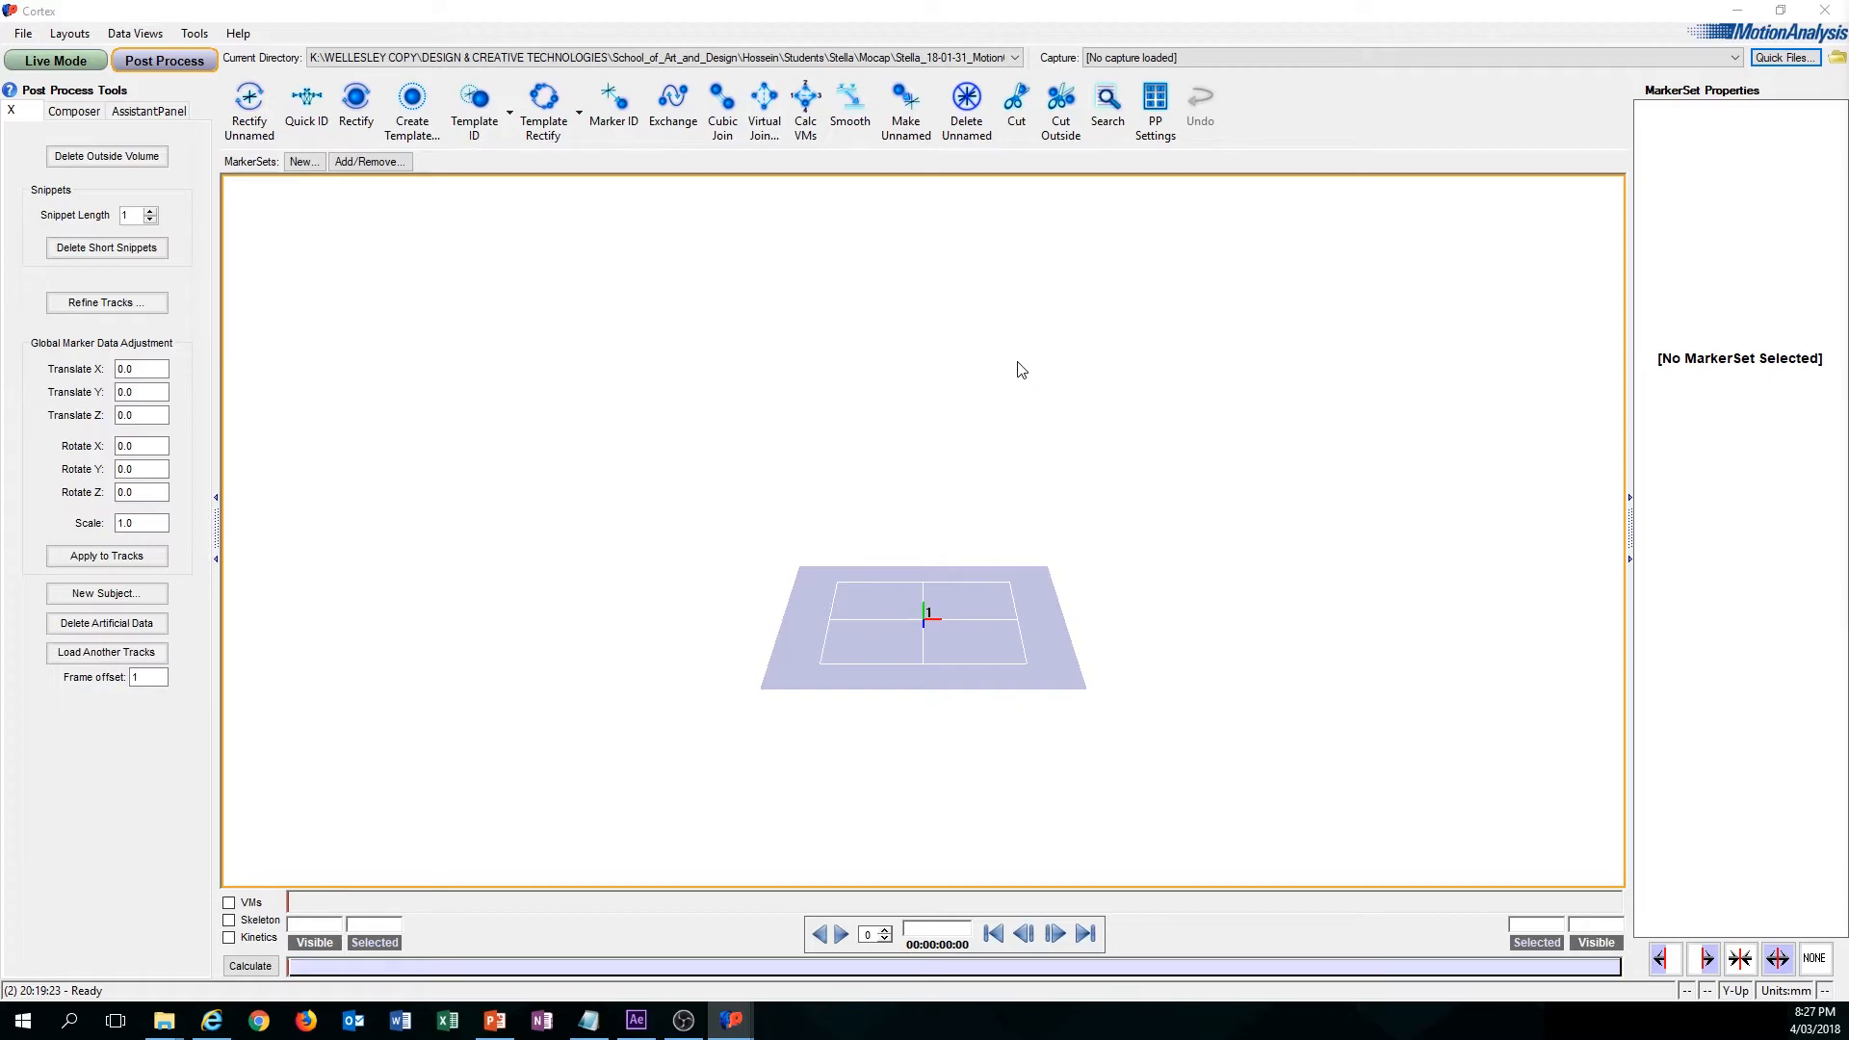
pyautogui.click(1784, 56)
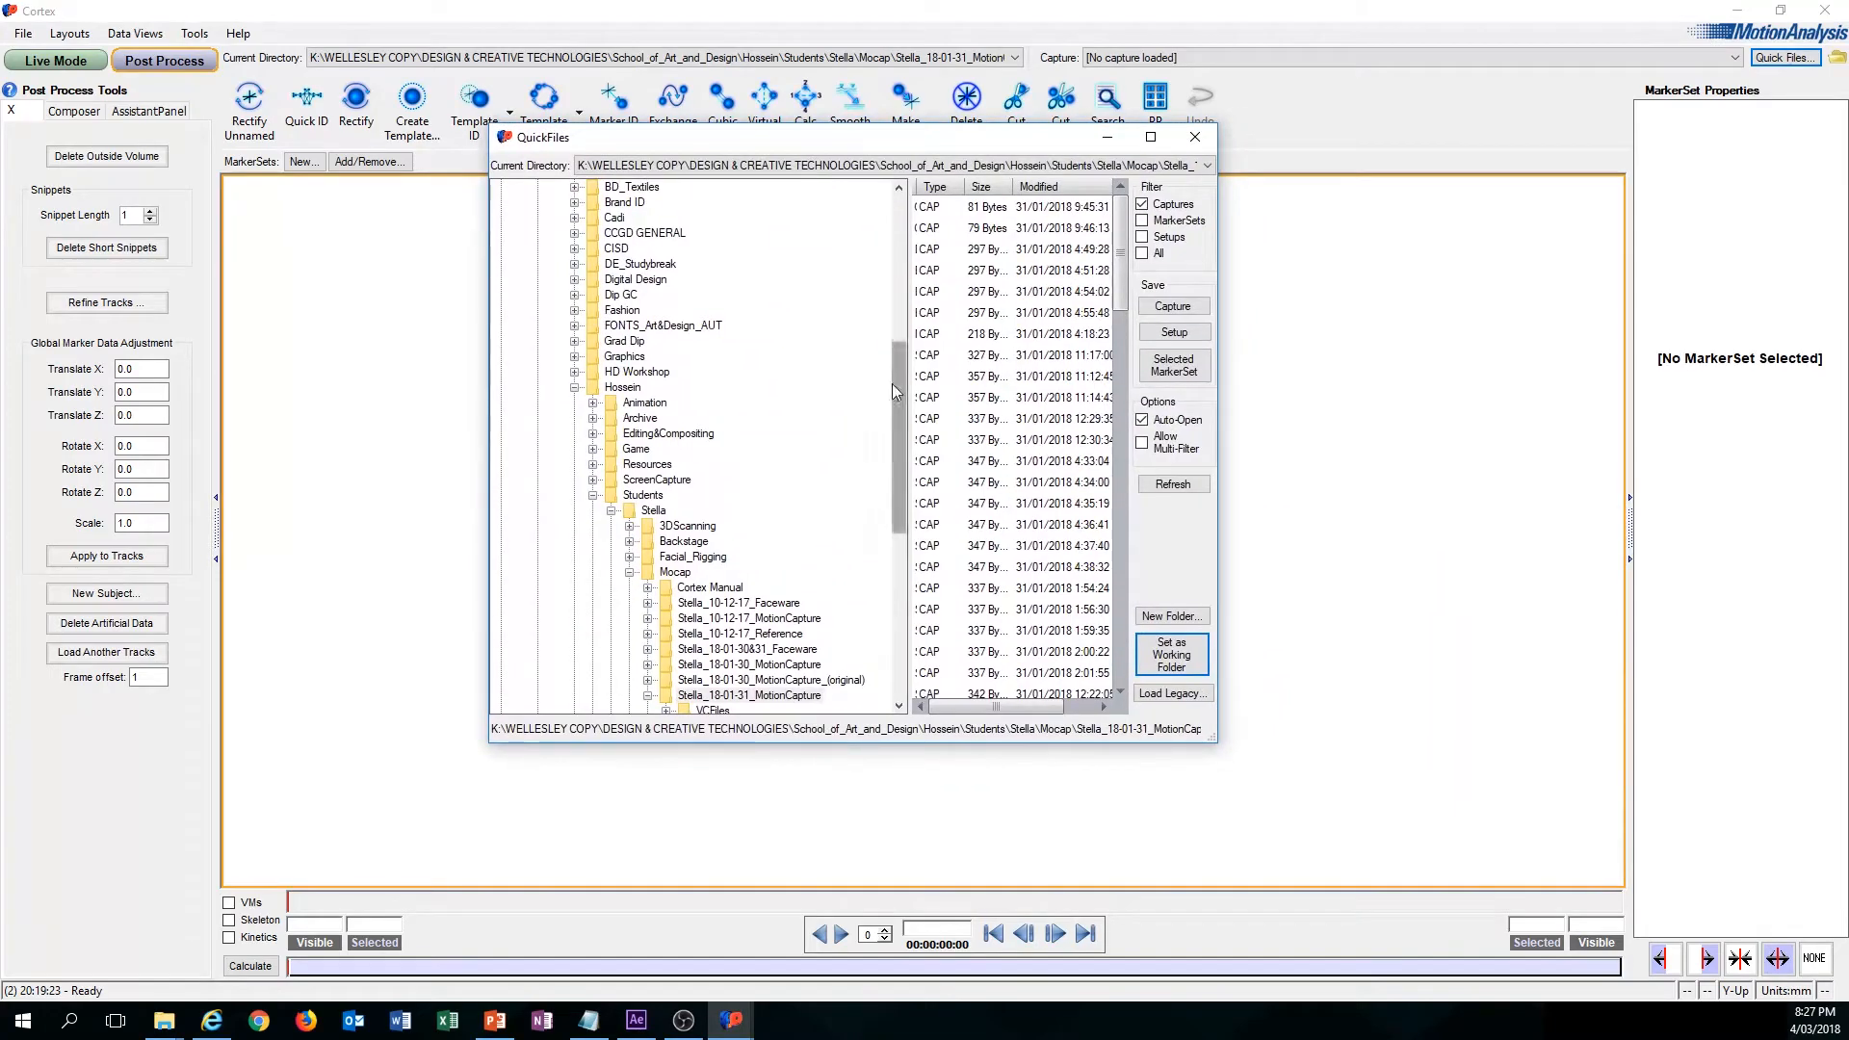
# Step: Make Mocap > Stella_18-01-31_MotionCapture the working folder
pyautogui.scroll(-3)
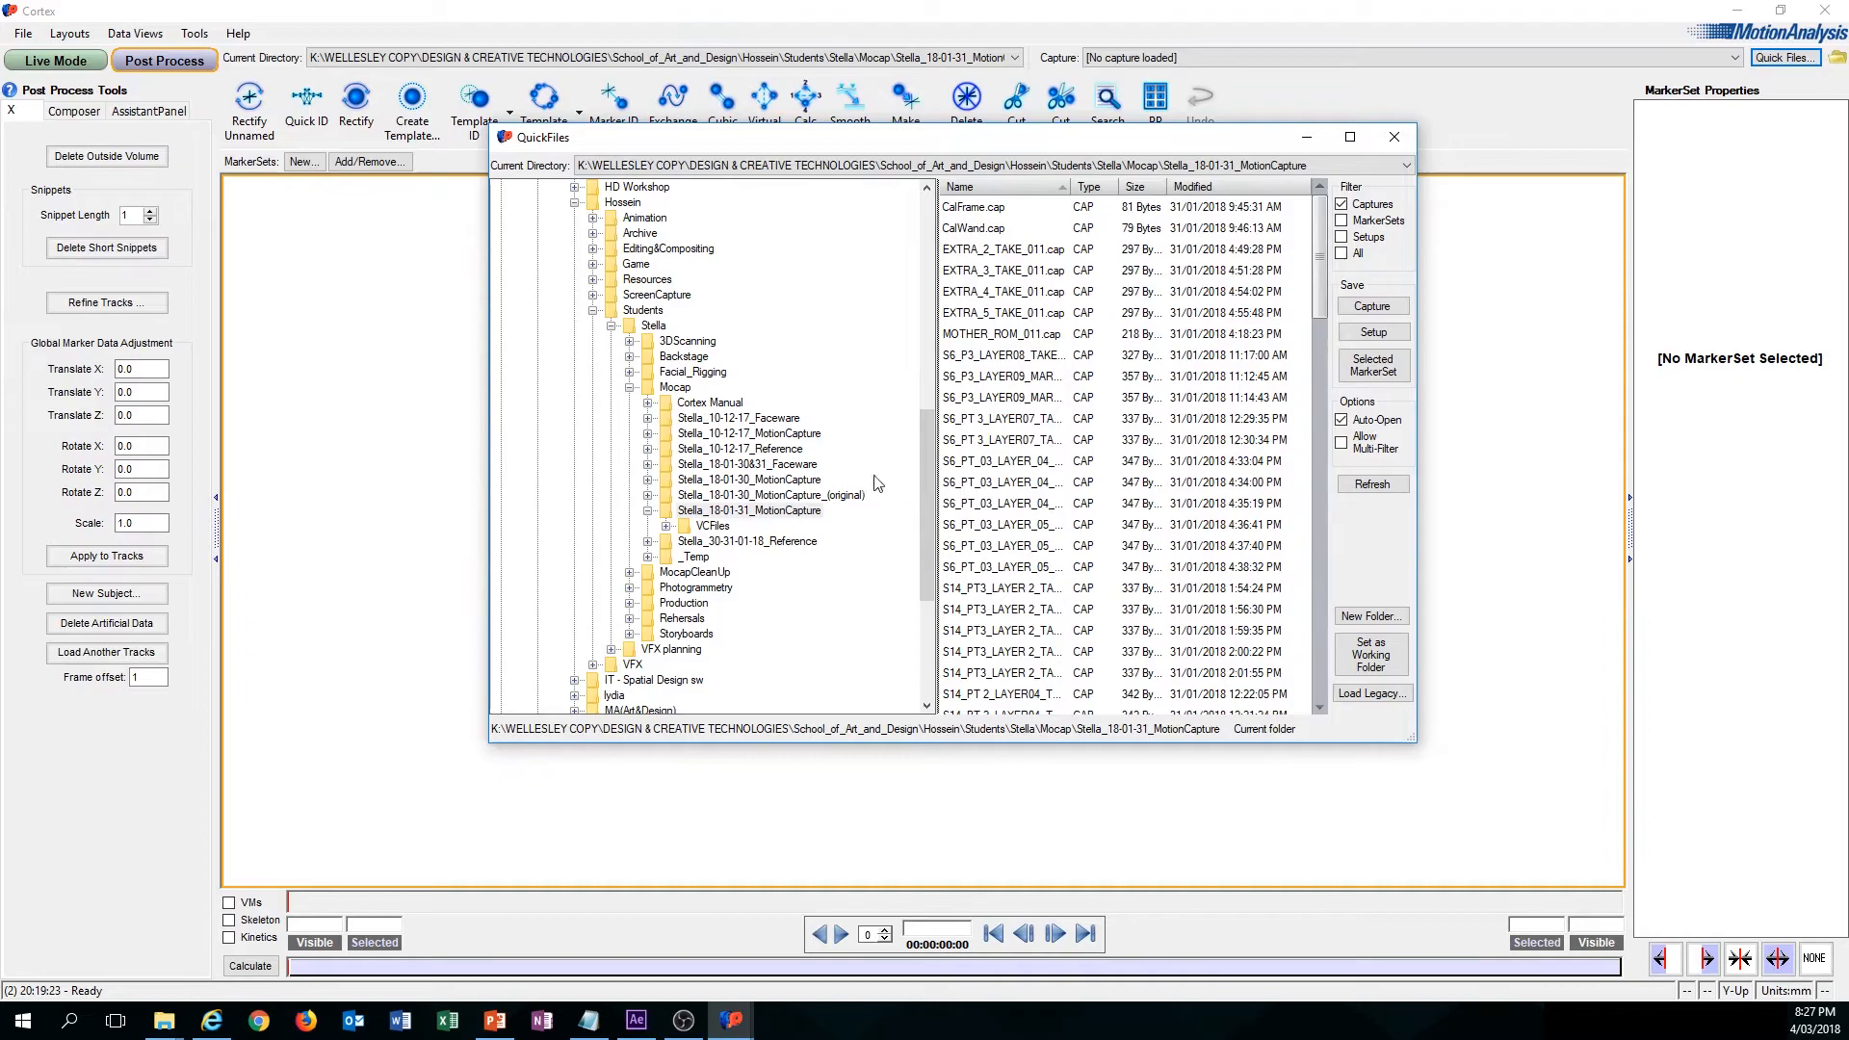
pyautogui.moveTo(1370, 654)
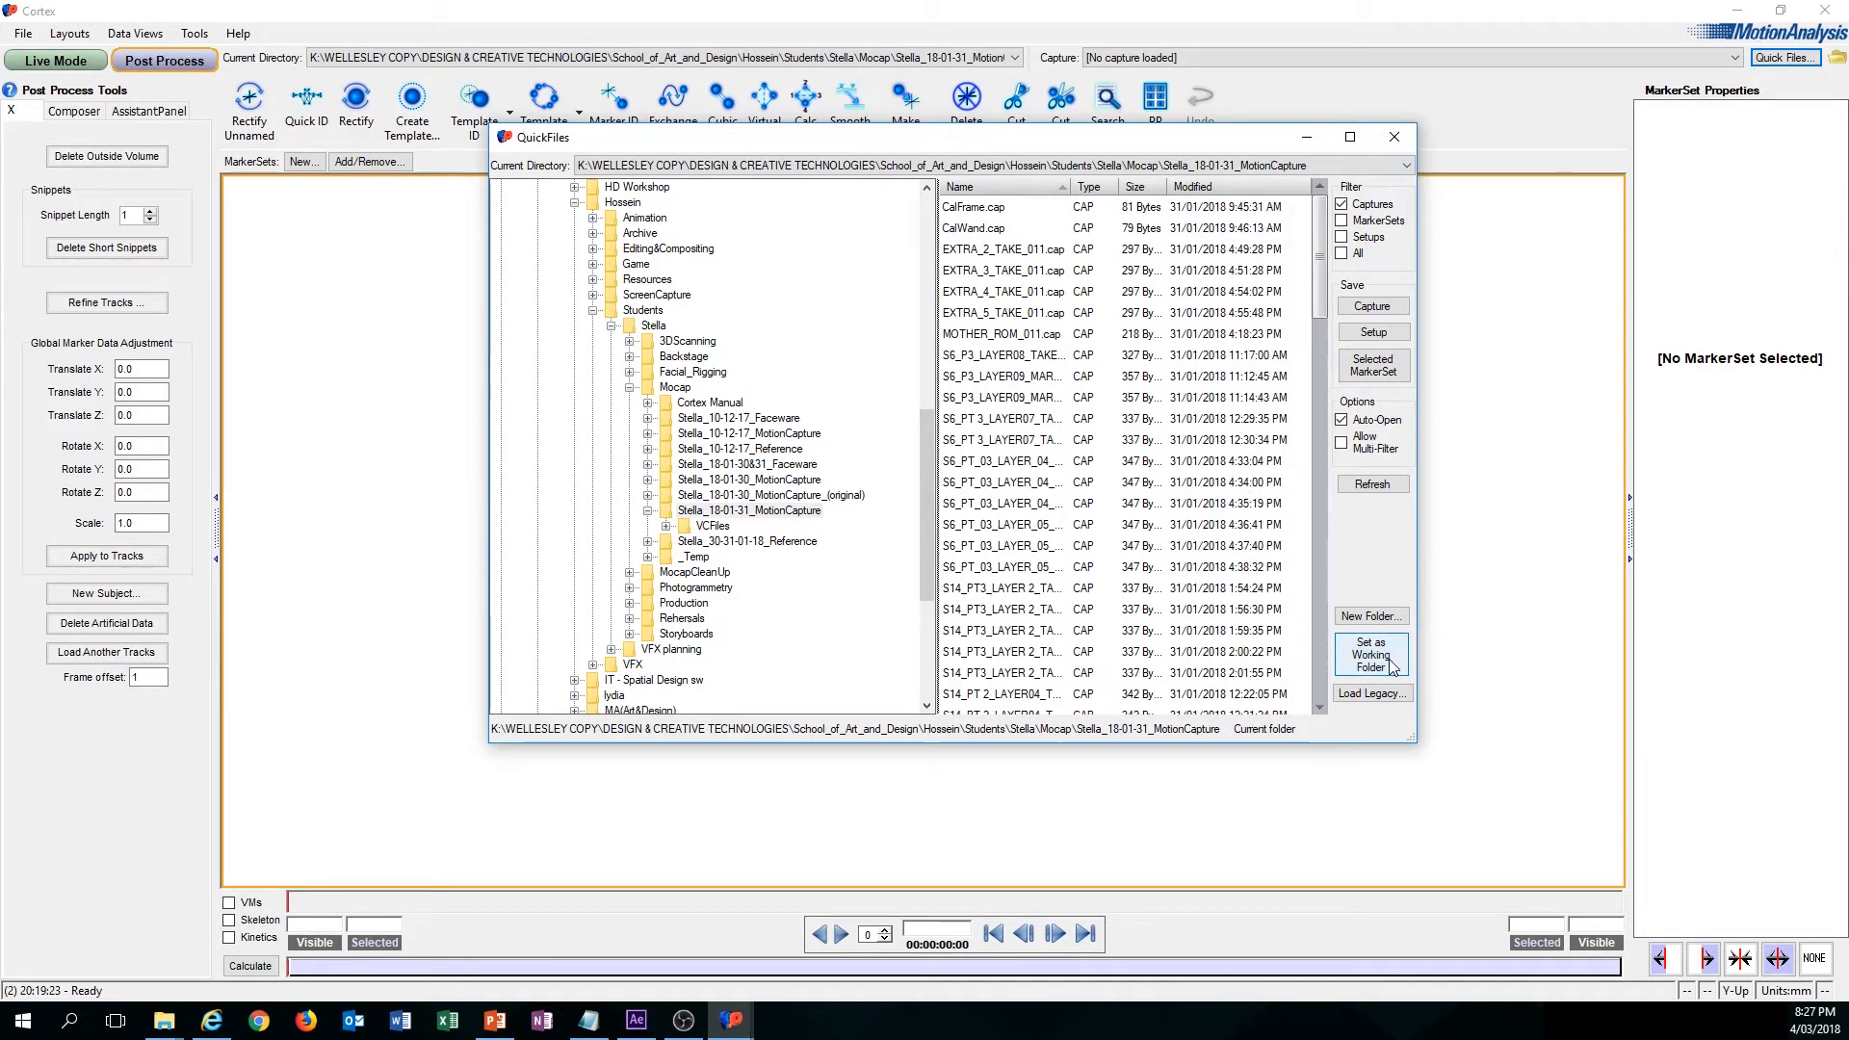
pyautogui.moveTo(1389, 667)
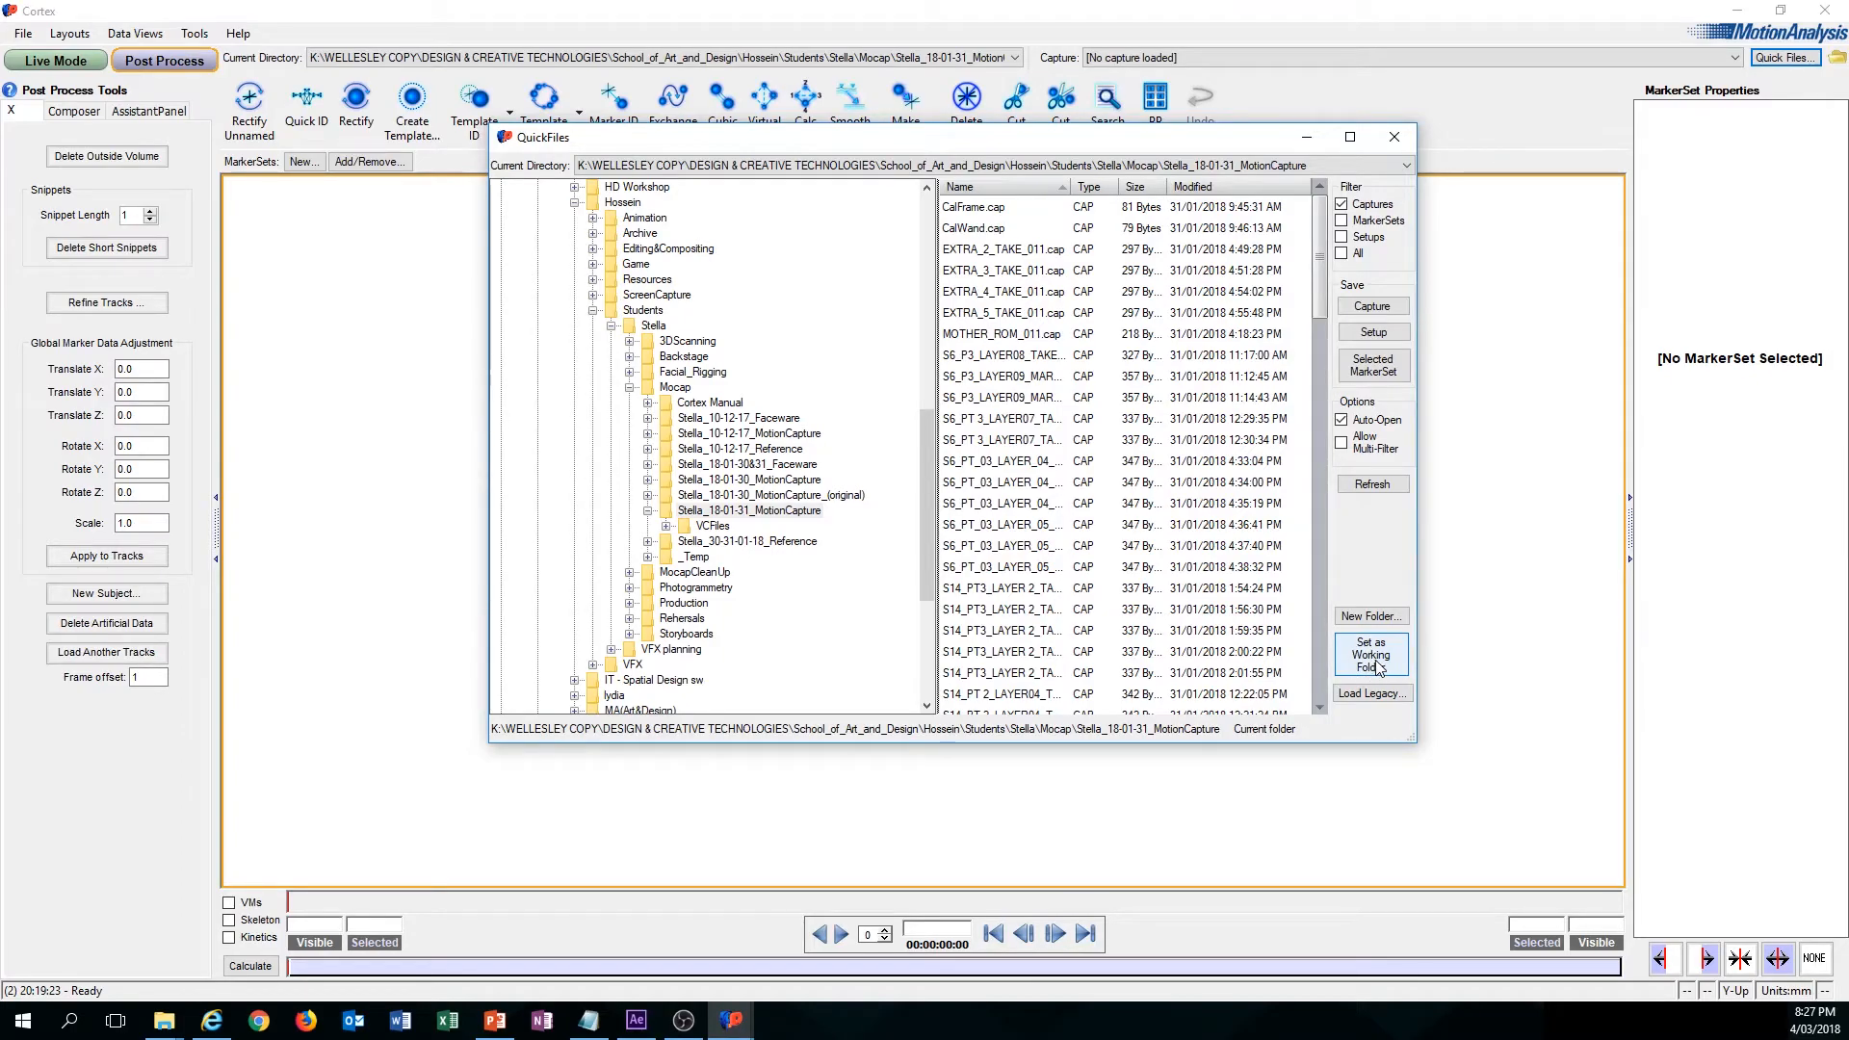
pyautogui.click(1371, 655)
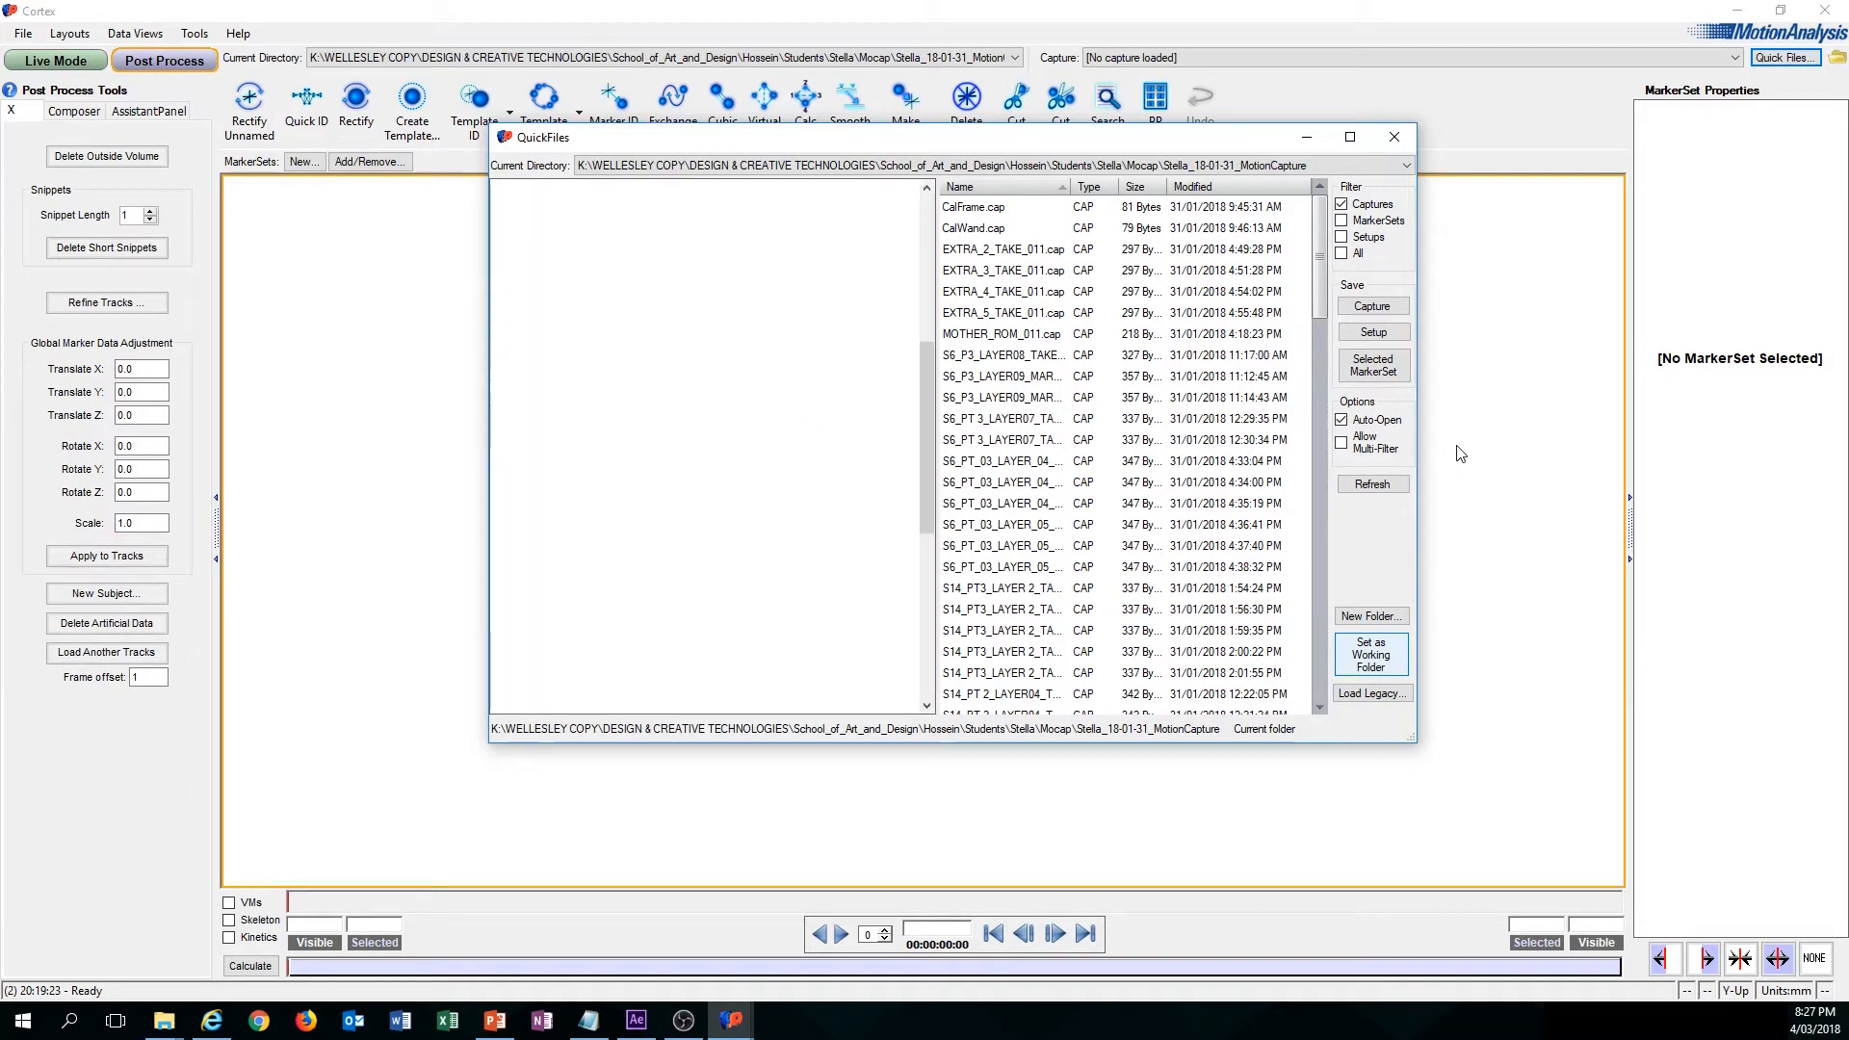
# Step: Close QuickFiles, returning to the post-processing workspace with the new folder current
pyautogui.click(1392, 137)
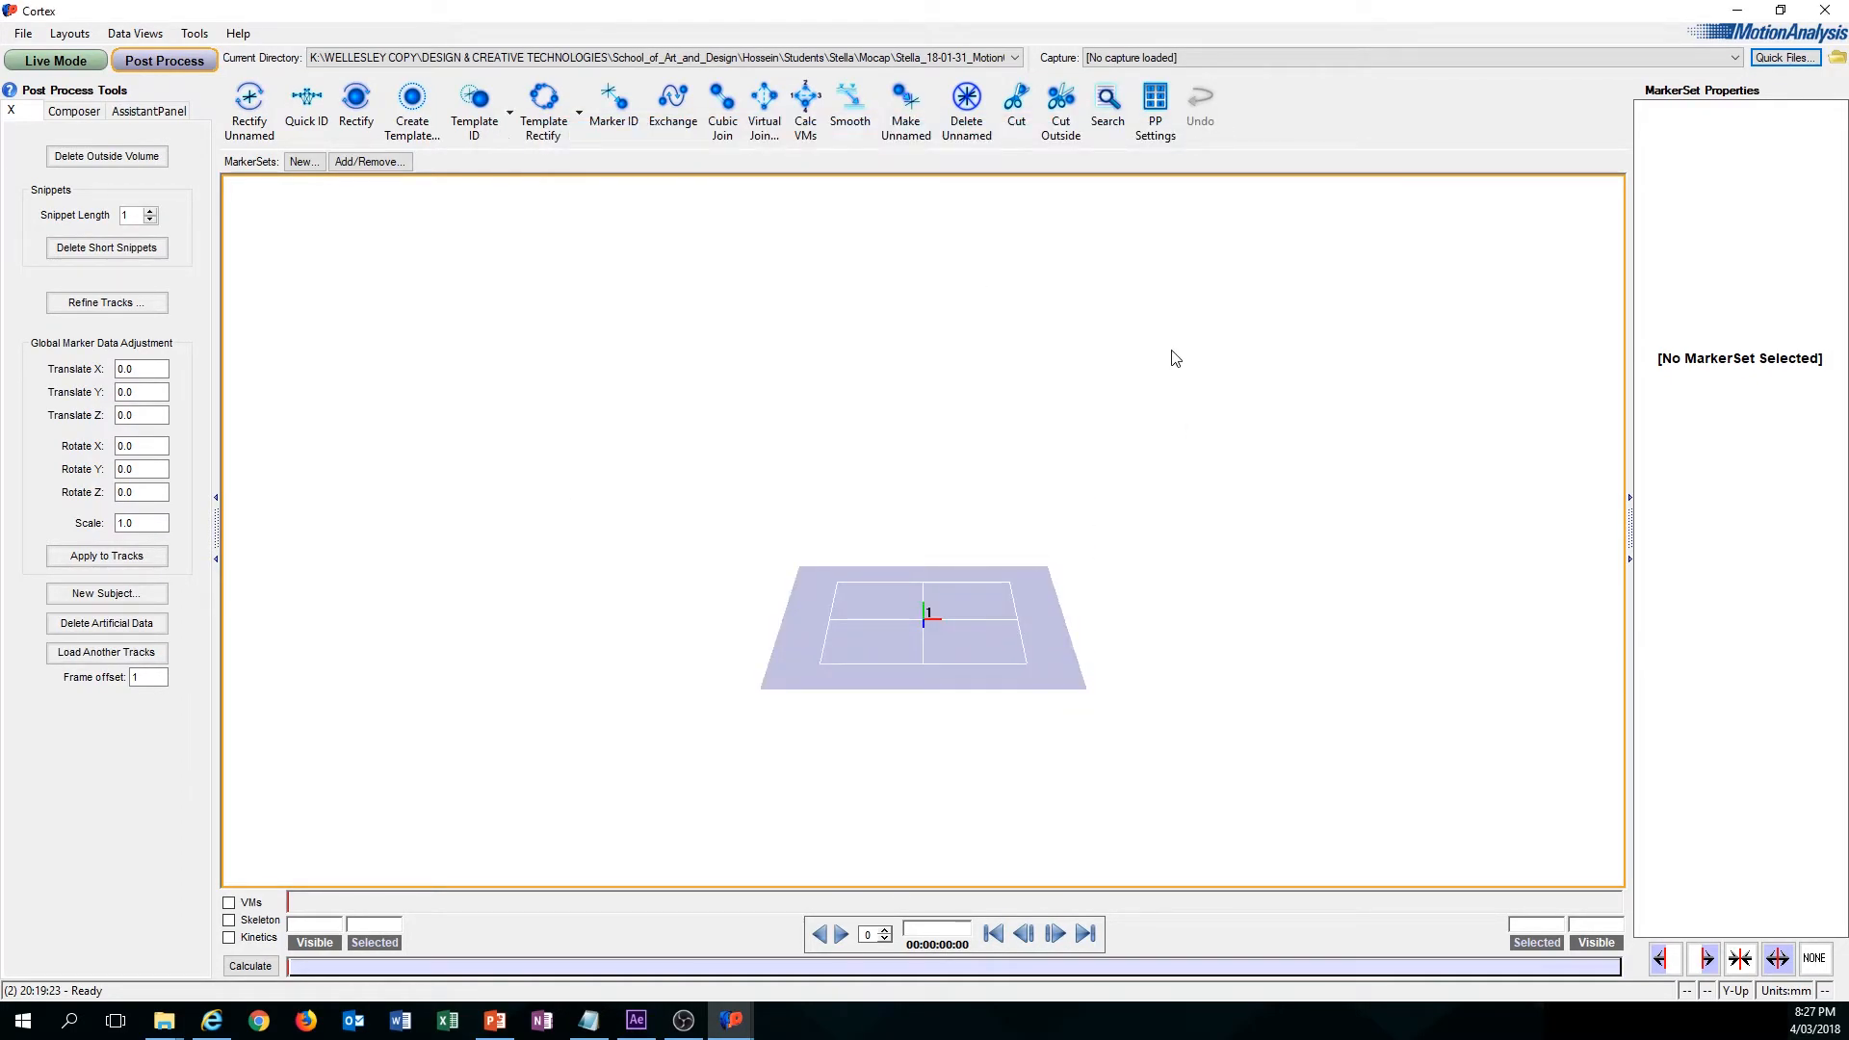
pyautogui.moveTo(988, 359)
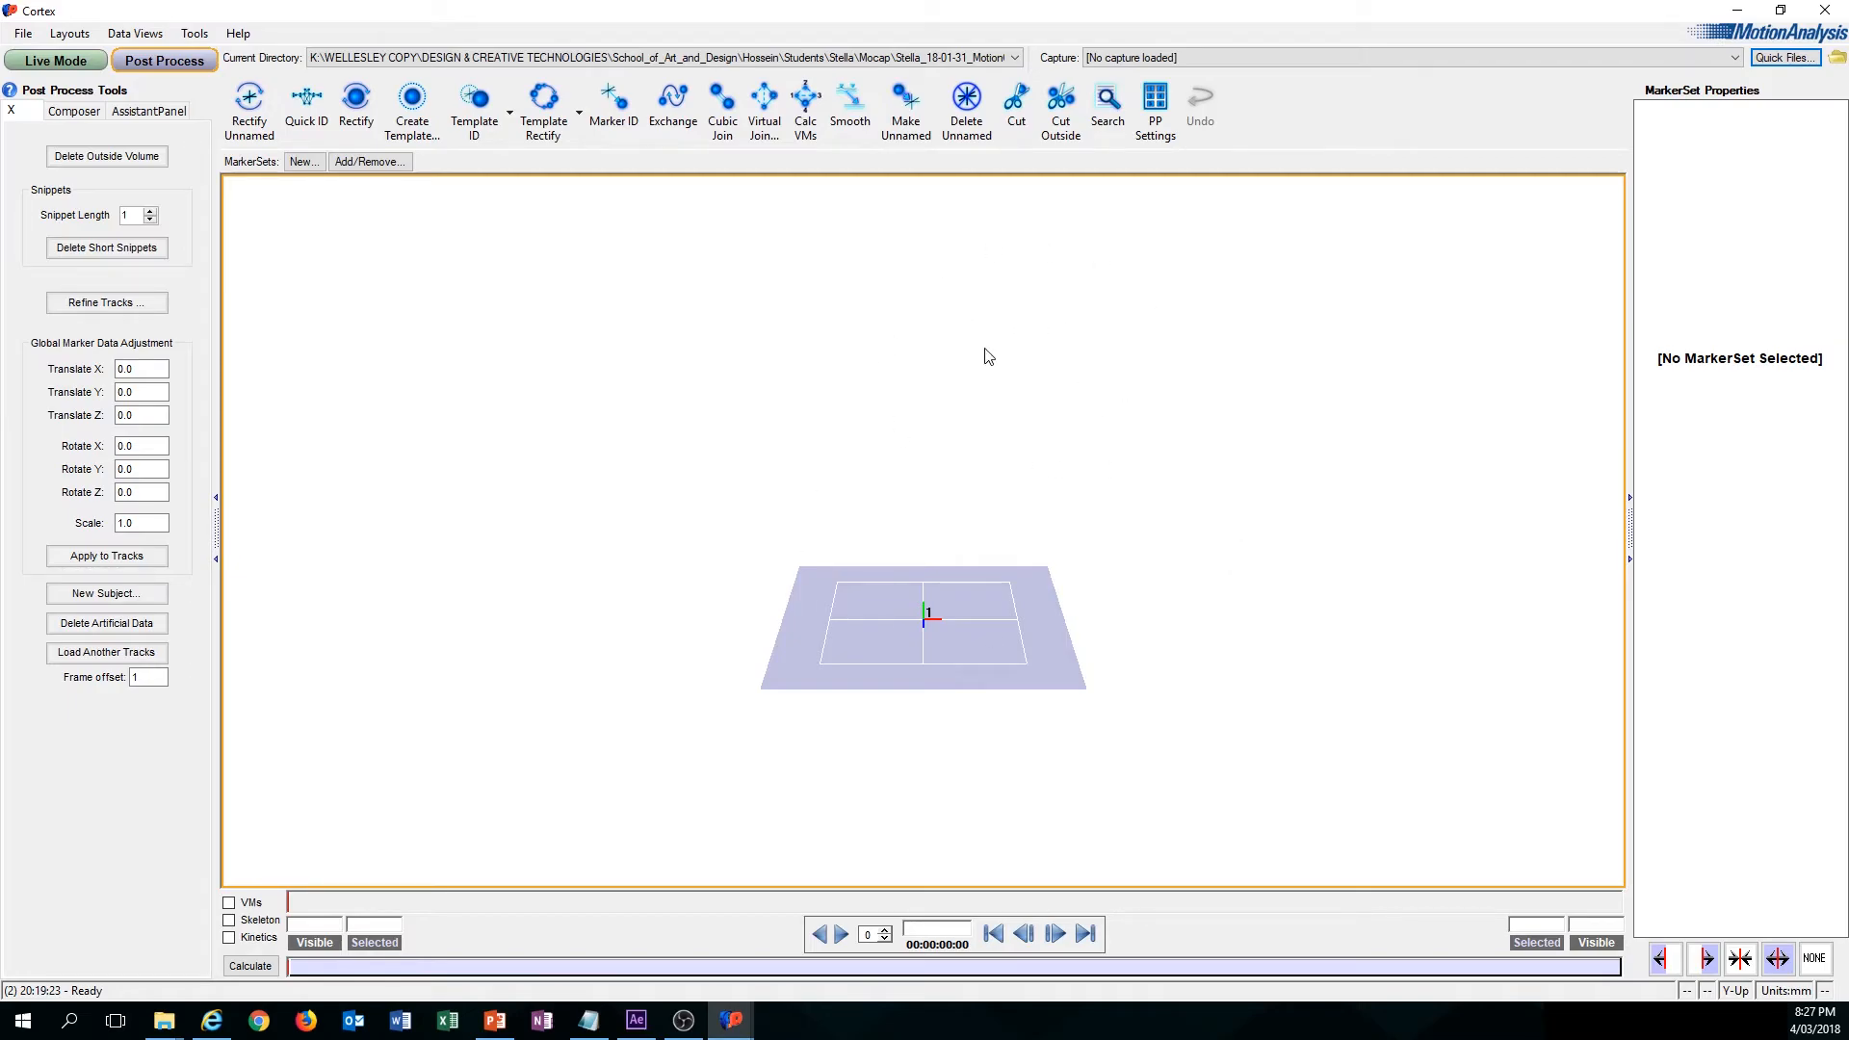
pyautogui.moveTo(638, 73)
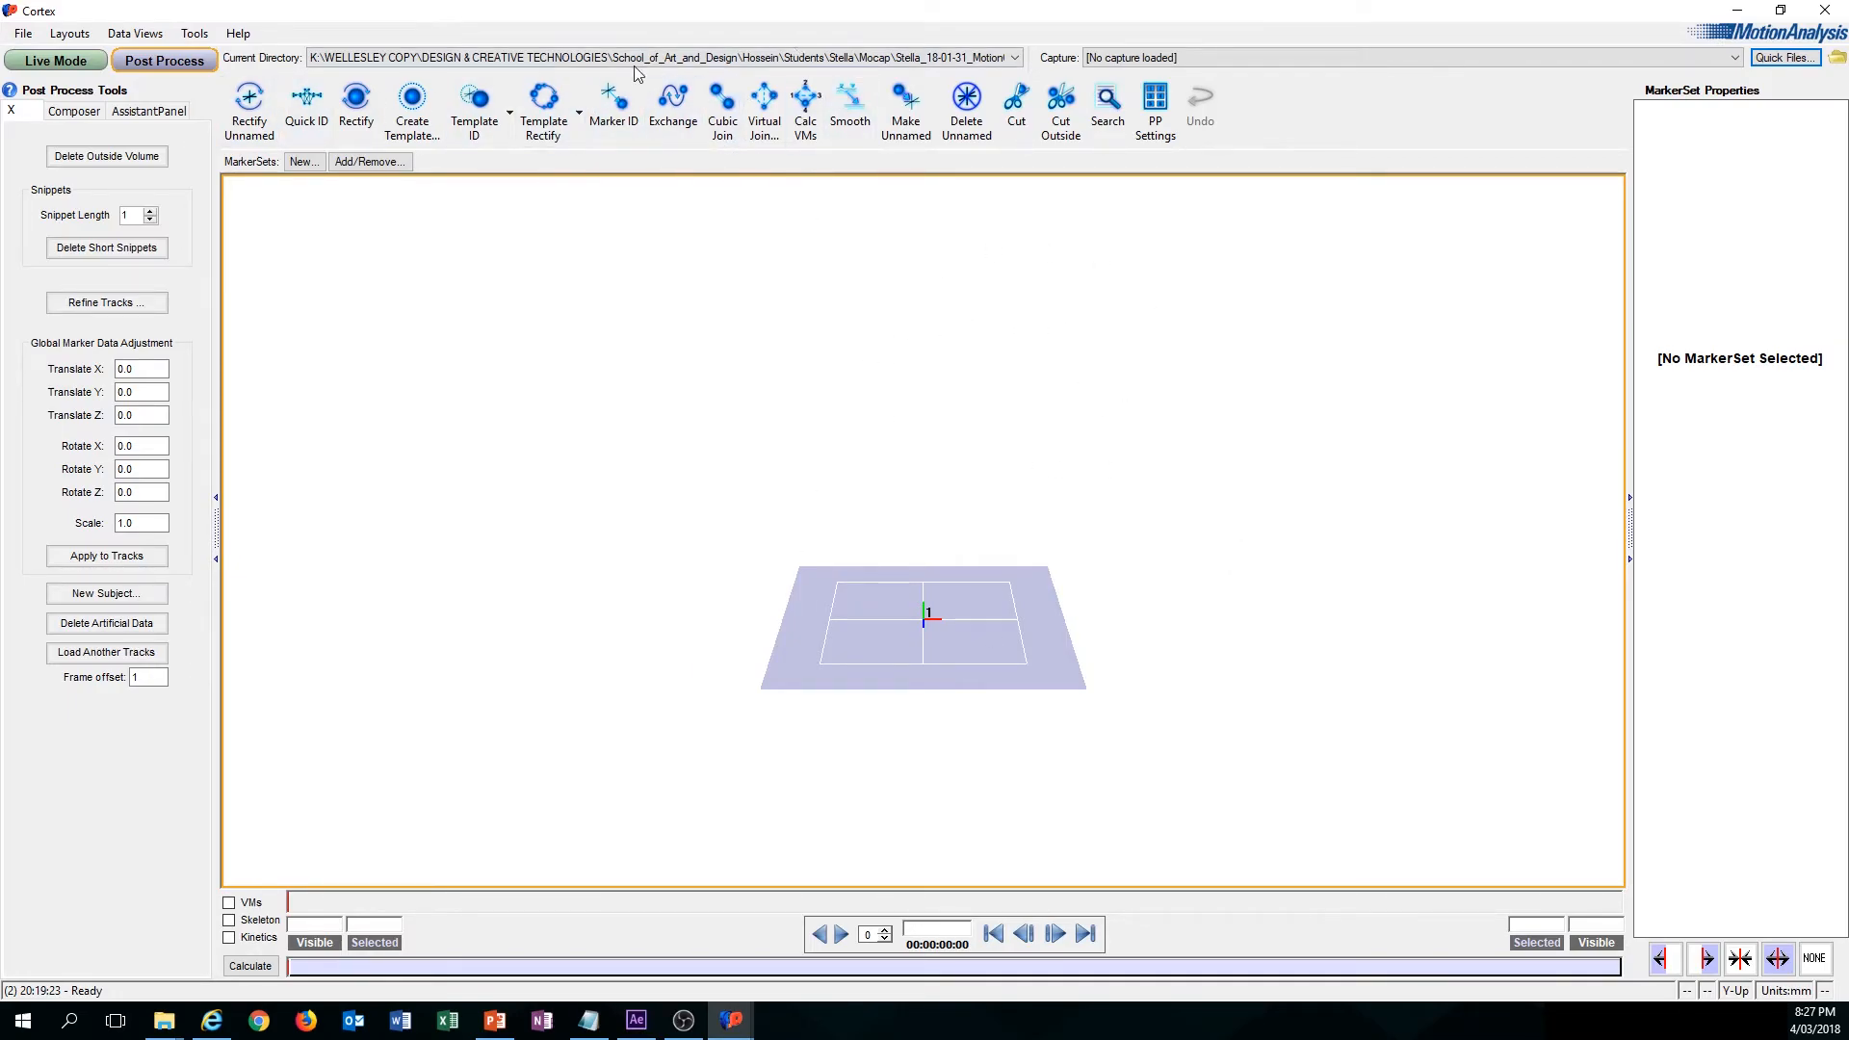
pyautogui.moveTo(1160, 509)
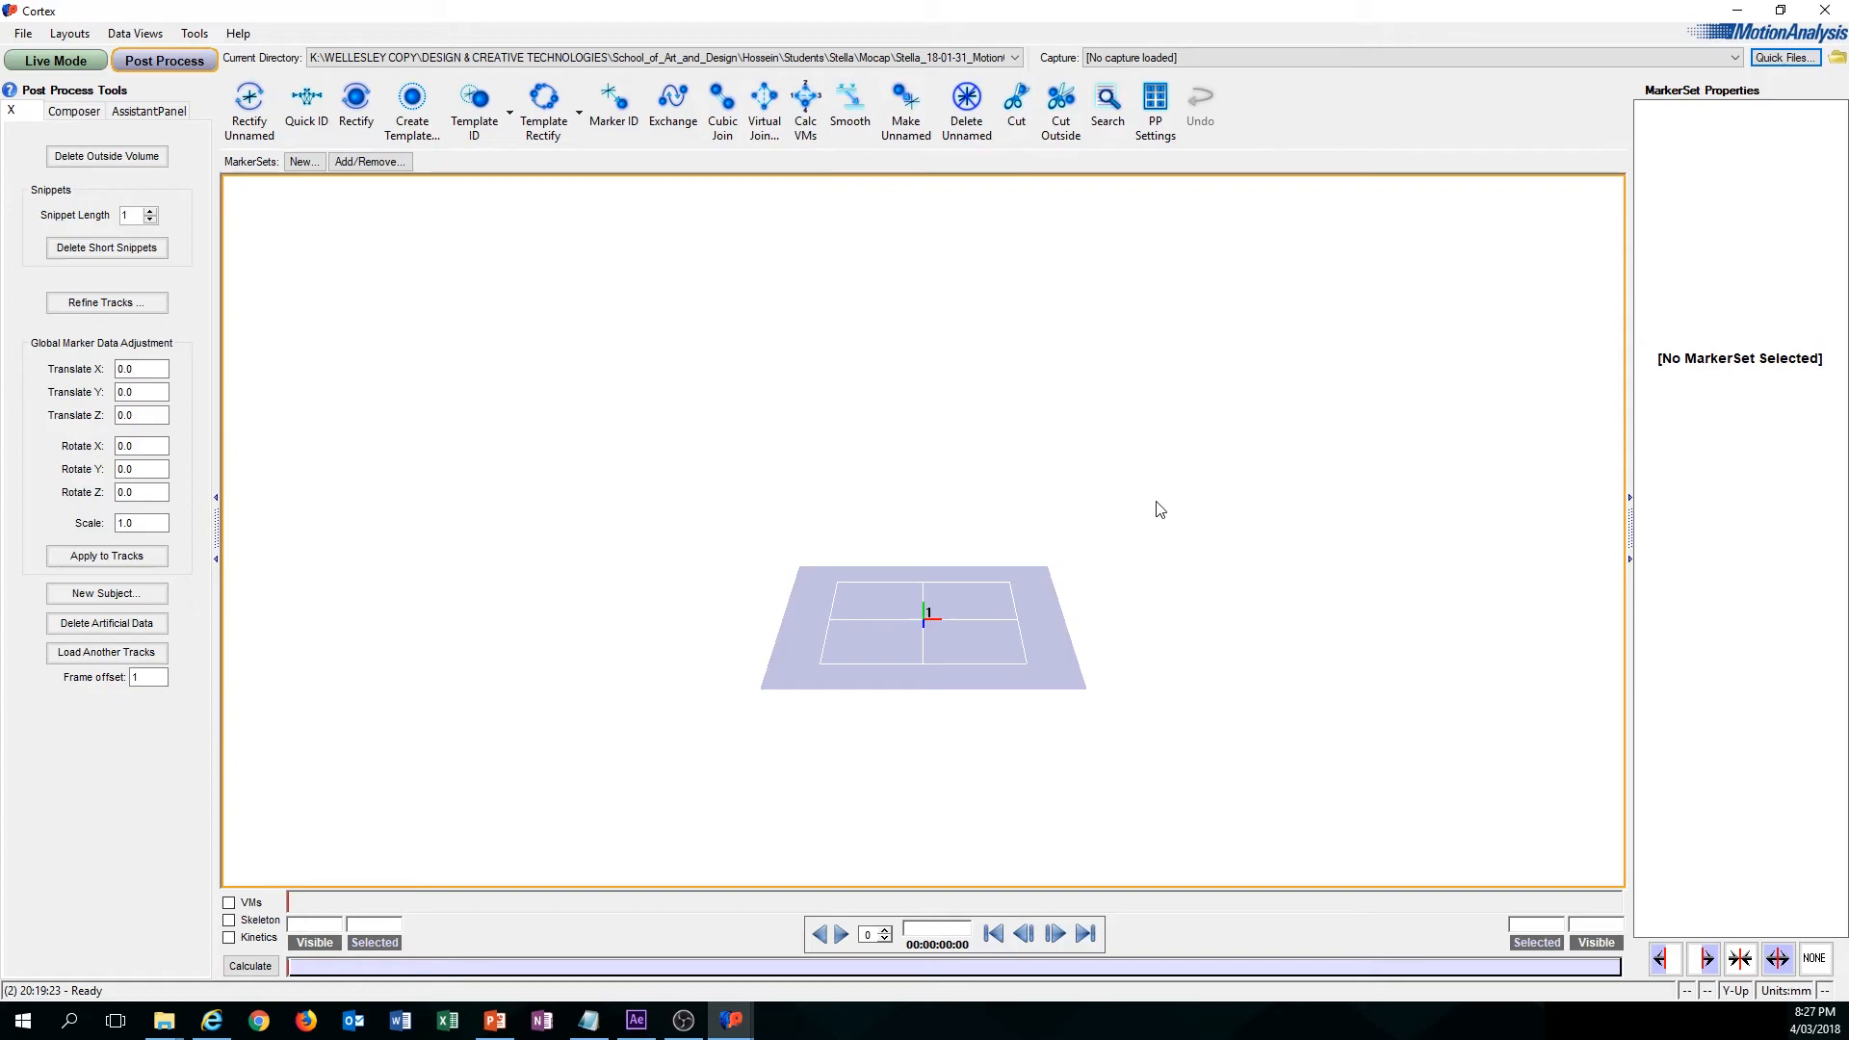
pyautogui.moveTo(1073, 302)
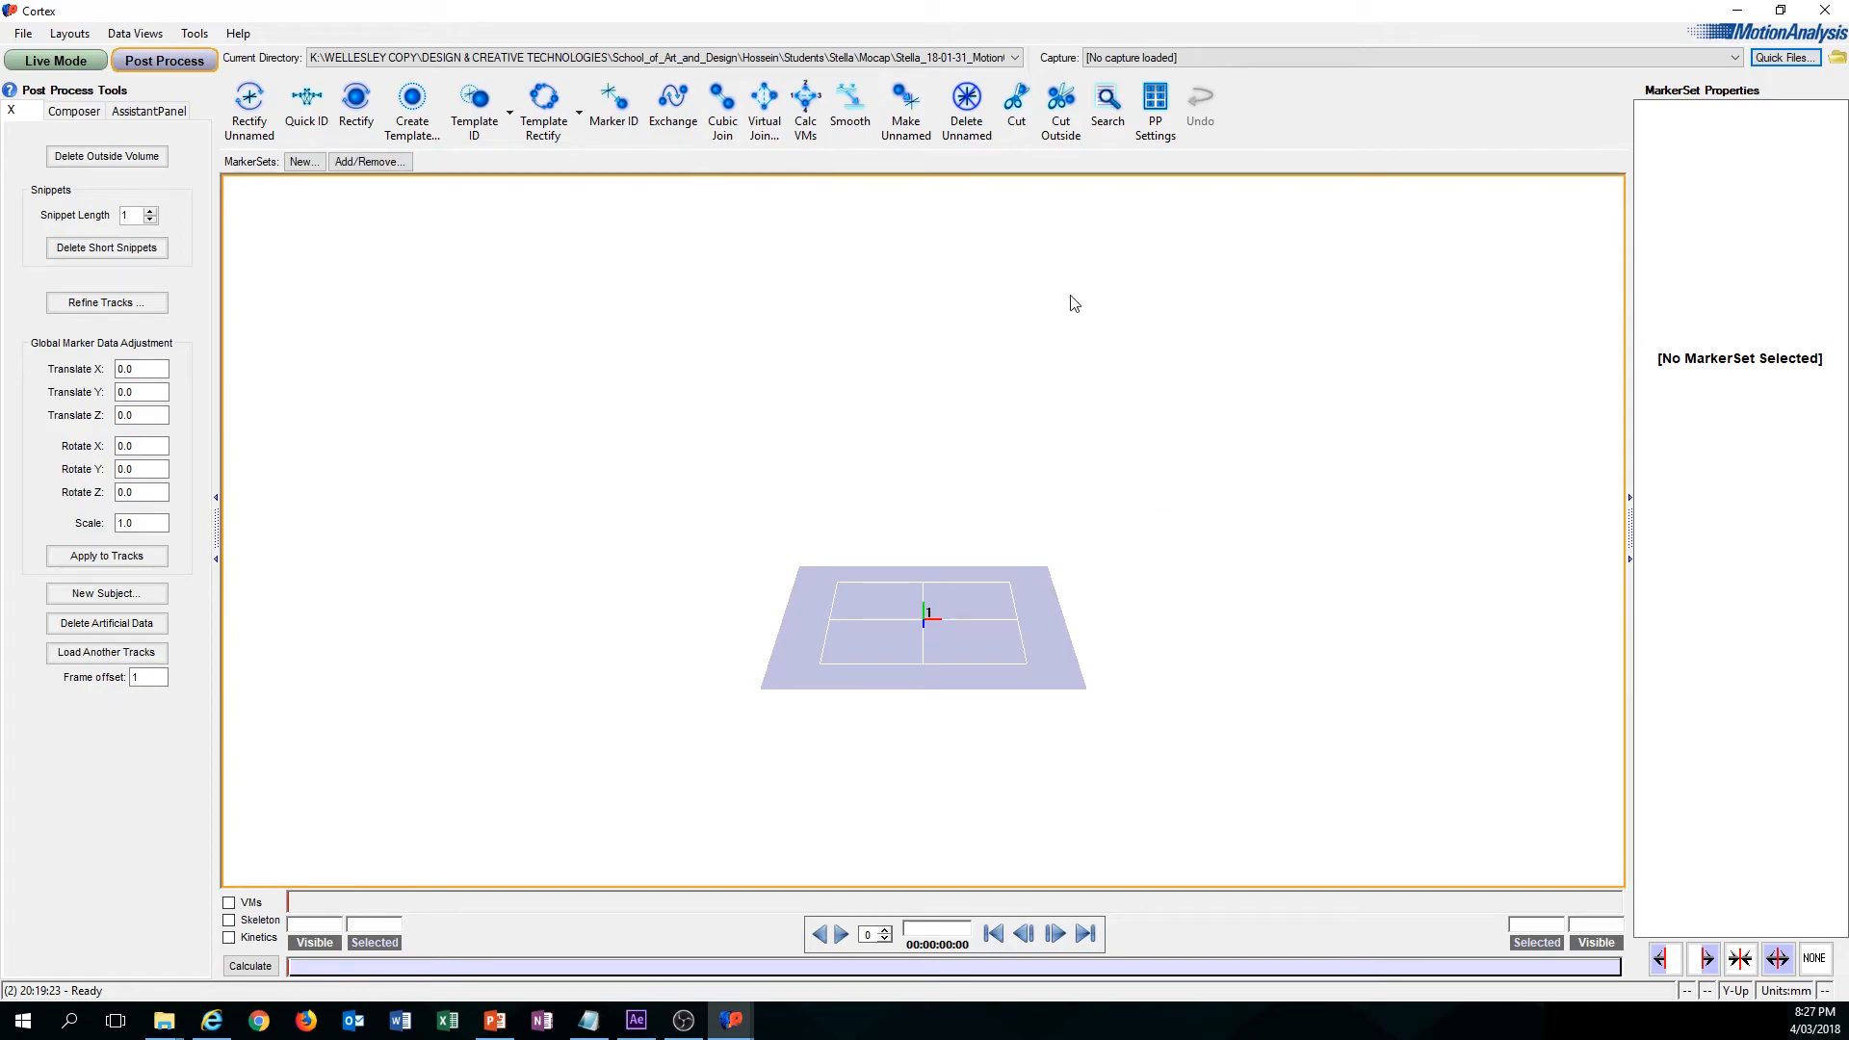
pyautogui.moveTo(1078, 62)
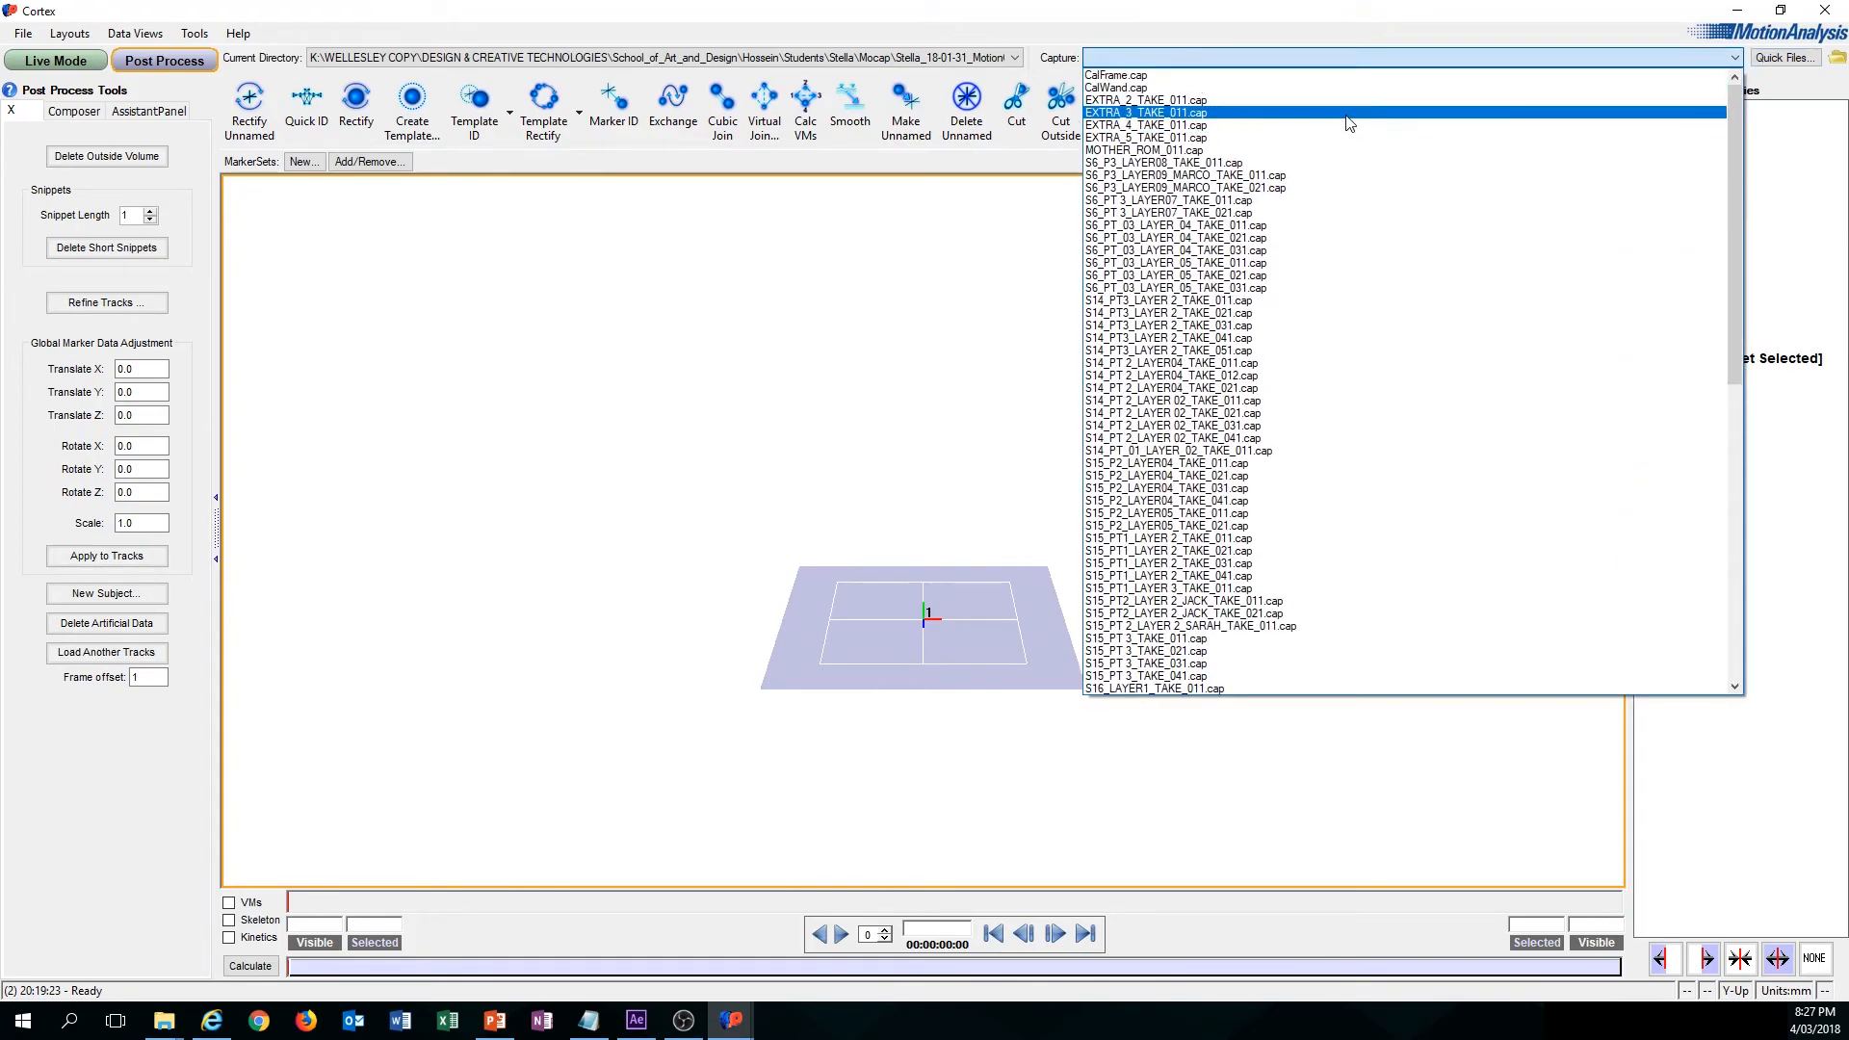
# Step: Load capture S14_PT3_LAYER 2_TAKE_021.cap from the Capture dropdown
pyautogui.click(1180, 175)
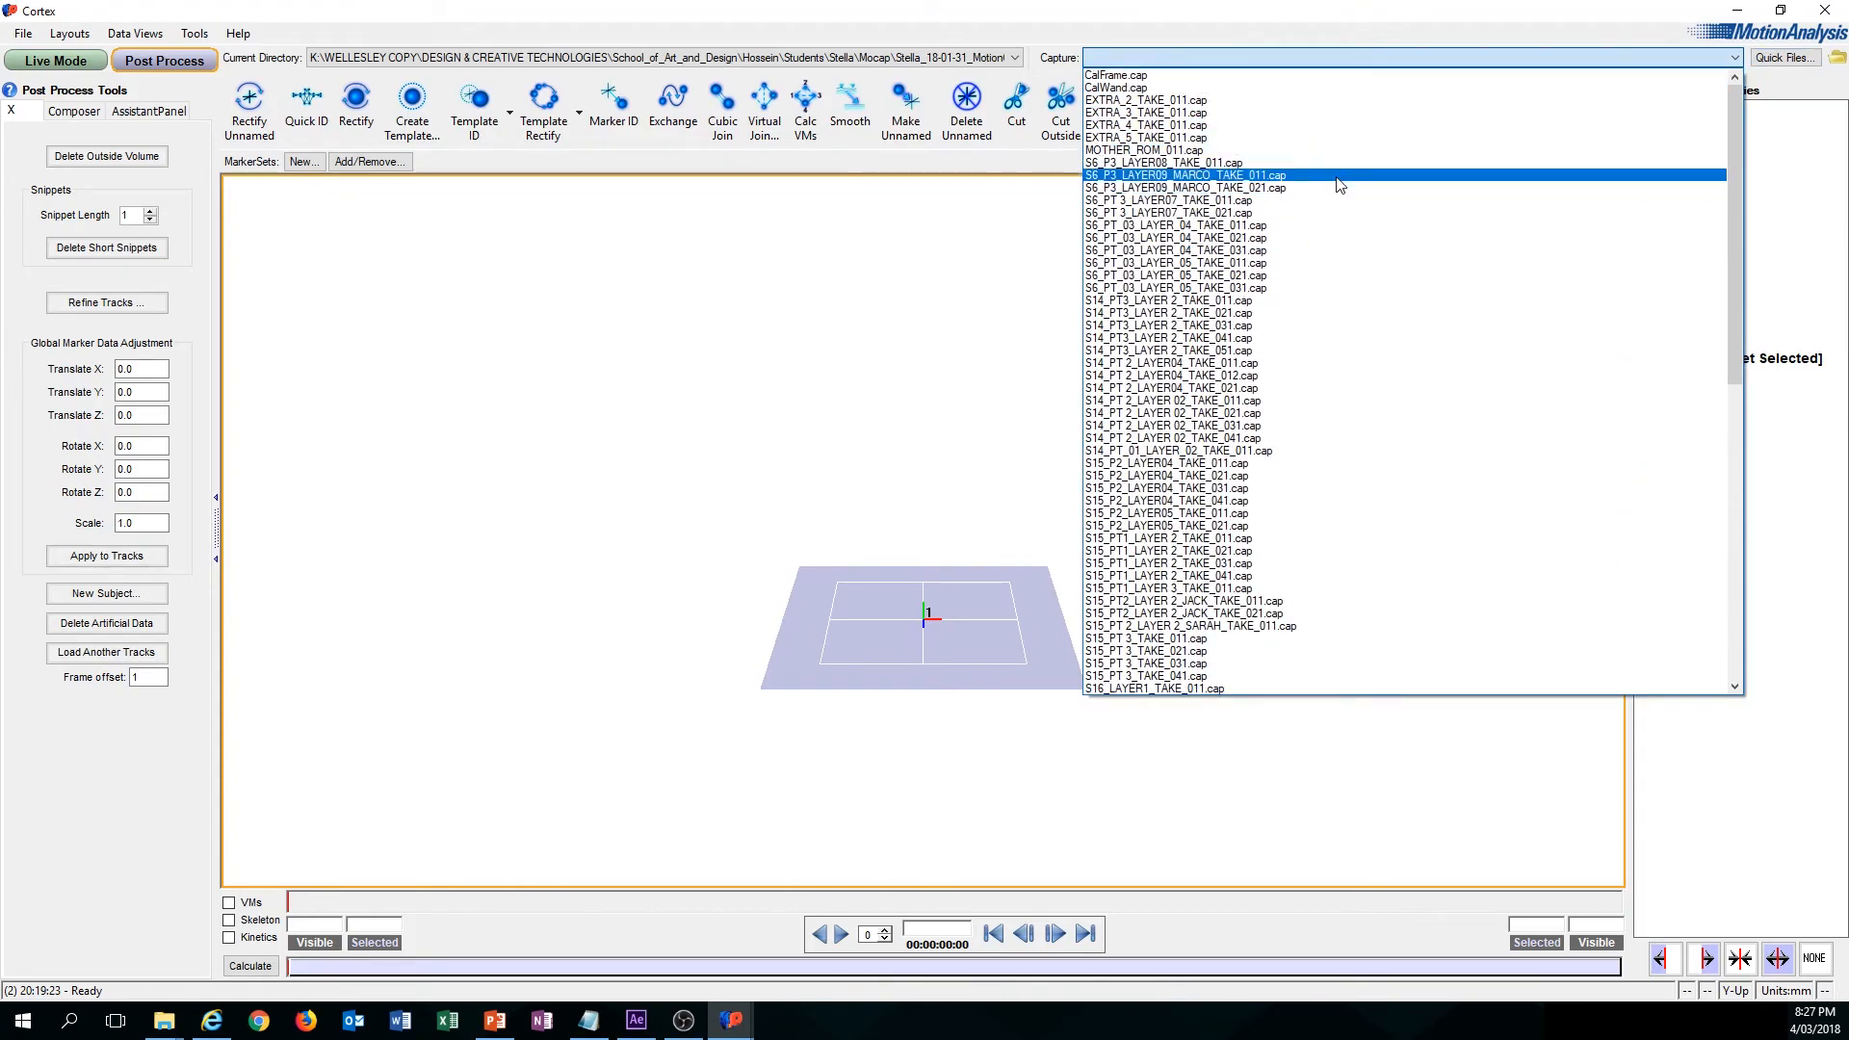
pyautogui.click(1173, 262)
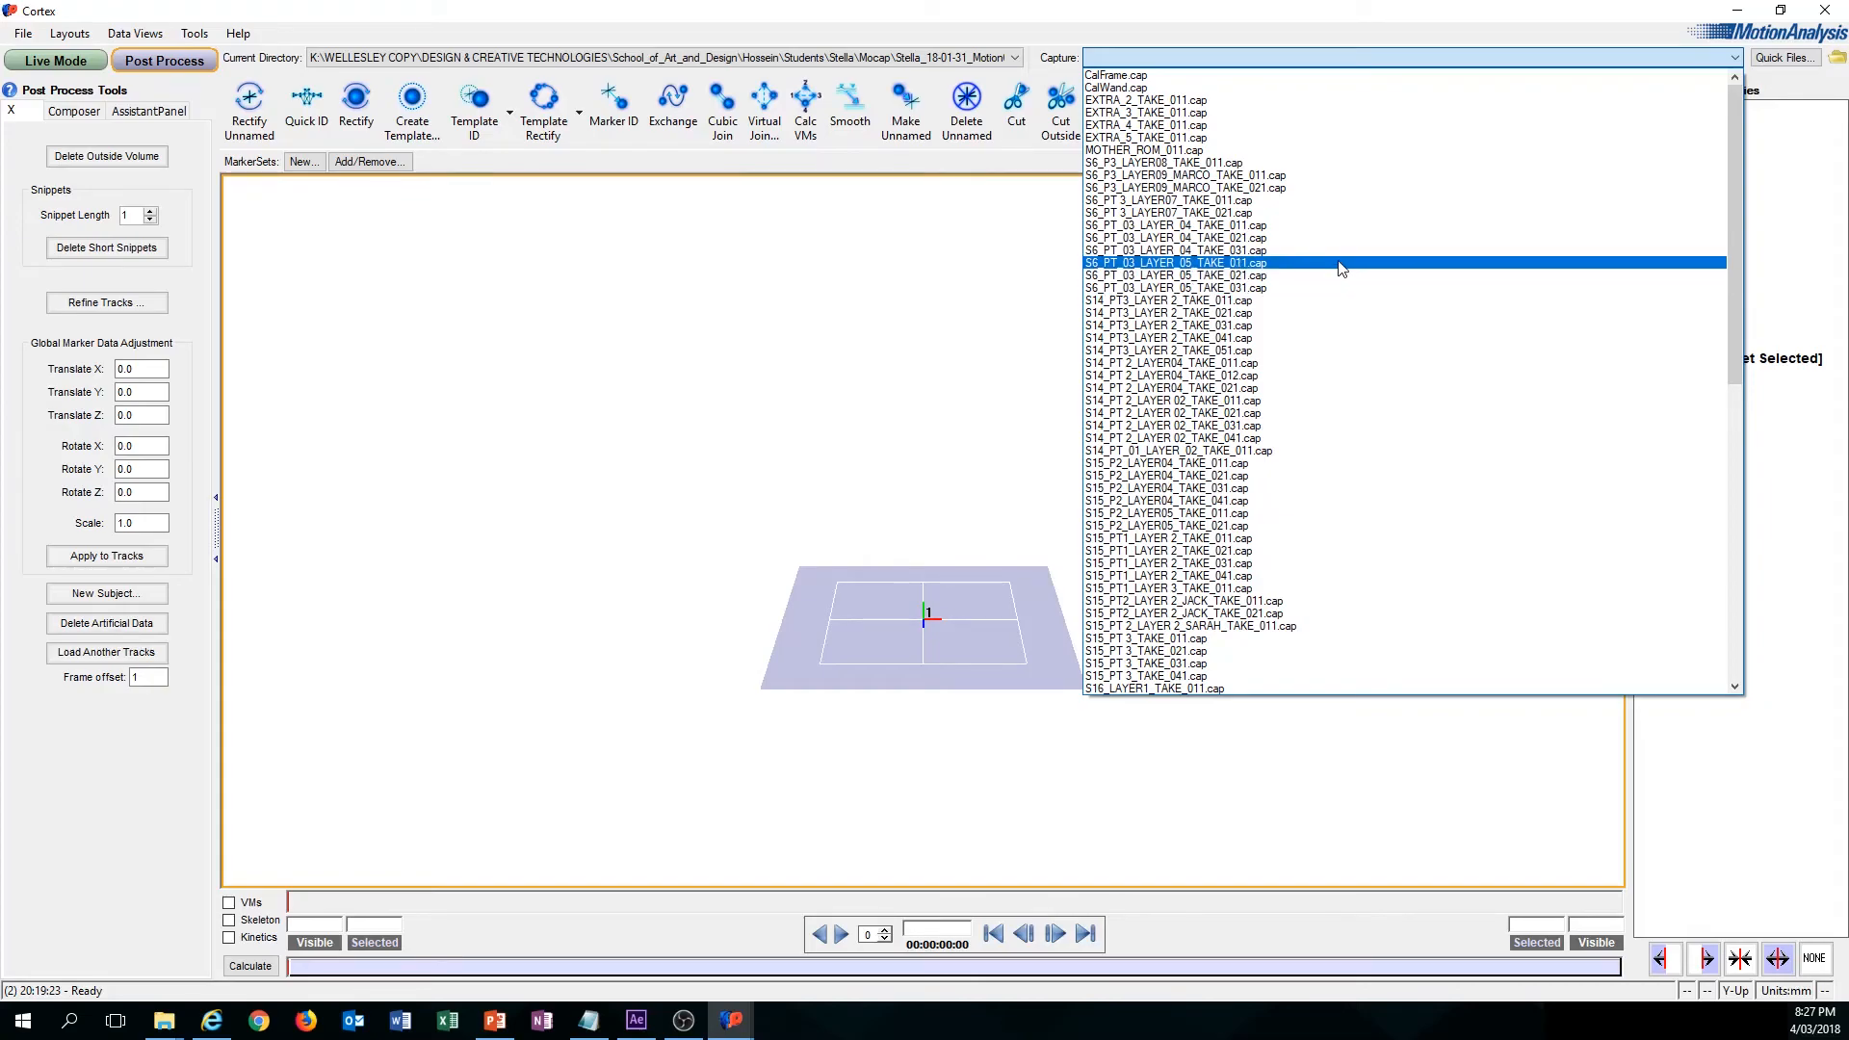
pyautogui.click(1167, 312)
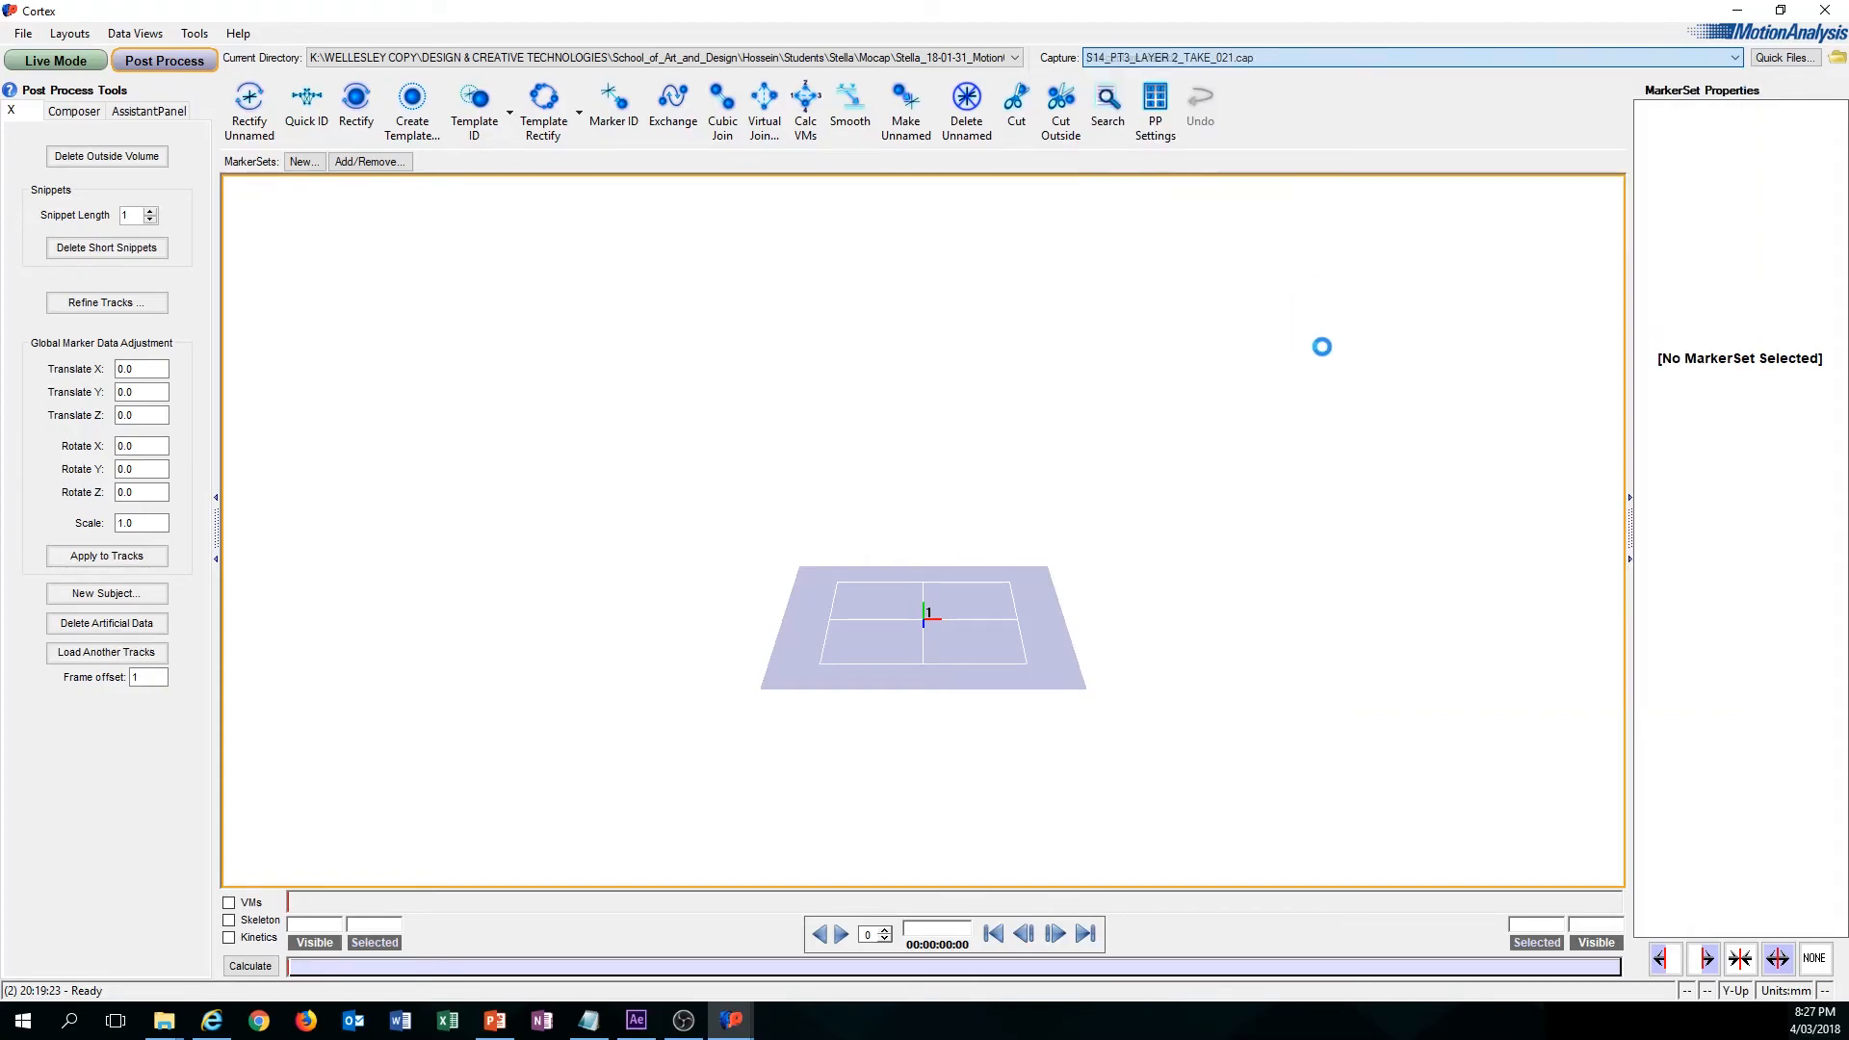